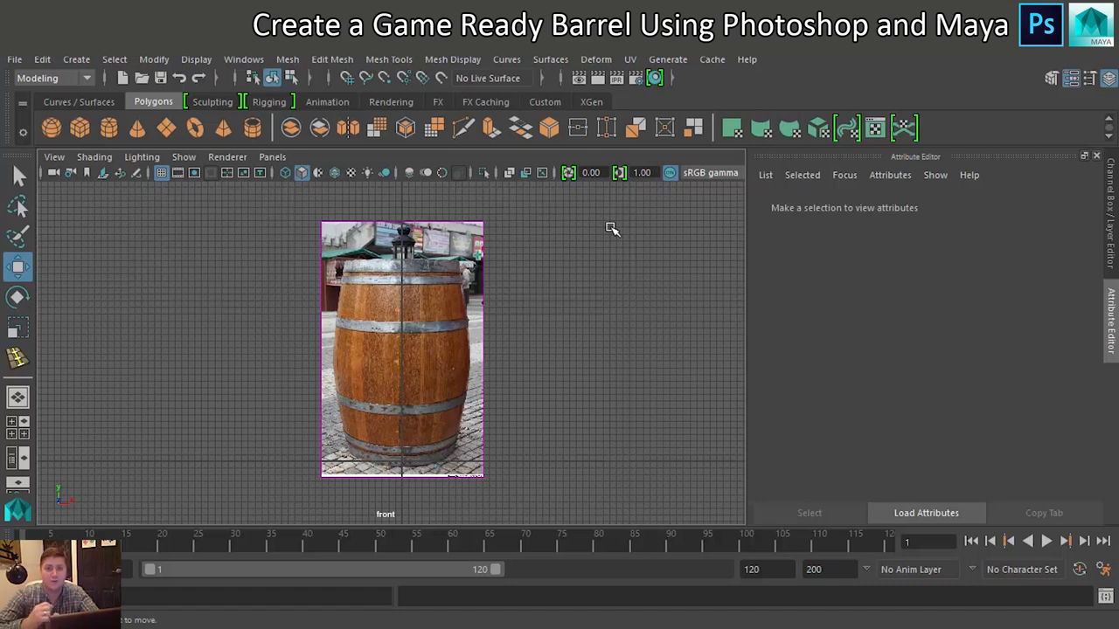
mouse_move(551, 249)
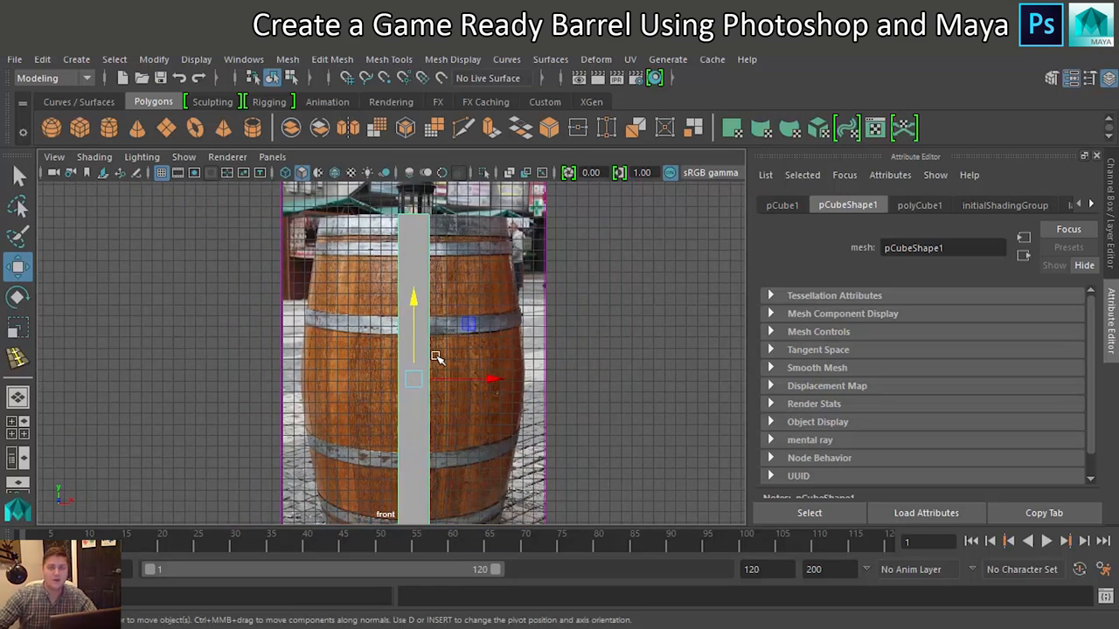
mouse_move(501, 492)
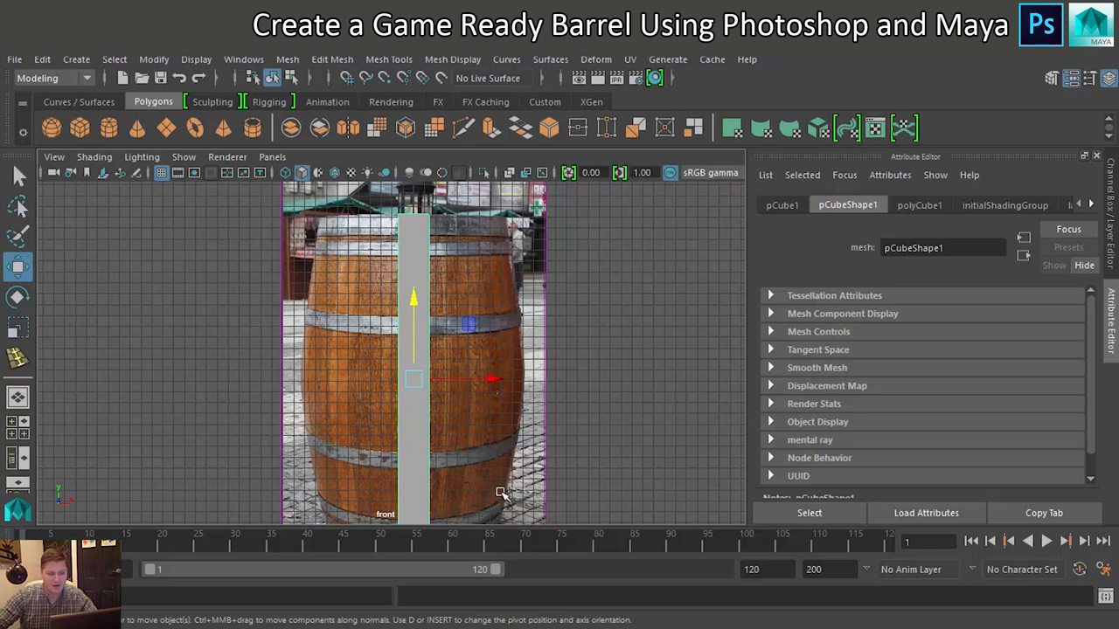
mouse_move(486, 436)
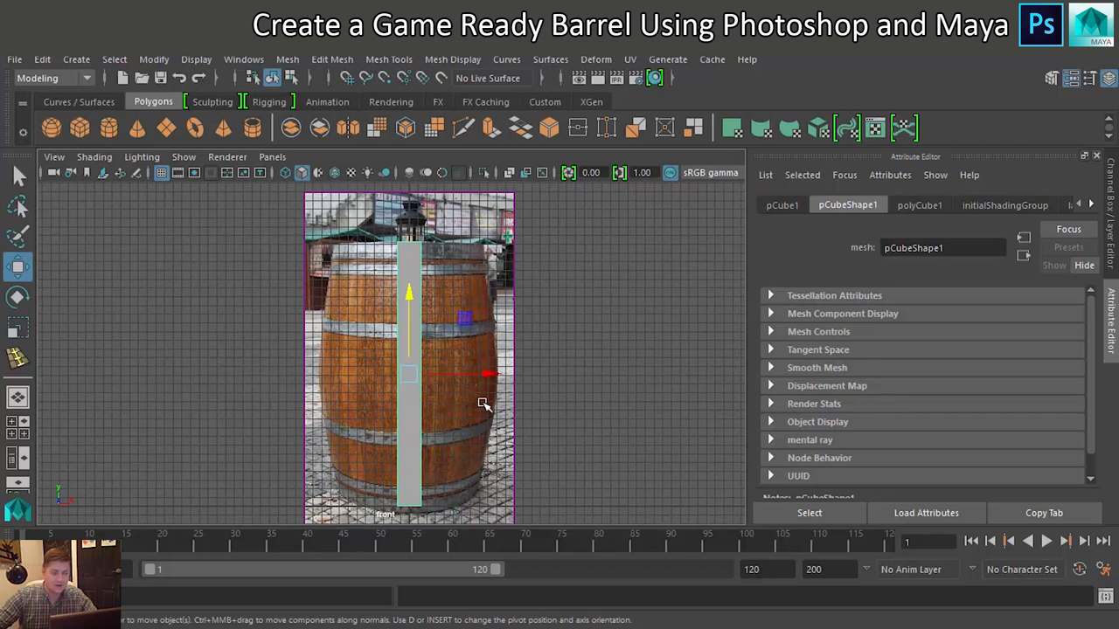
mouse_move(474, 406)
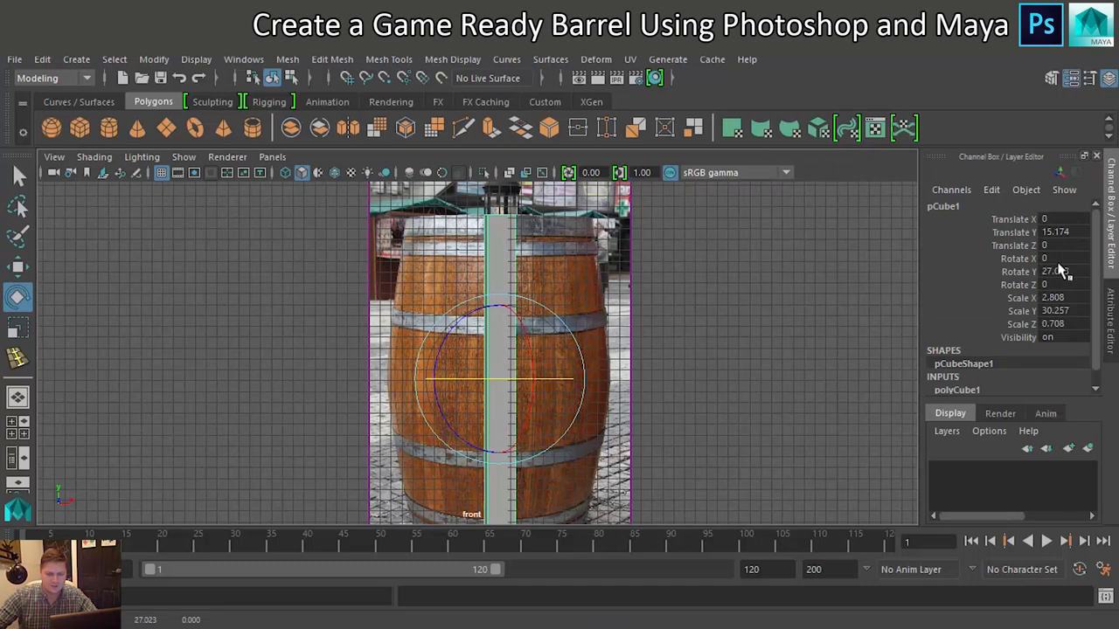
- Set the plank cube's Rotate Y to 90 in the Channel Box
click(1058, 271)
text(90)
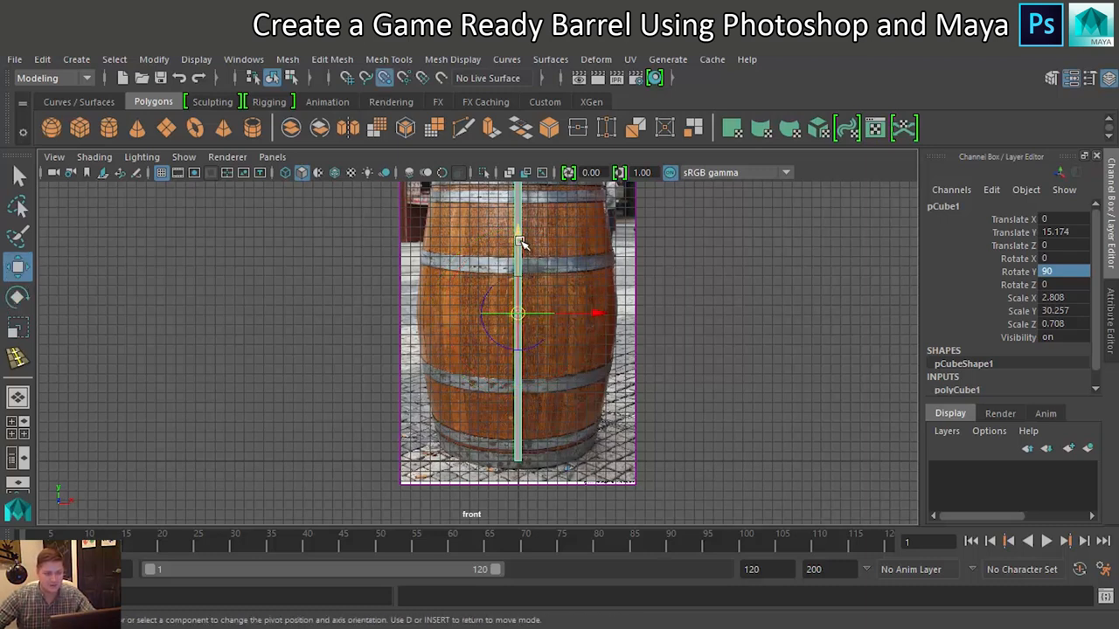
- Slide the plank along X onto the barrel photo's right edge
drag(516, 315, 520, 445)
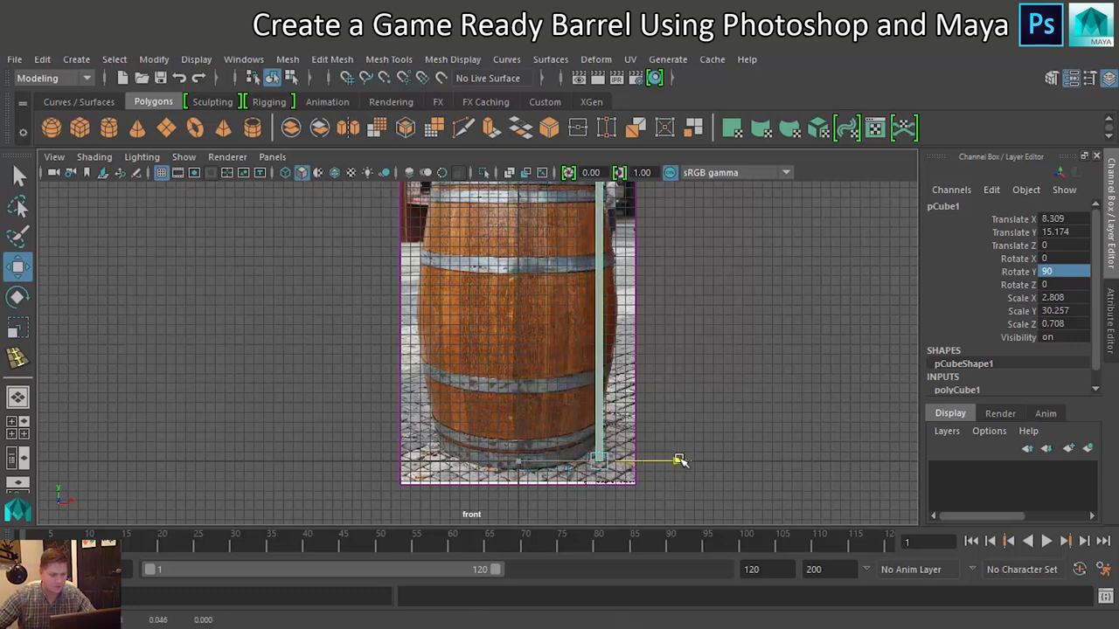
drag(682, 461, 694, 459)
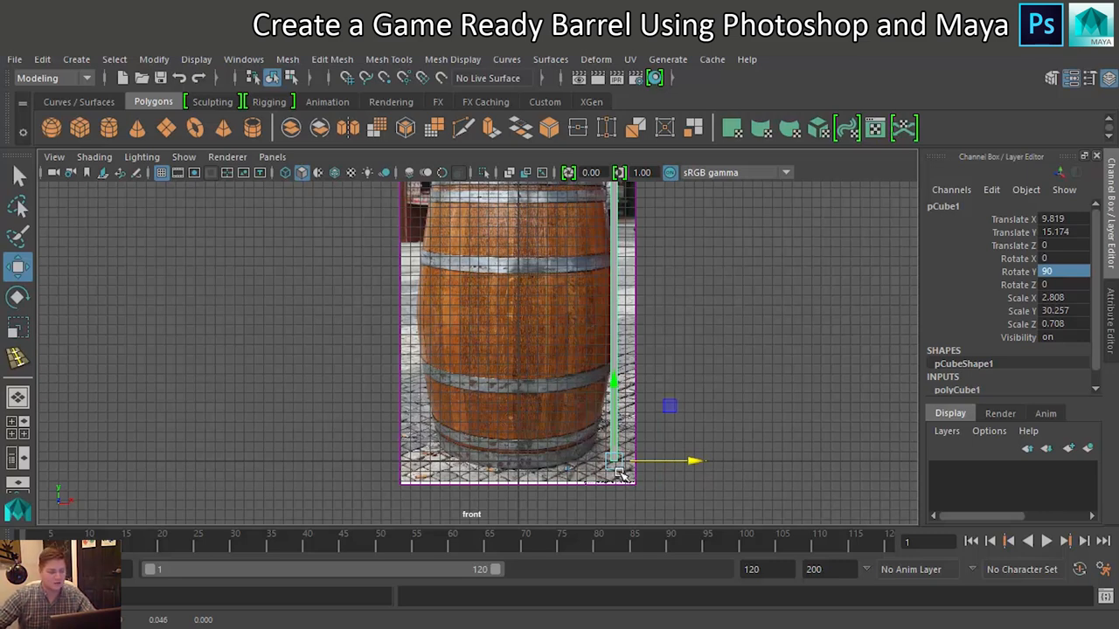
mouse_move(600, 515)
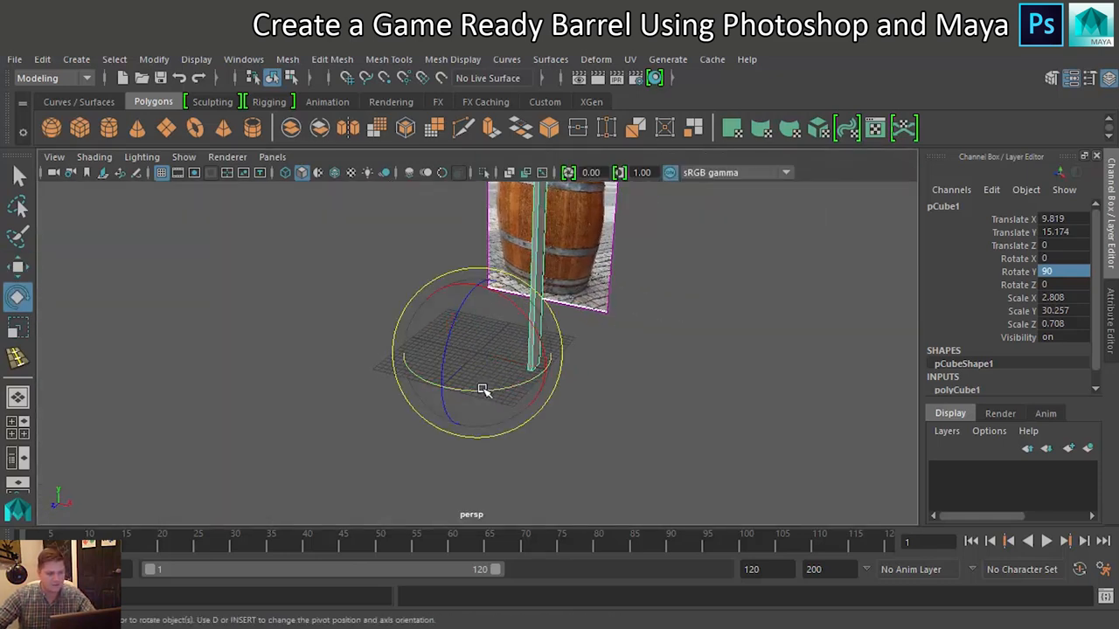
- Test-spin the plank around the origin pivot to confirm it orbits the barrel's centre
drag(483, 391, 555, 402)
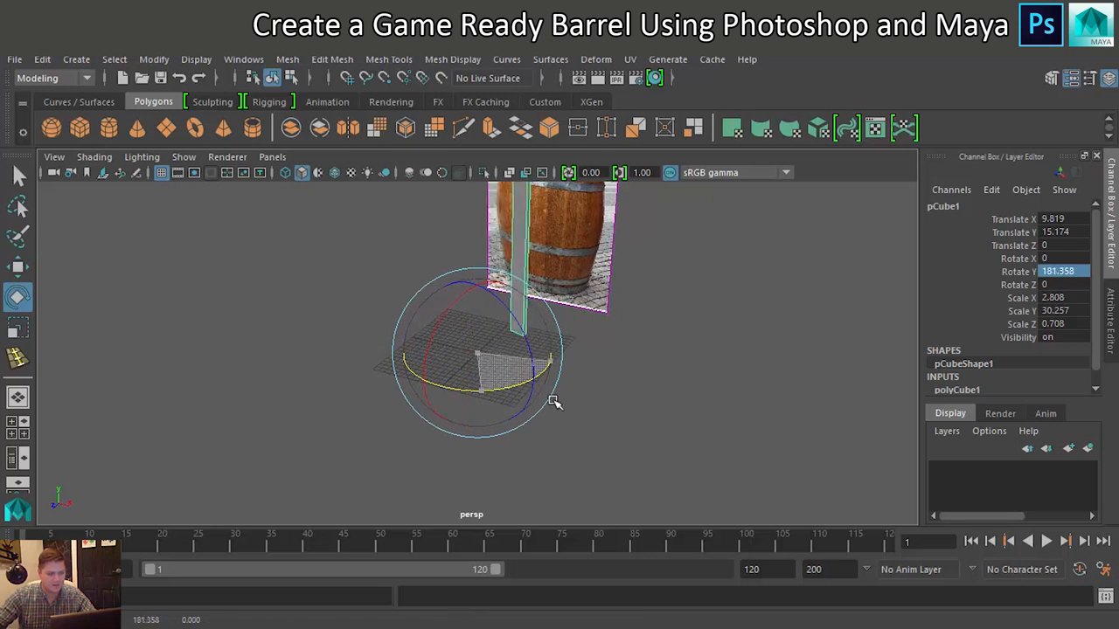
drag(555, 402, 516, 393)
text(90)
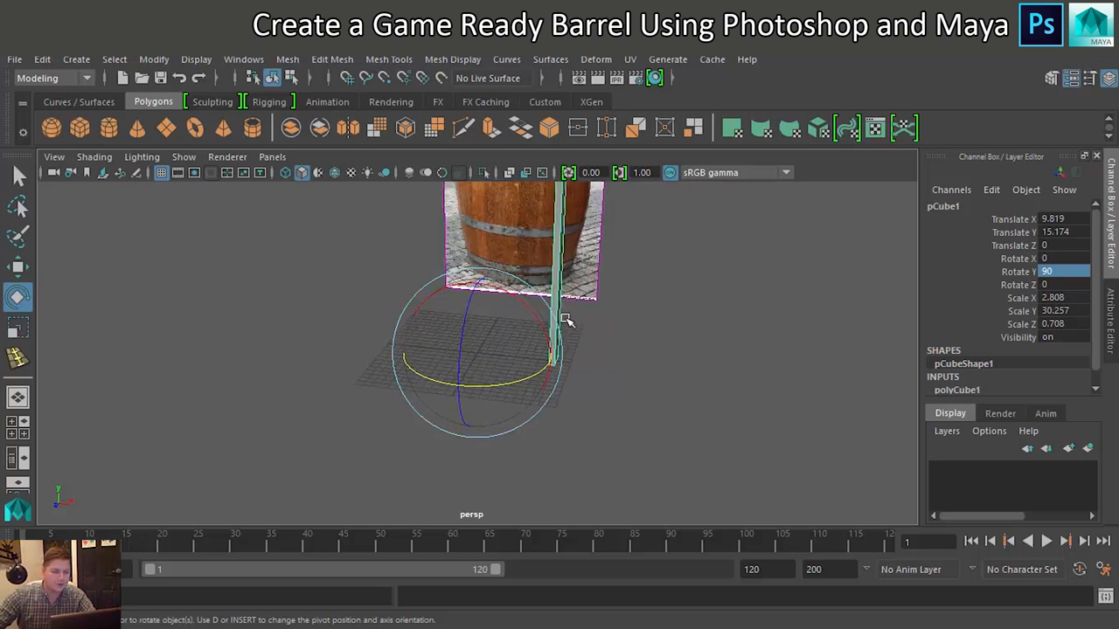
mouse_move(563, 322)
text(Plank)
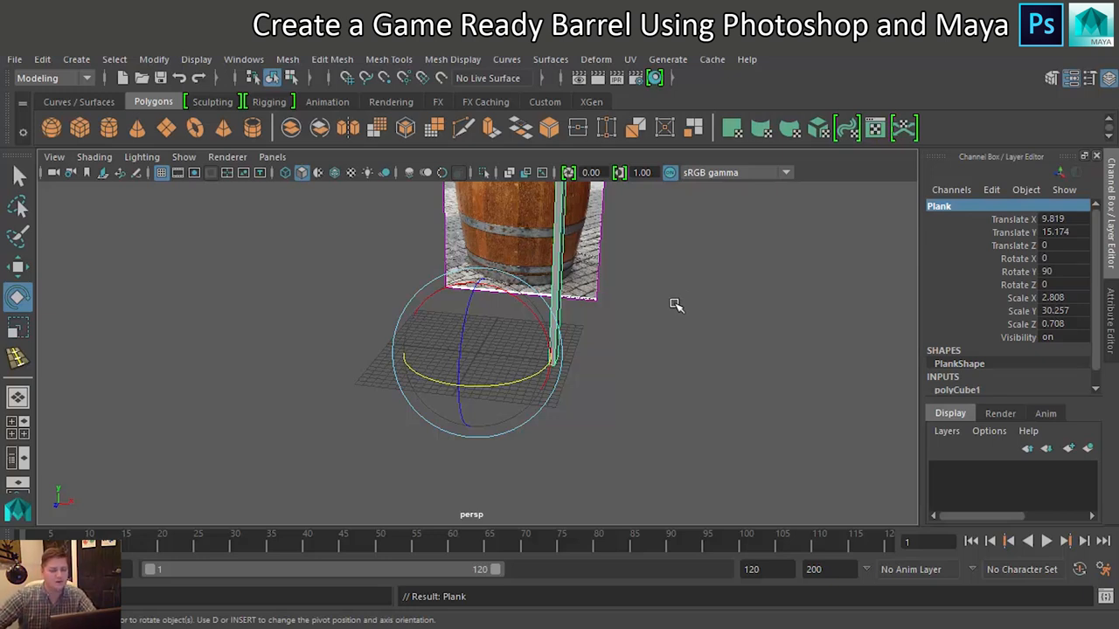
mouse_move(669, 303)
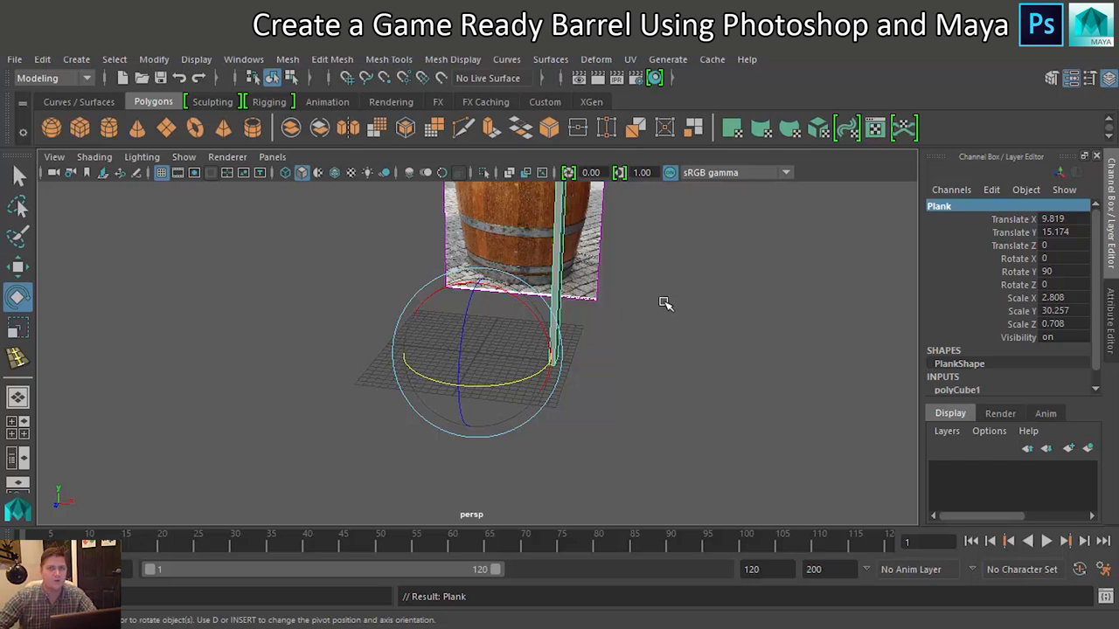
mouse_move(214, 184)
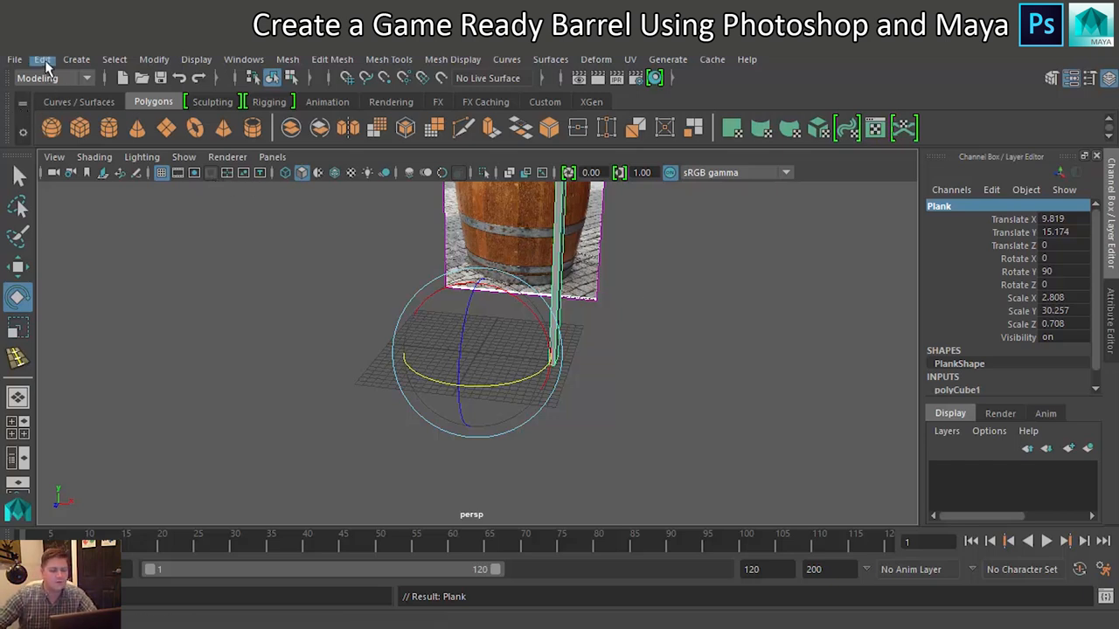
- Duplicate Special the plank as 16 instances, each rotated 22.5 degrees around Y
click(42, 59)
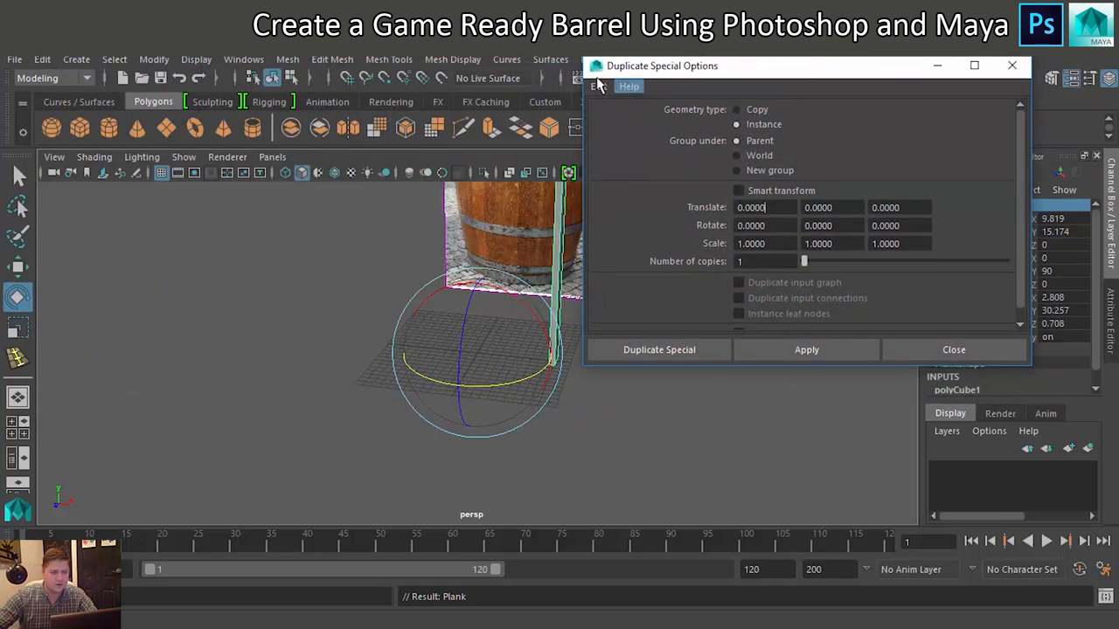
mouse_move(623, 125)
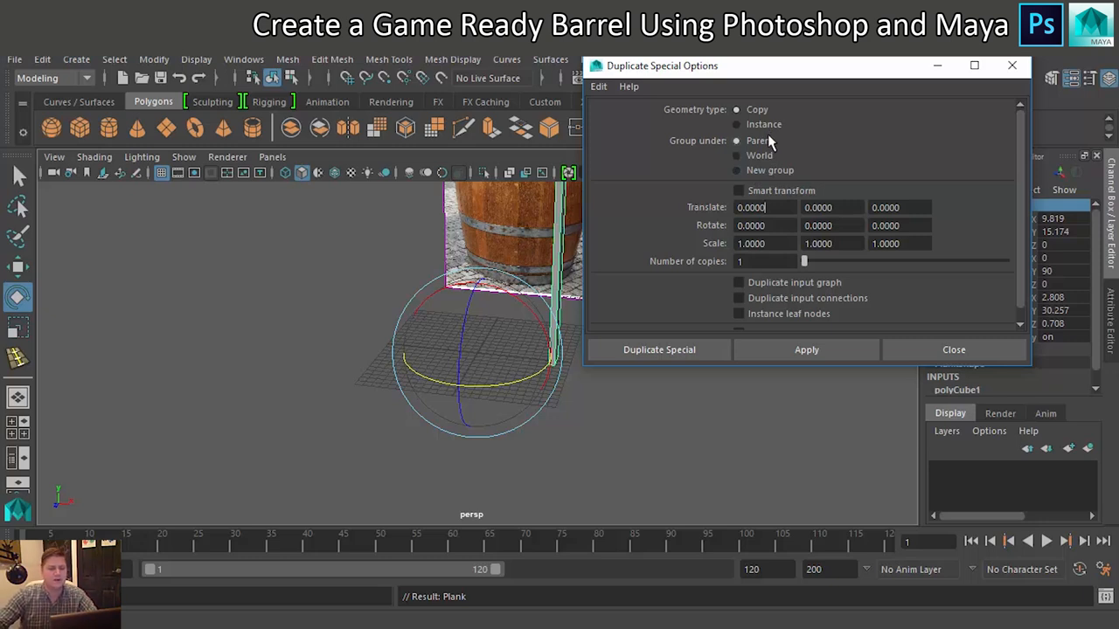
click(737, 124)
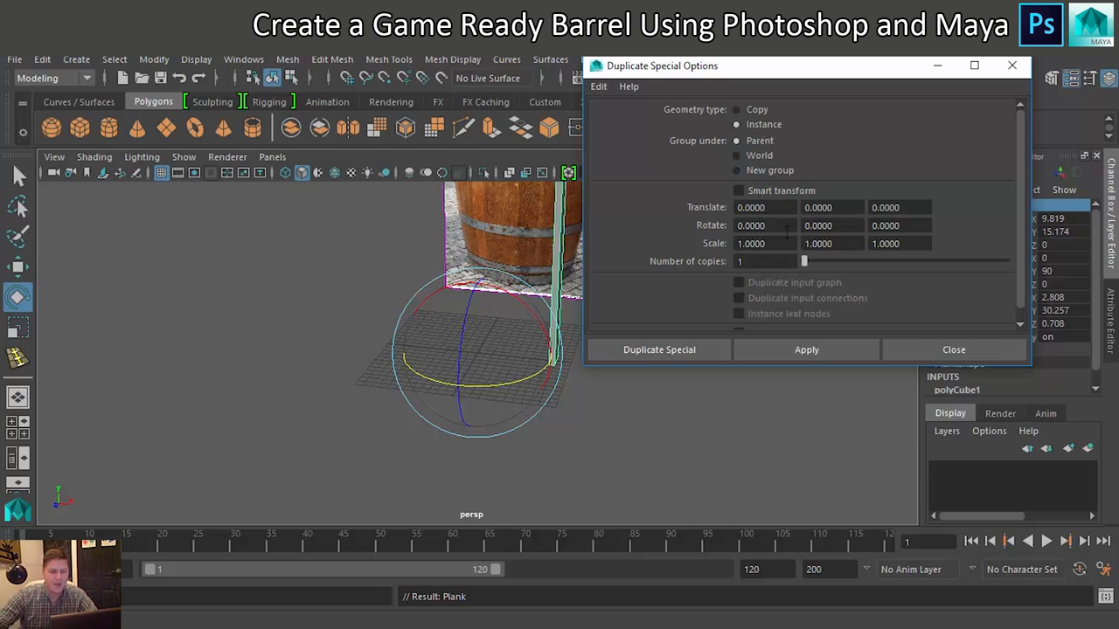
click(830, 226)
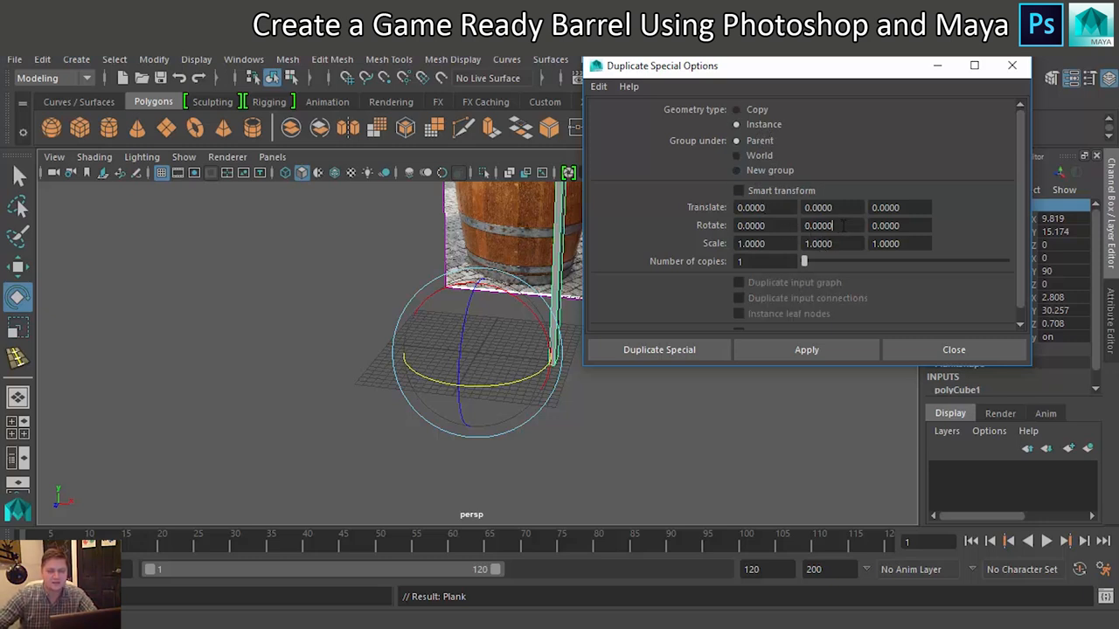
text(22)
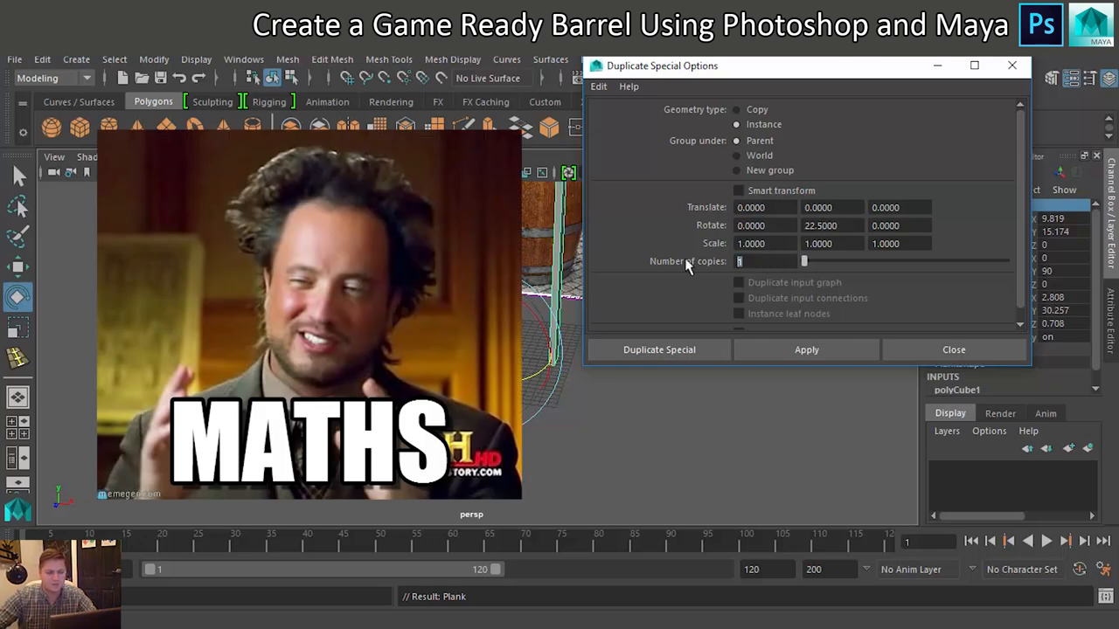
text(16)
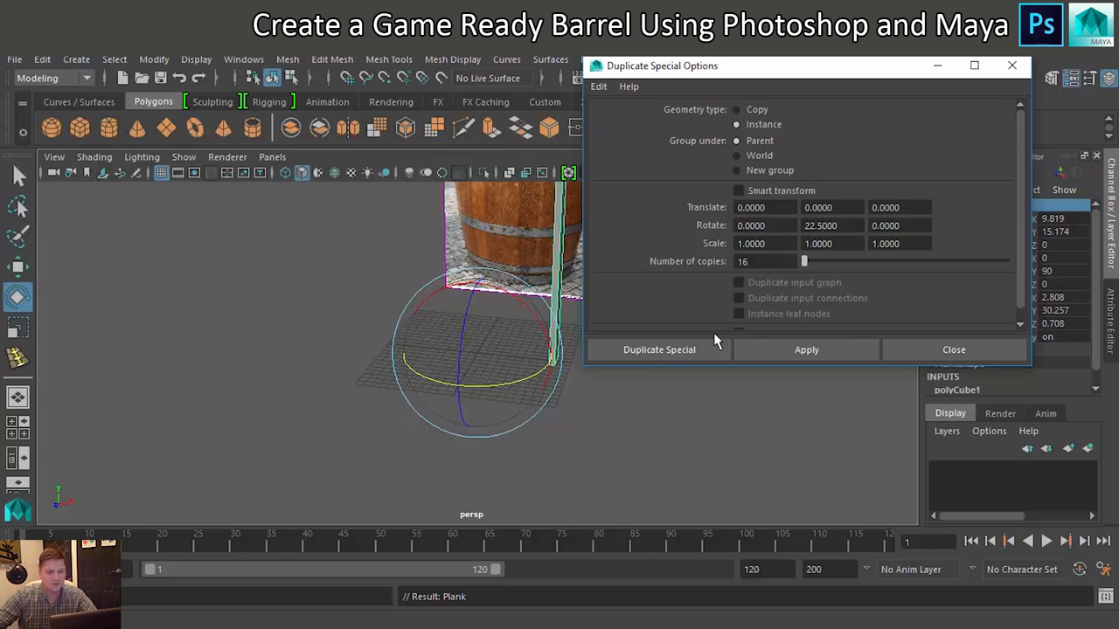
click(658, 349)
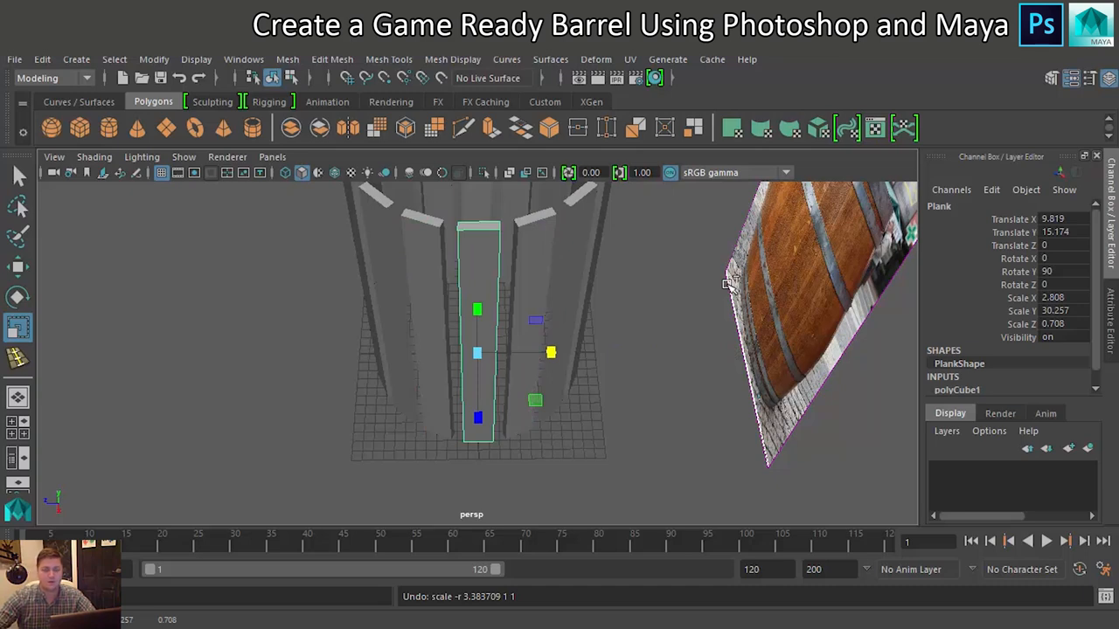
- Scale the plank's vertices wider in vertex mode to close gaps between planks
right_click(489, 314)
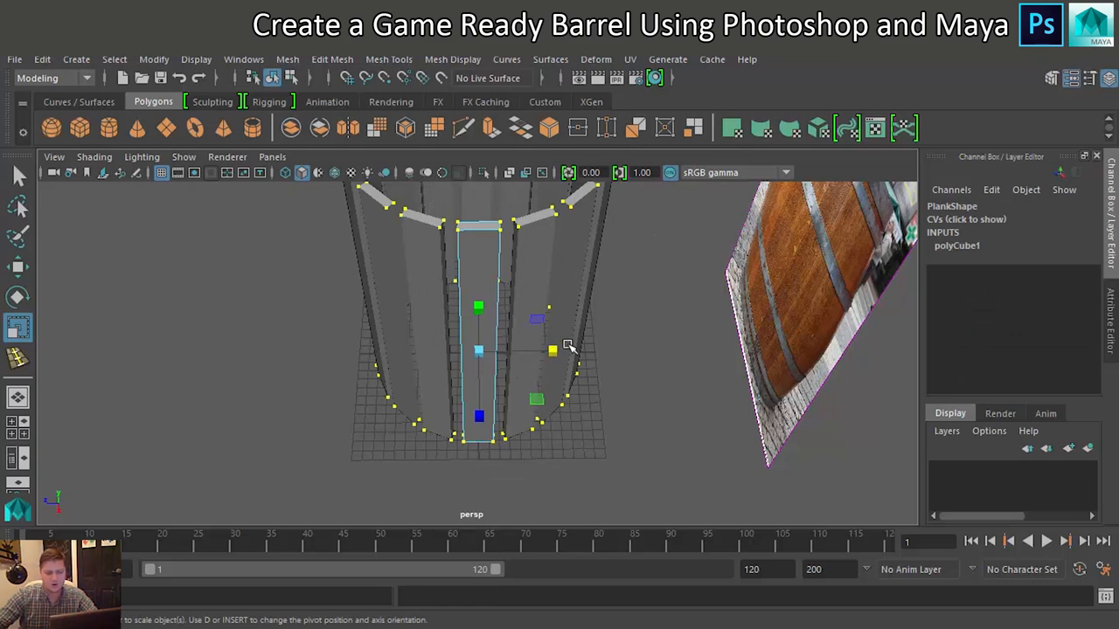
drag(552, 351, 560, 352)
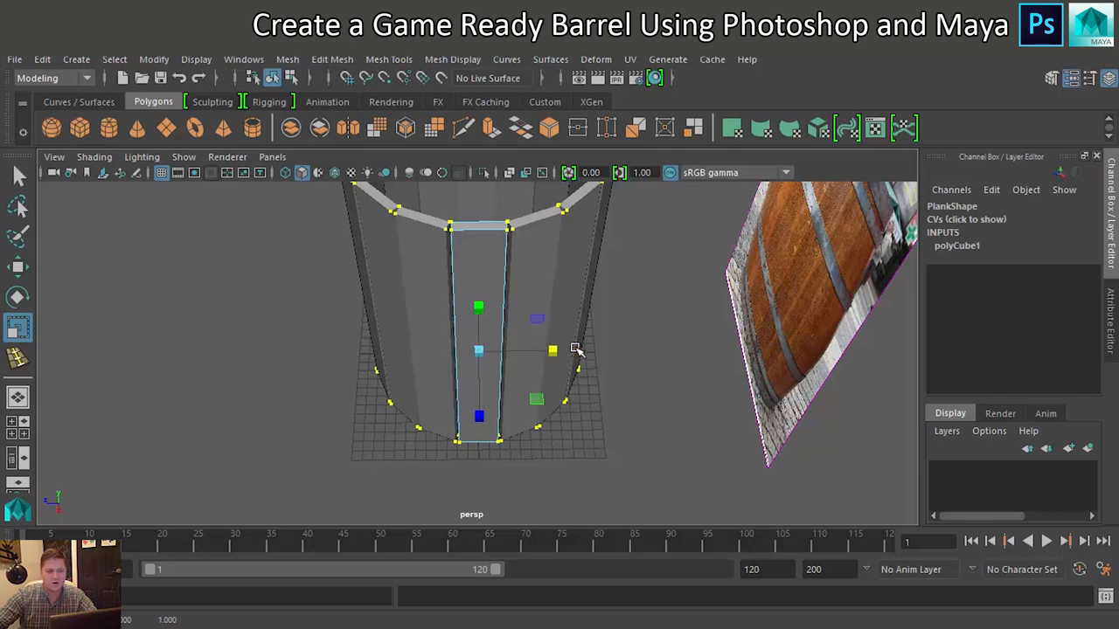
mouse_move(566, 341)
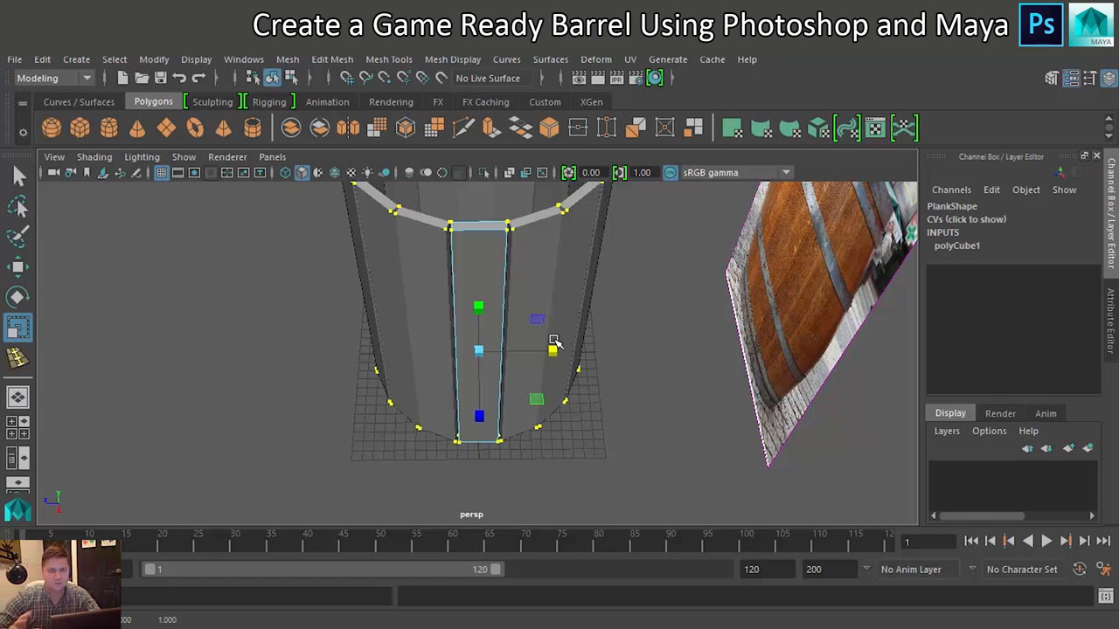
drag(555, 341, 481, 297)
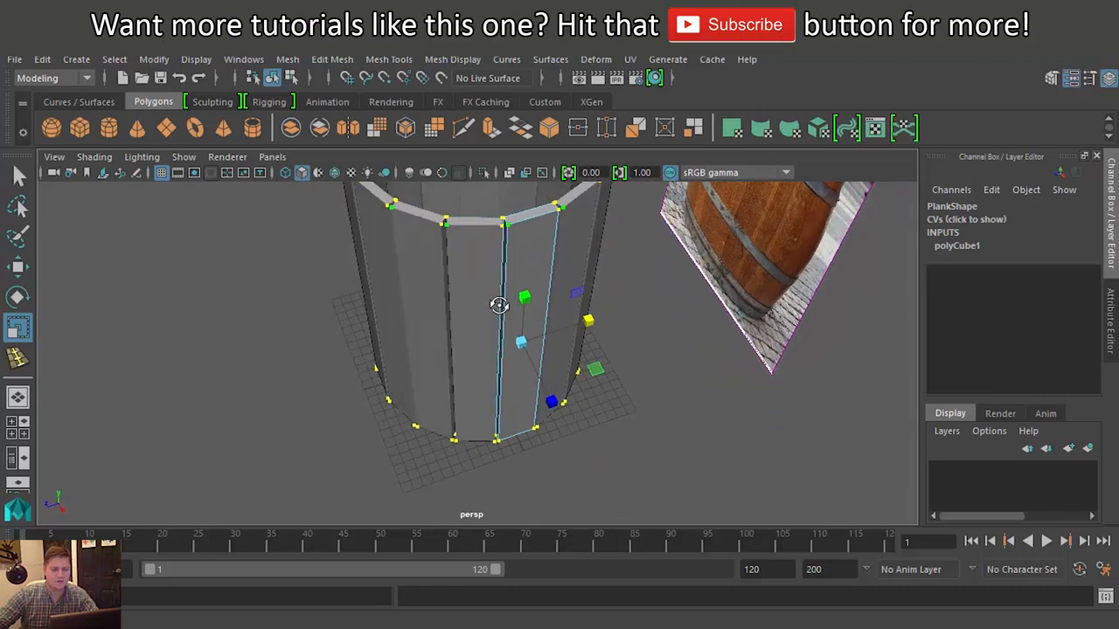
- Return the plank to Object Mode with the Modeling Toolkit shown
right_click(498, 305)
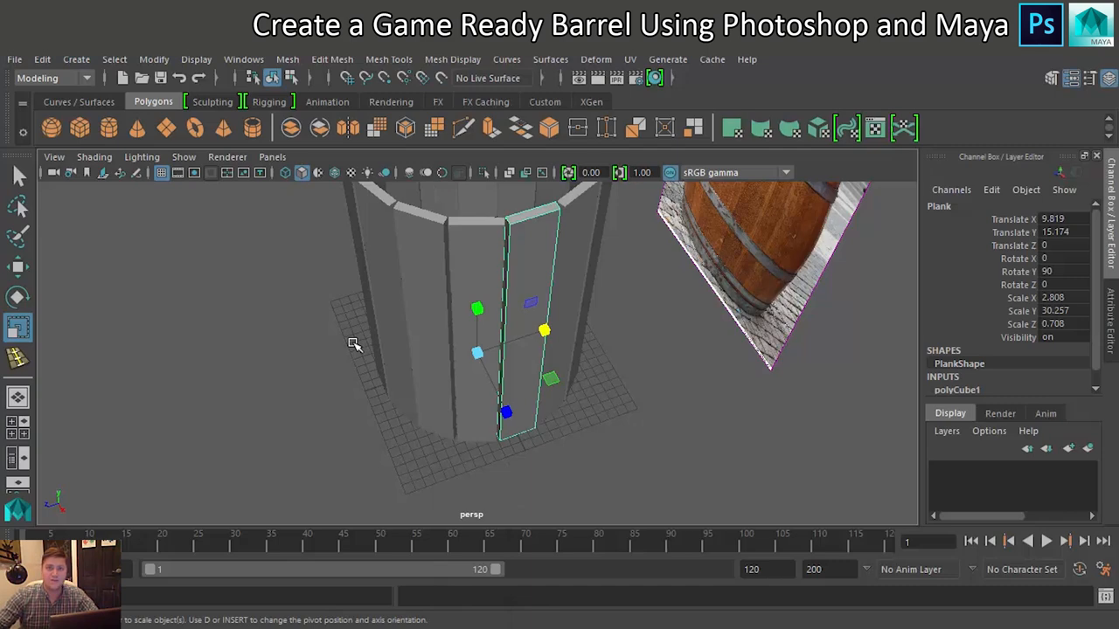
mouse_move(540, 221)
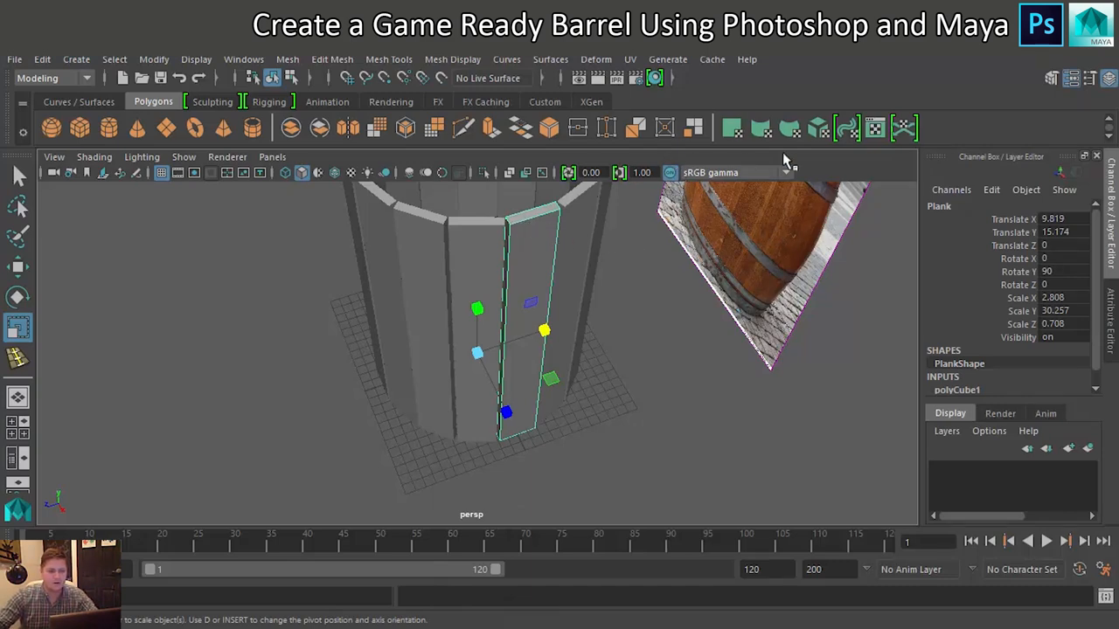
click(1052, 77)
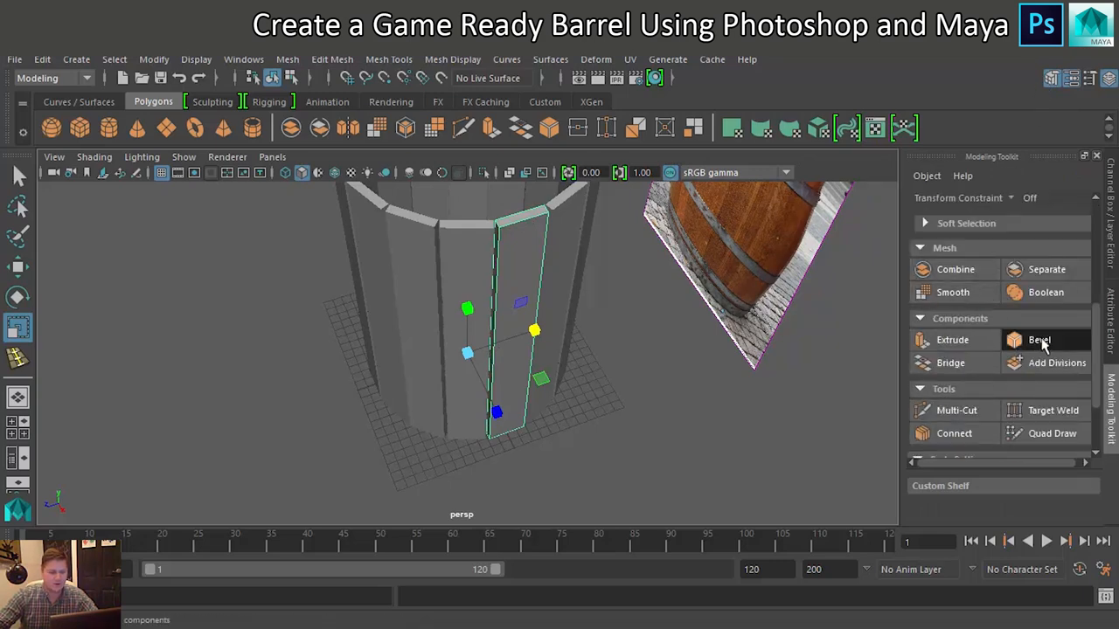
- Bevel the plank edges with Fraction 0.1 and 2 segments
click(1039, 346)
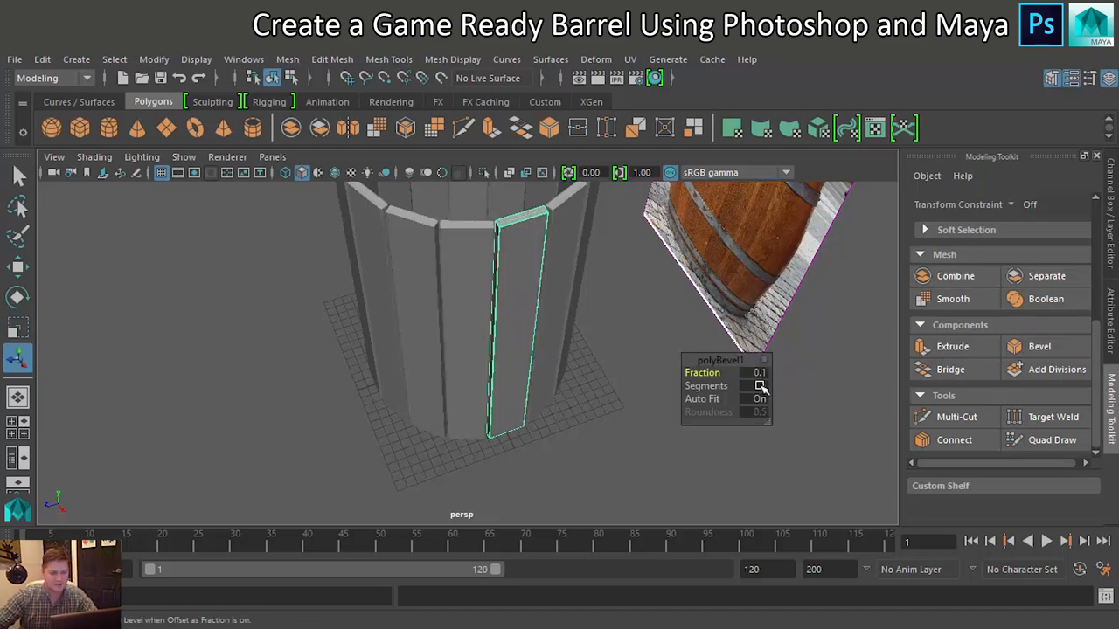
click(761, 385)
text(2)
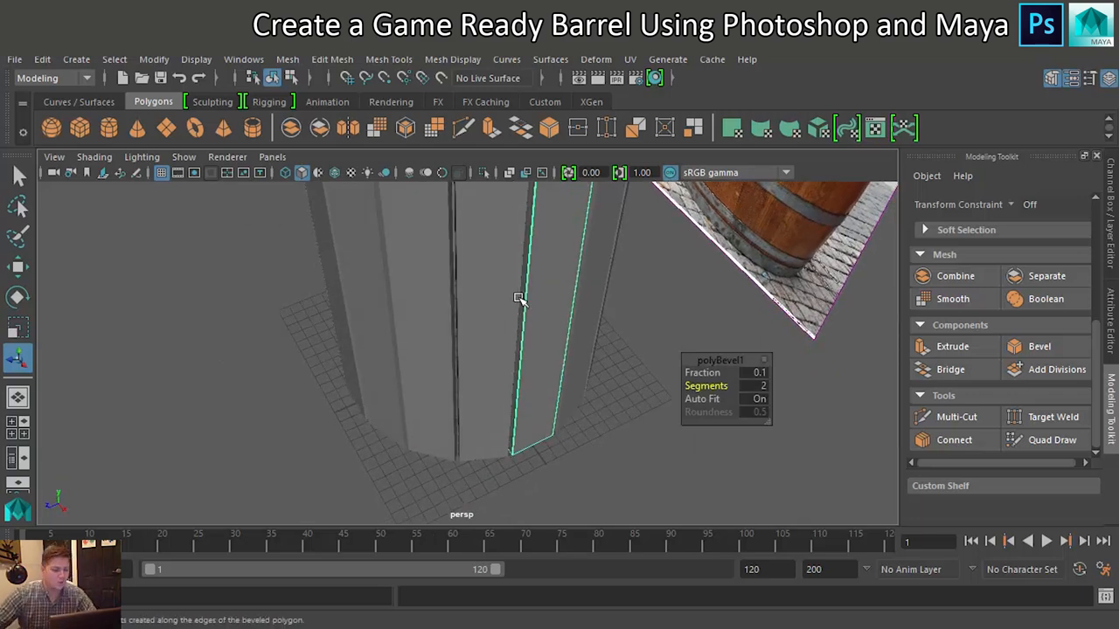
drag(520, 299, 516, 367)
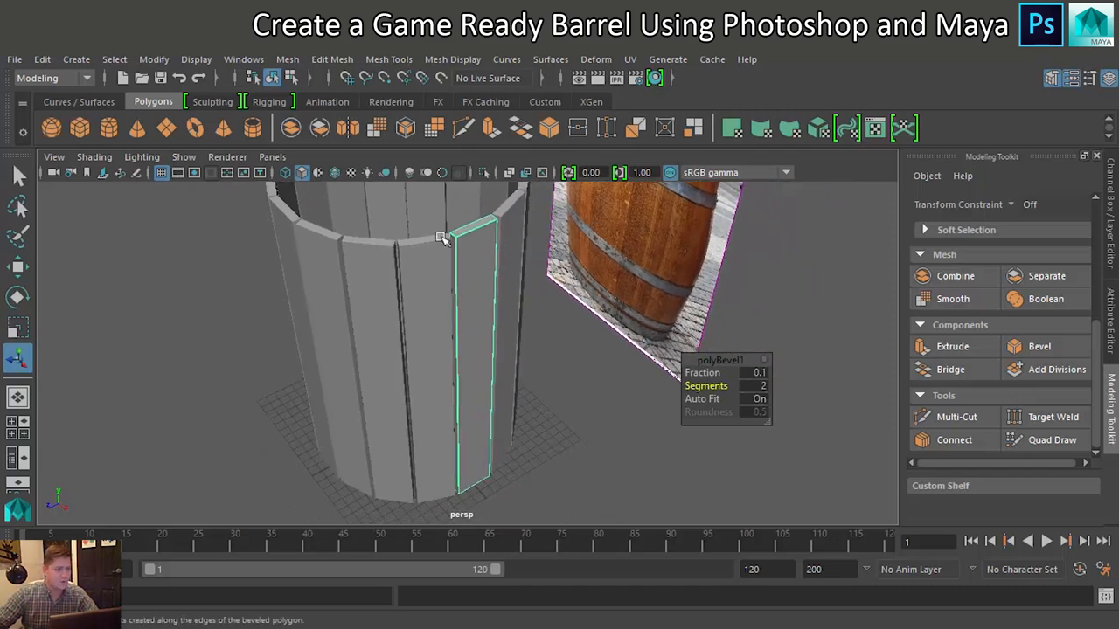
- Insert 5 evenly spaced edge loops into the plank using Multiple edge loops
click(388, 59)
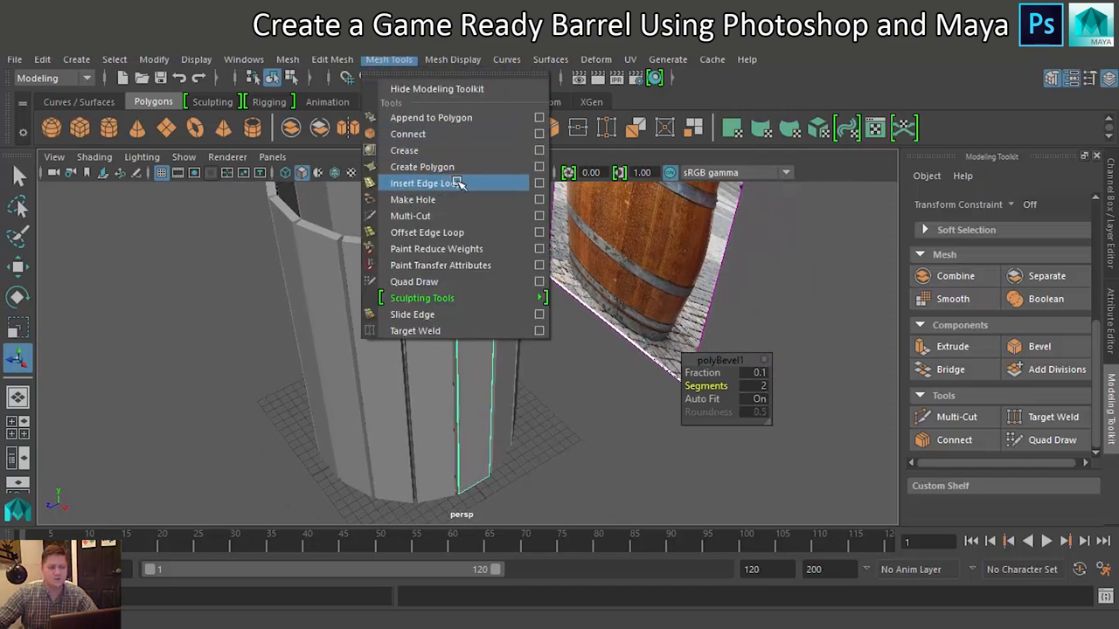
click(424, 183)
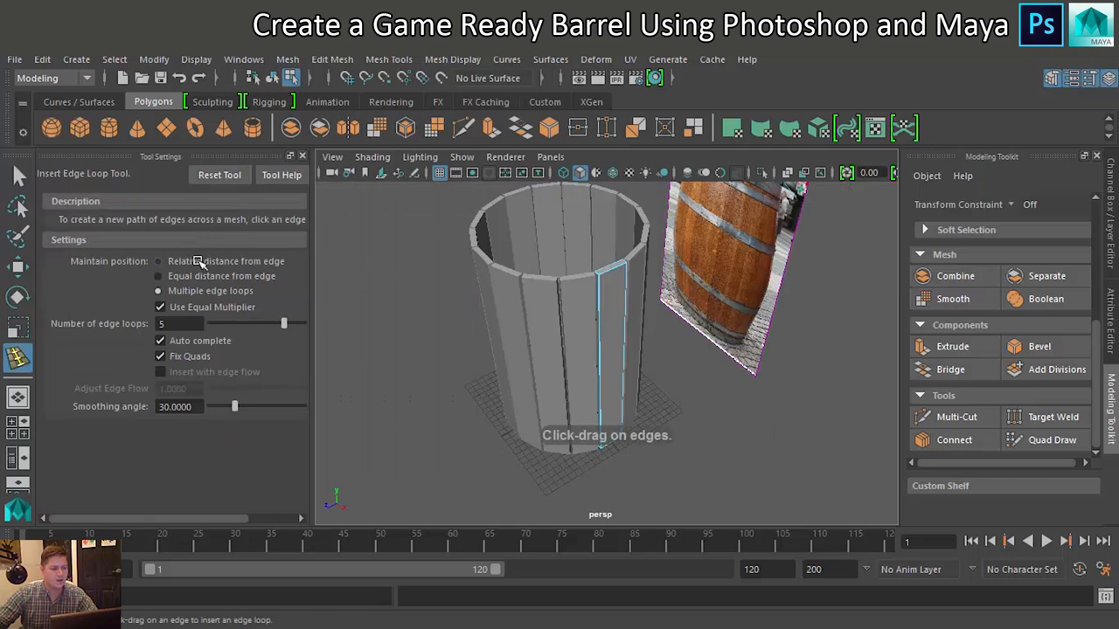
click(158, 261)
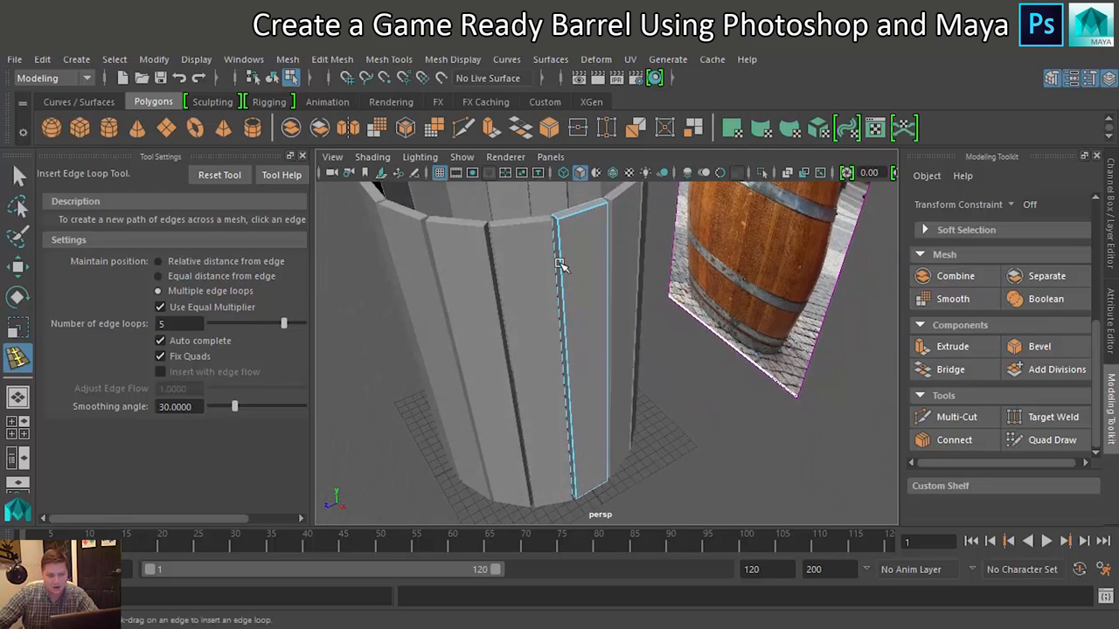
mouse_move(610, 232)
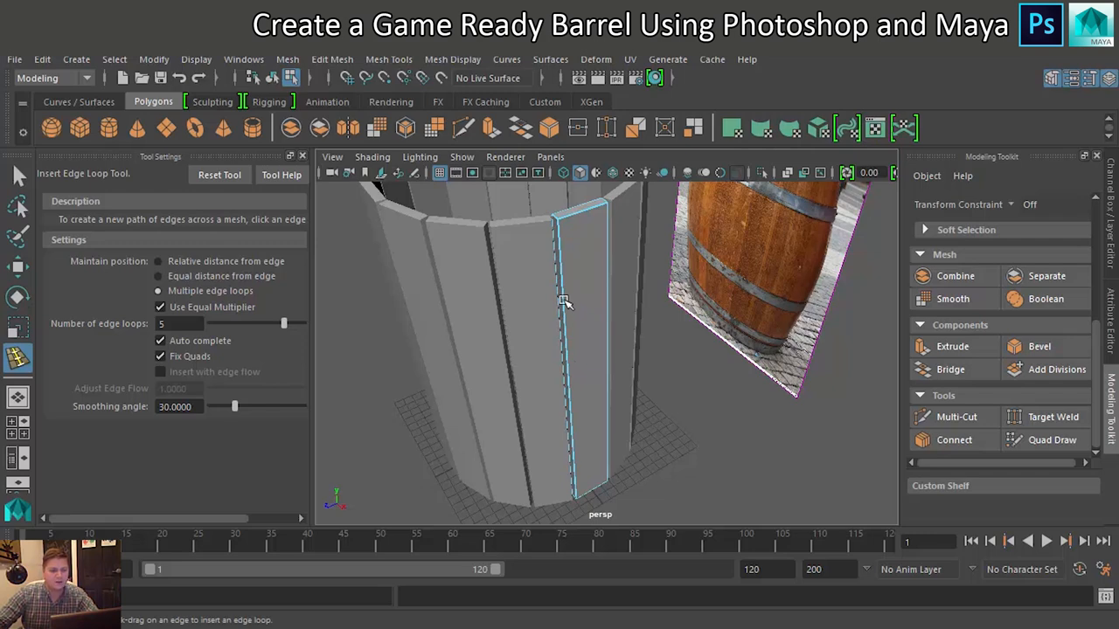
click(568, 306)
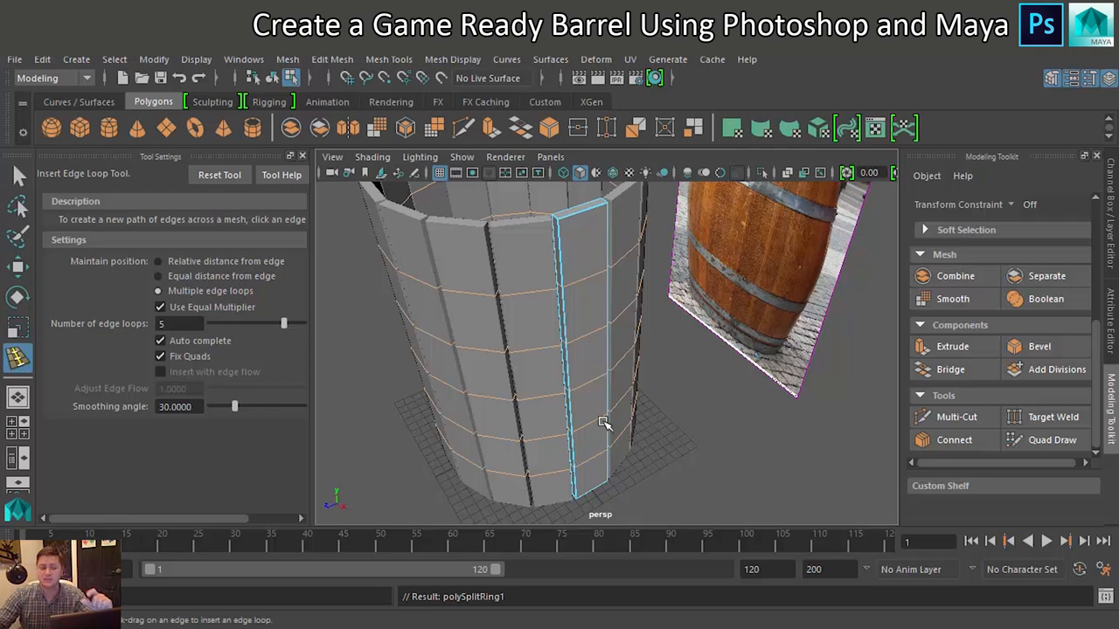
mouse_move(562, 294)
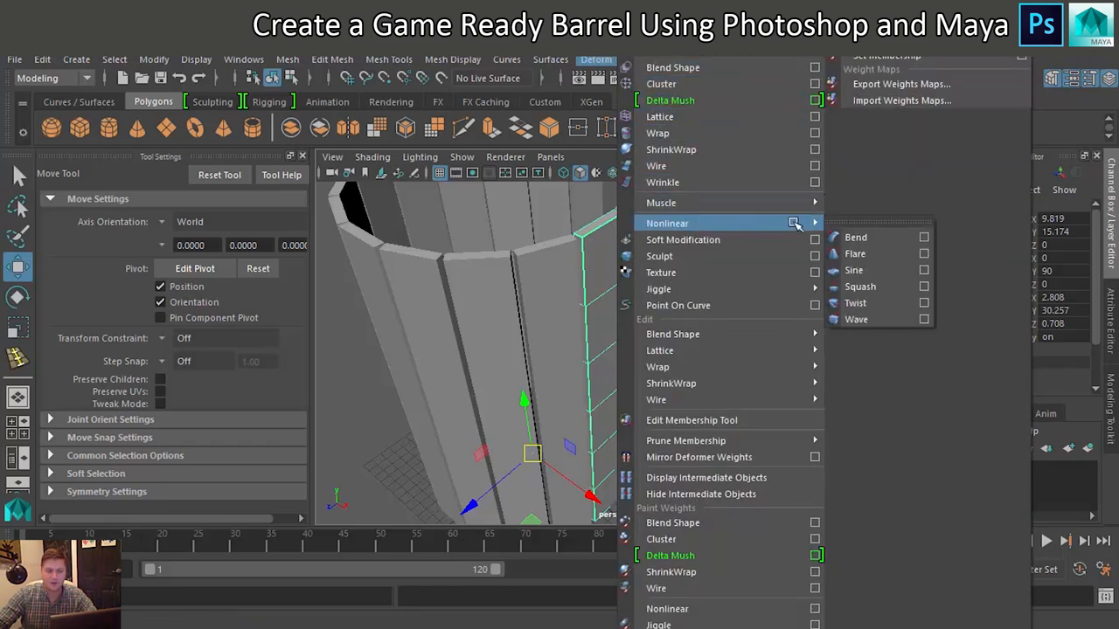
mouse_move(865, 237)
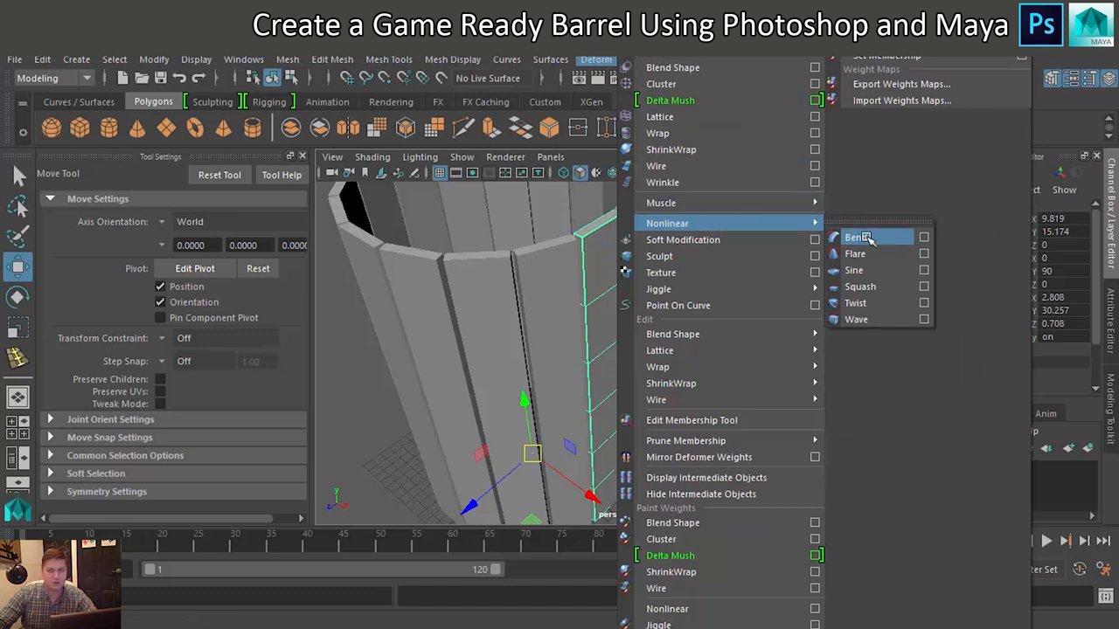
- Add a nonlinear Bend deformer (bend1) to the planks
click(859, 236)
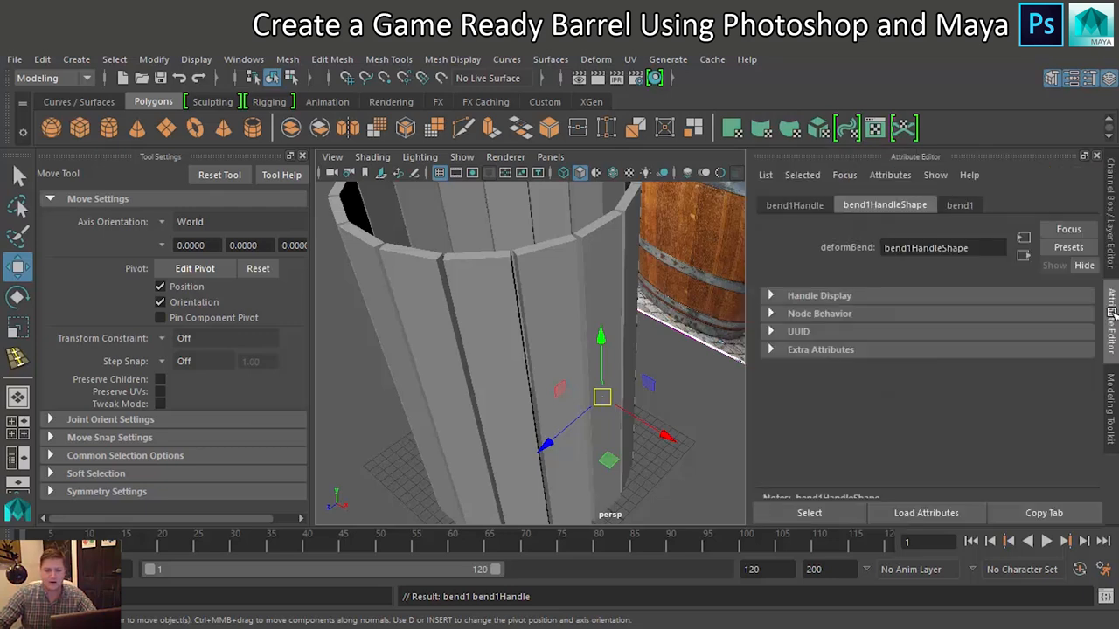
- Tune bend1's Curvature to about 10.728 so the planks bow outward
click(960, 205)
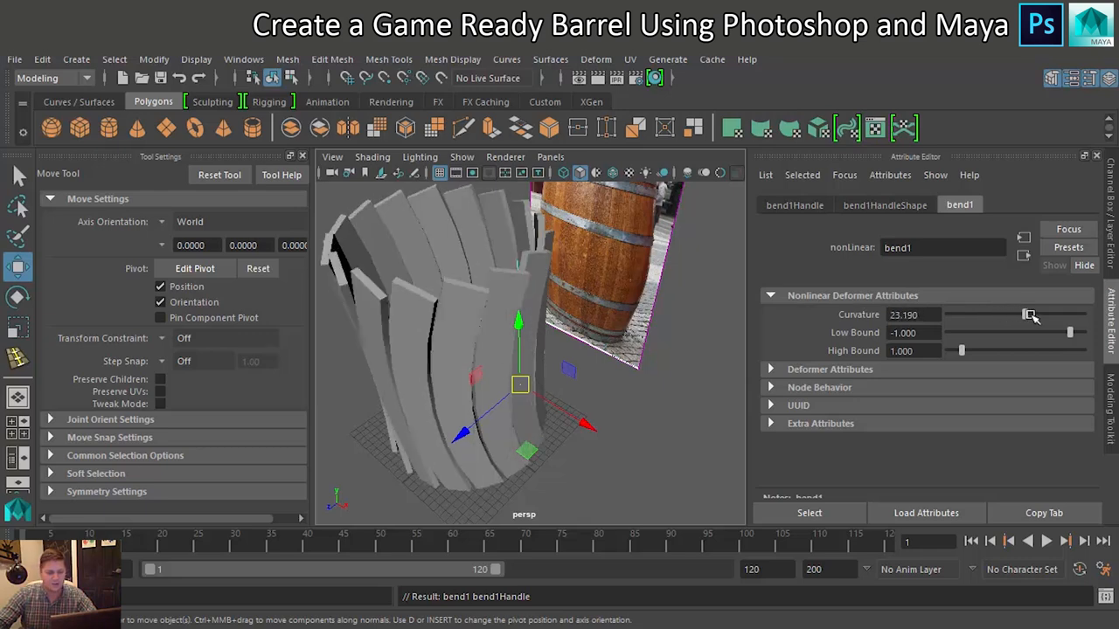
drag(1030, 315, 1017, 315)
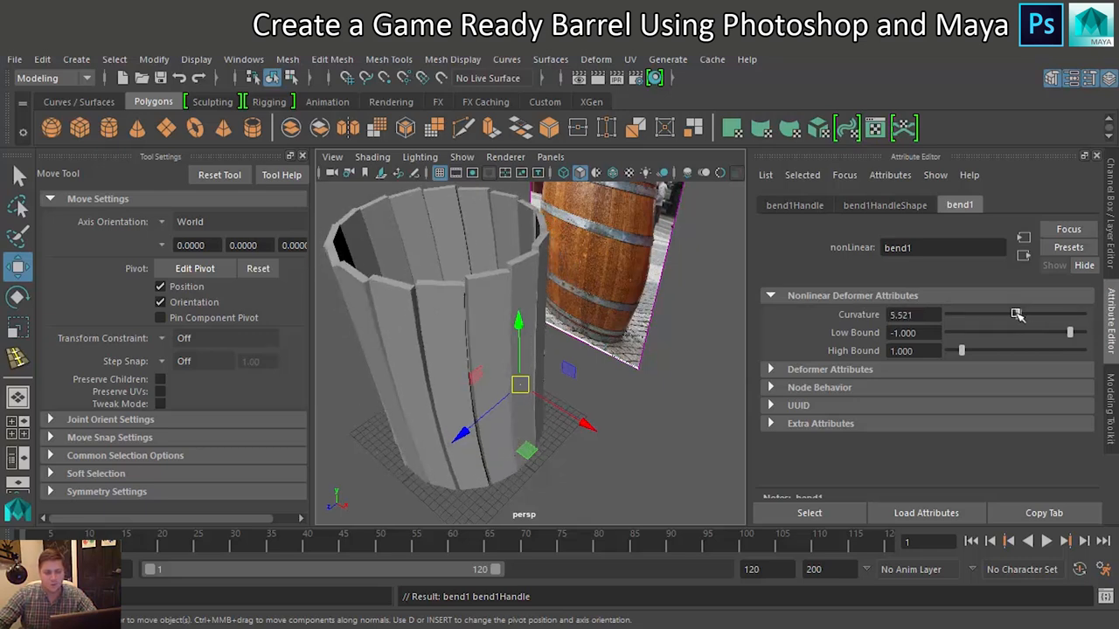
drag(1016, 315, 1028, 313)
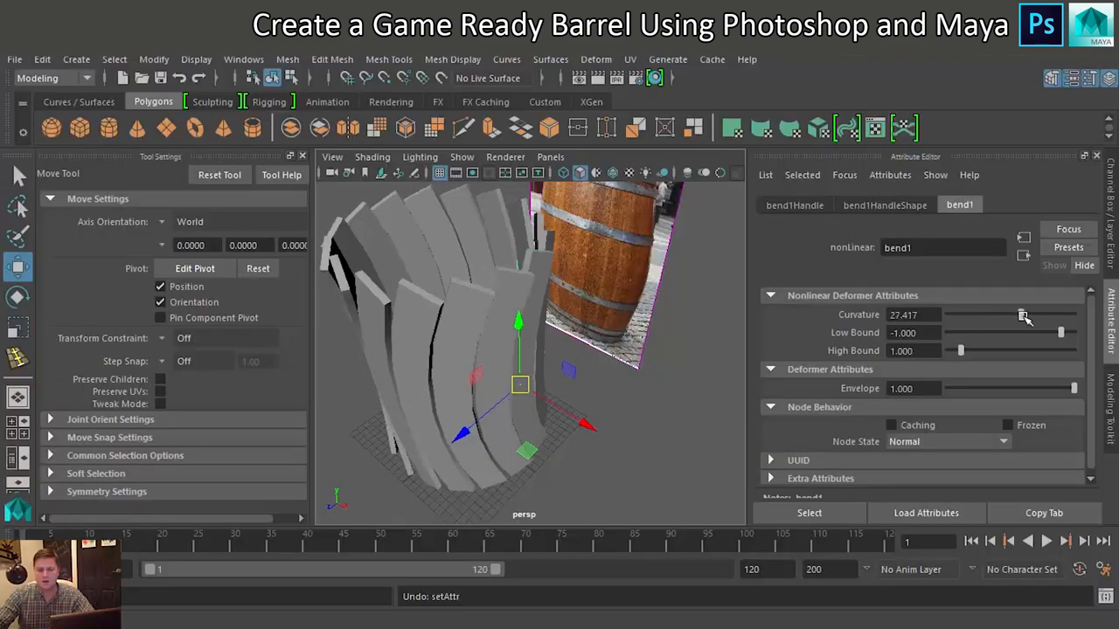
drag(1031, 315, 1018, 314)
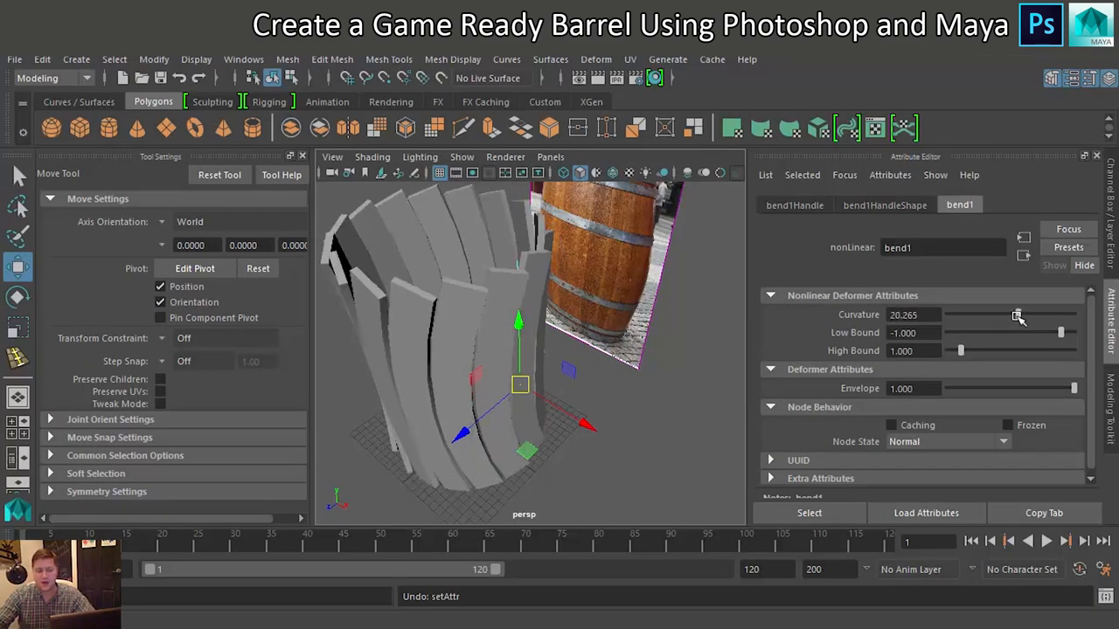
drag(1016, 315, 1002, 315)
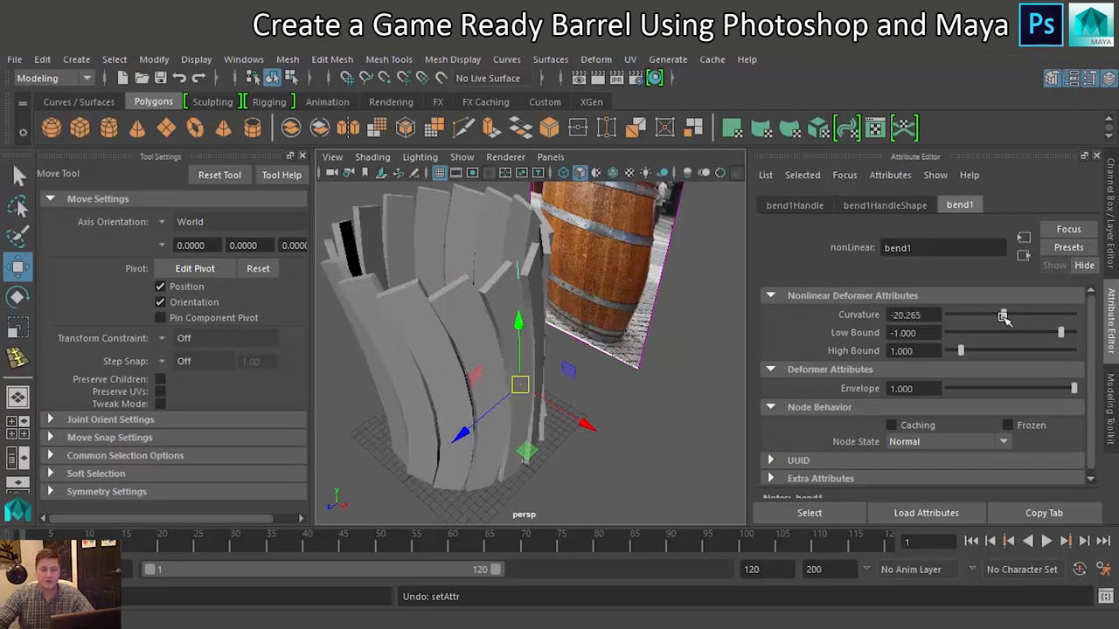
drag(1003, 315, 1017, 315)
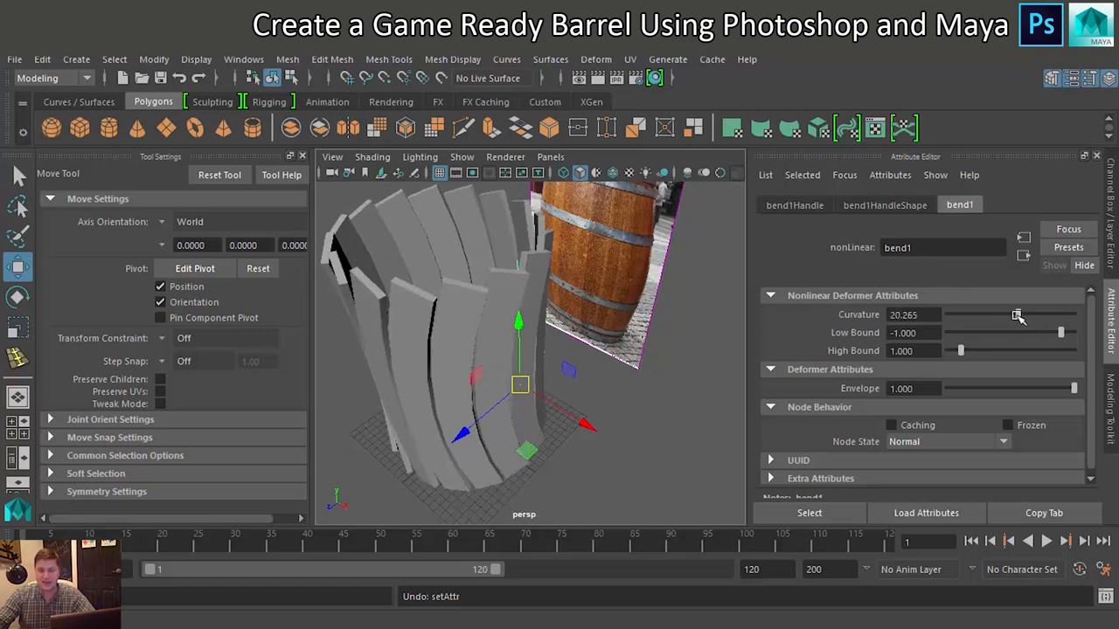
drag(1016, 315, 1014, 314)
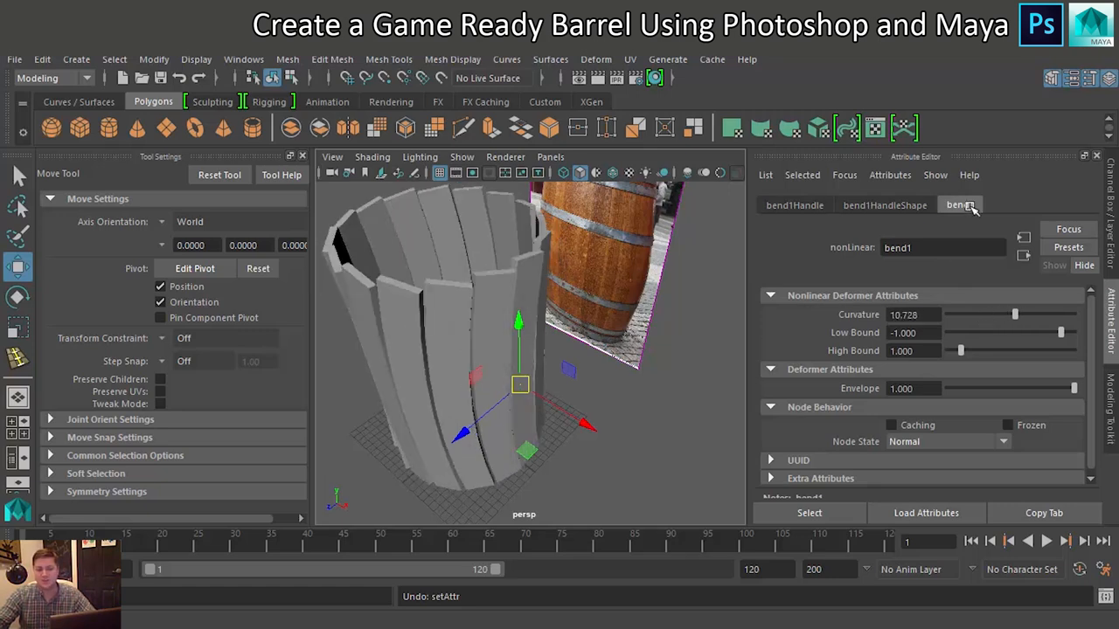
click(794, 205)
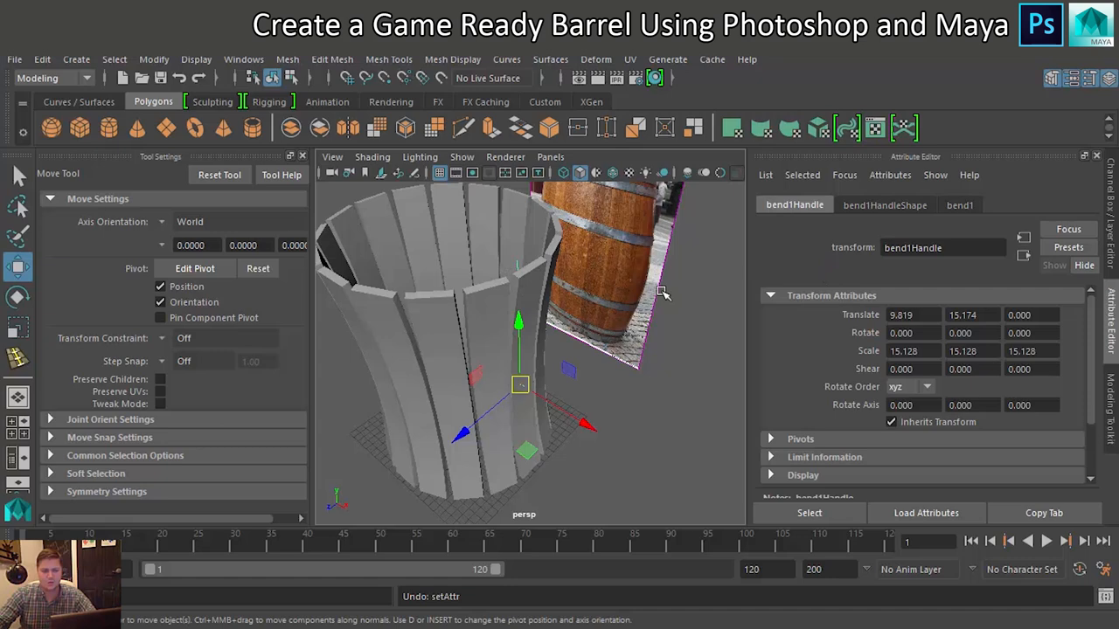
mouse_move(781, 268)
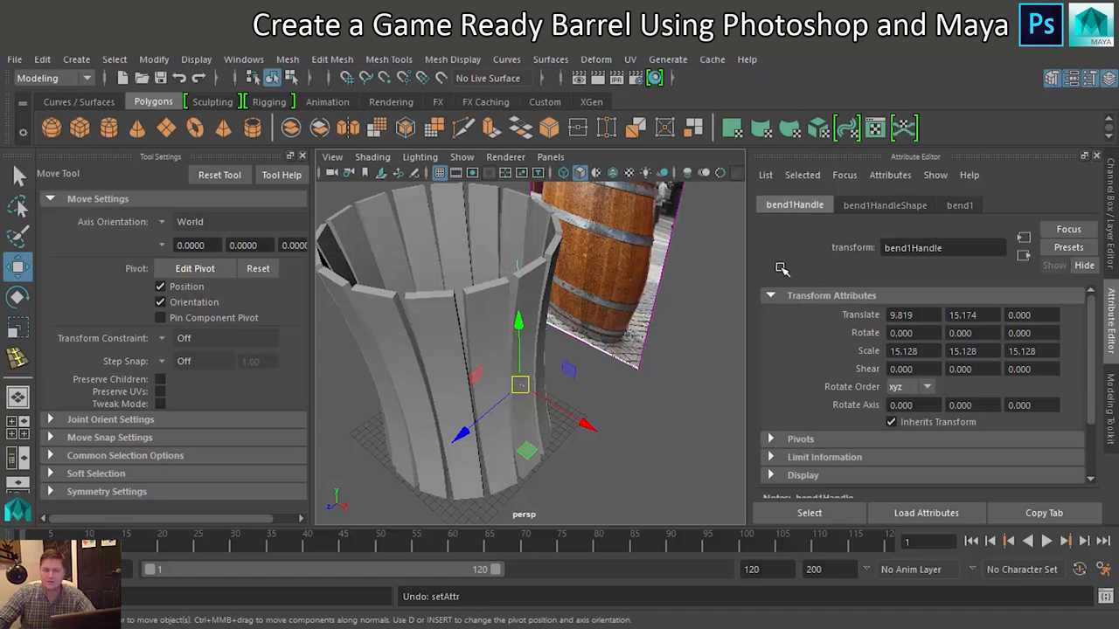
mouse_move(681, 312)
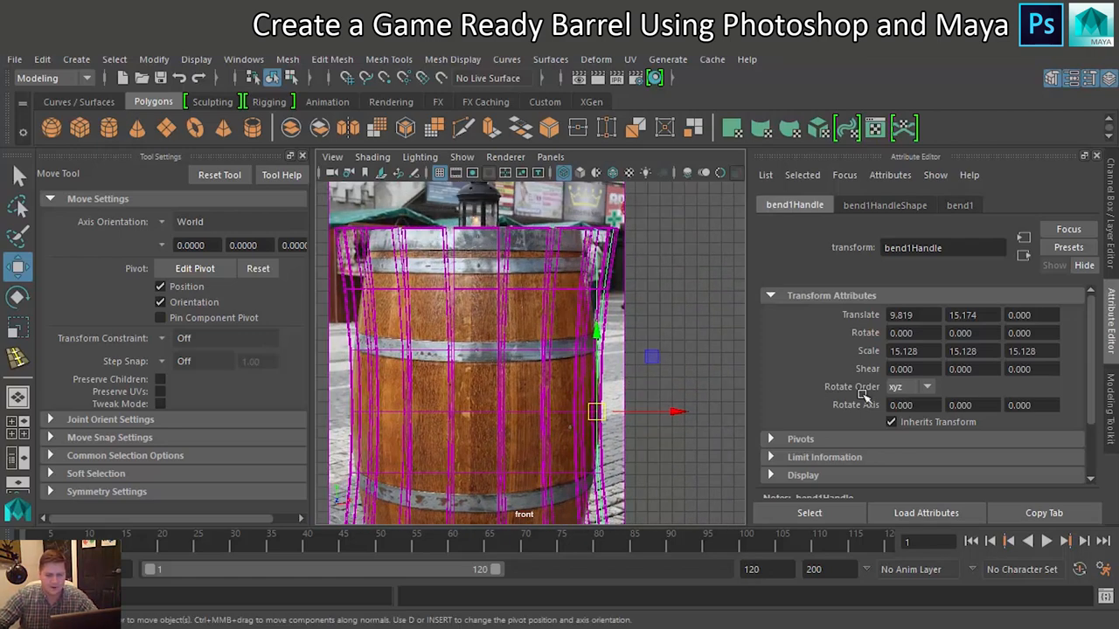
- Set the bend1 Curvature to about -13.1 so the planks bulge like the reference
click(960, 205)
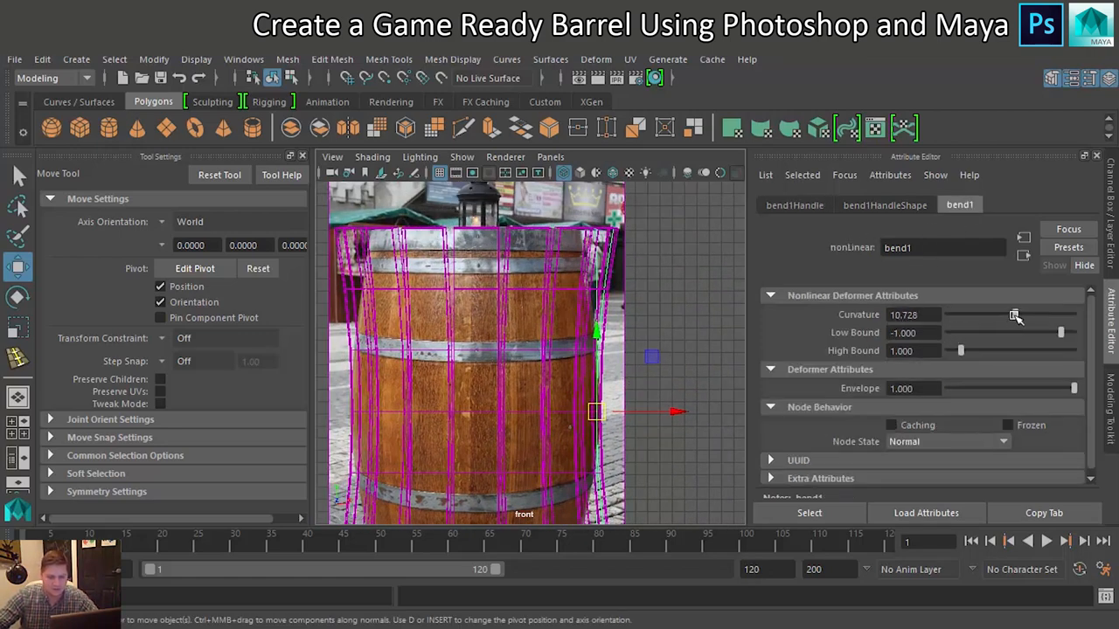
drag(1014, 314, 1005, 315)
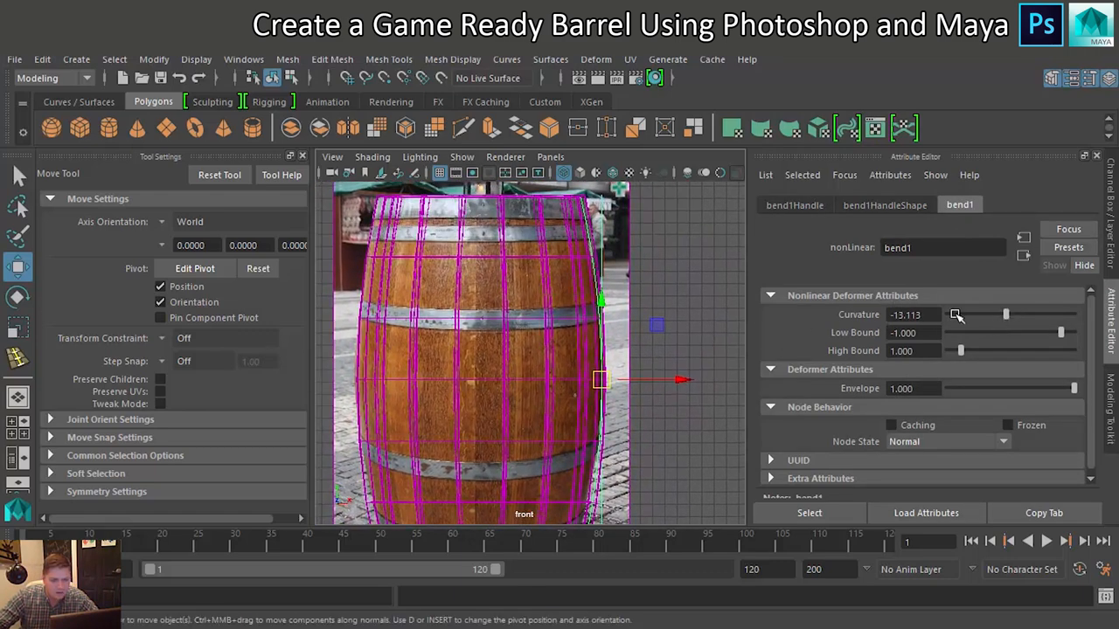
drag(955, 315, 1005, 314)
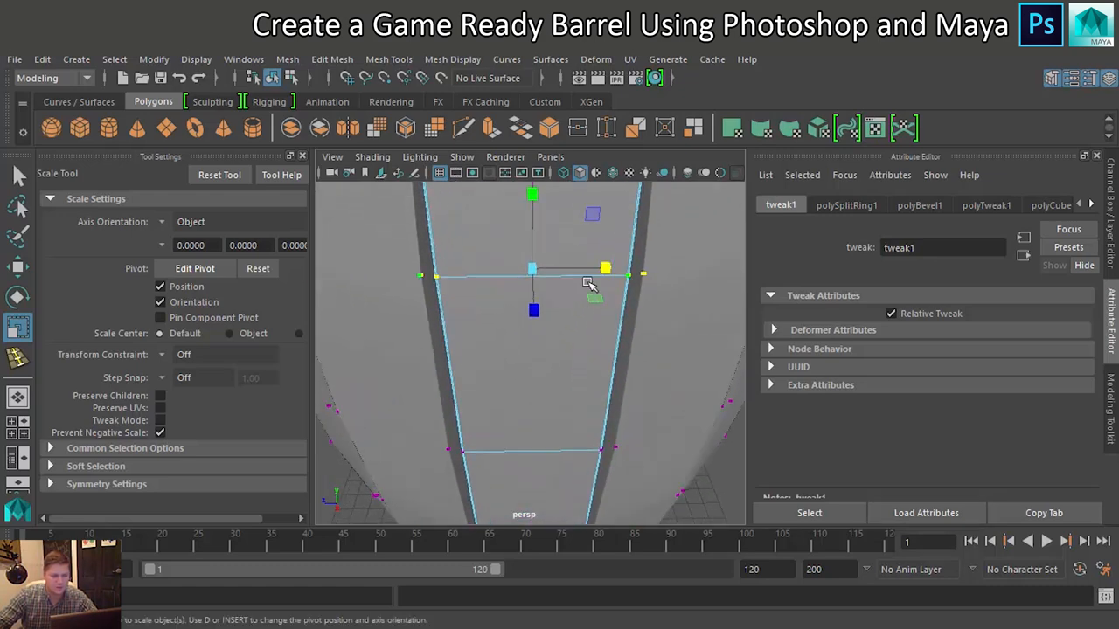
mouse_move(603, 268)
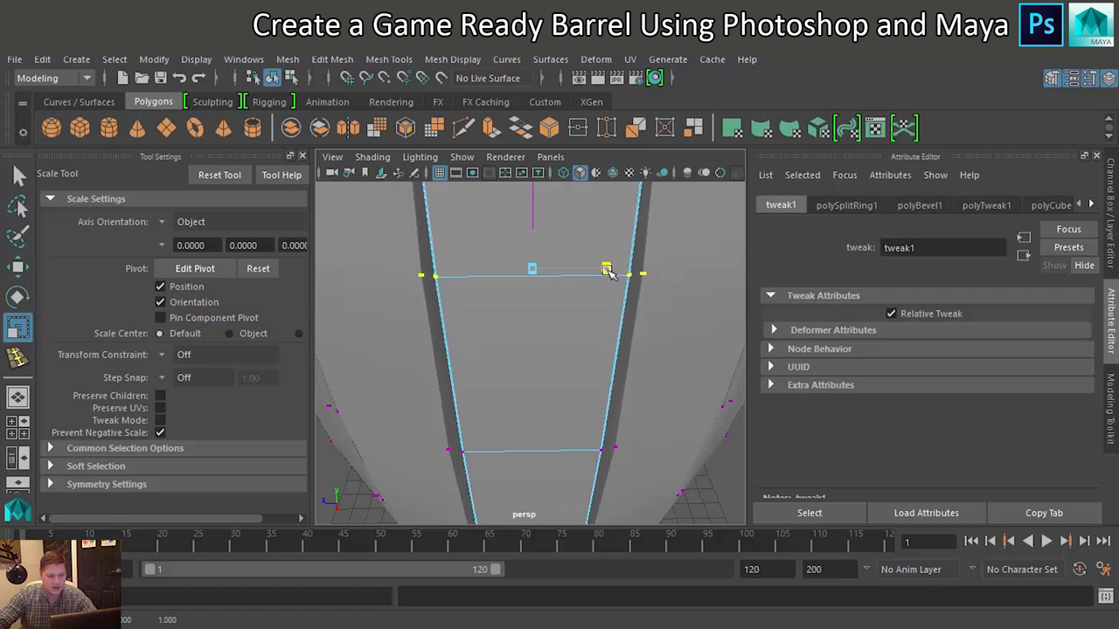
- Scale the plank's upper edge loops inward to taper the barrel body
drag(607, 269, 633, 274)
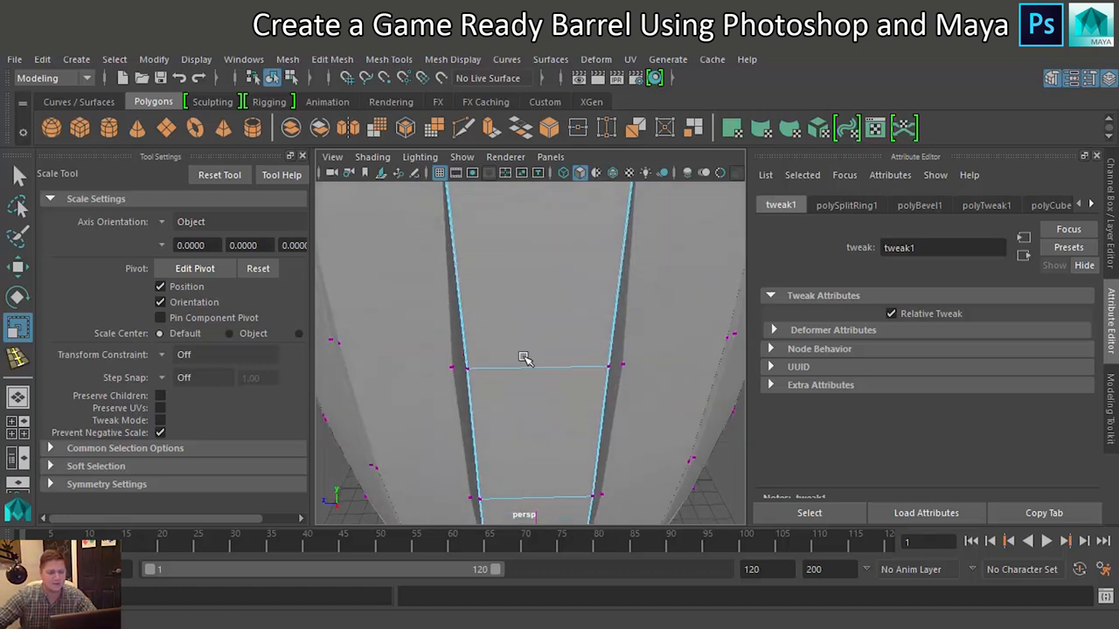
click(525, 357)
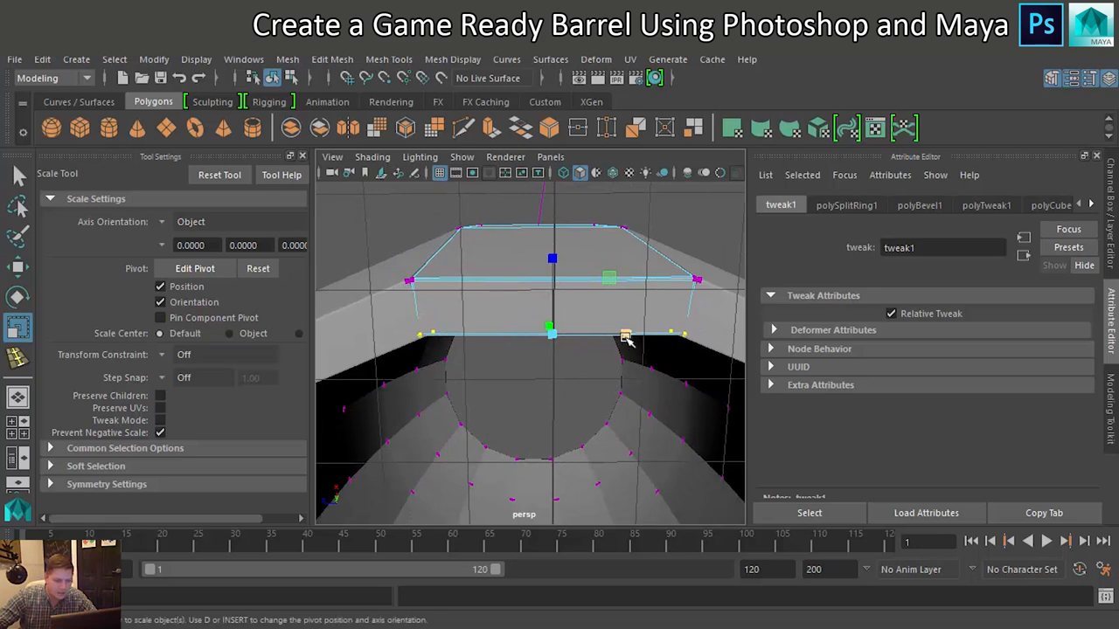
drag(625, 336, 621, 335)
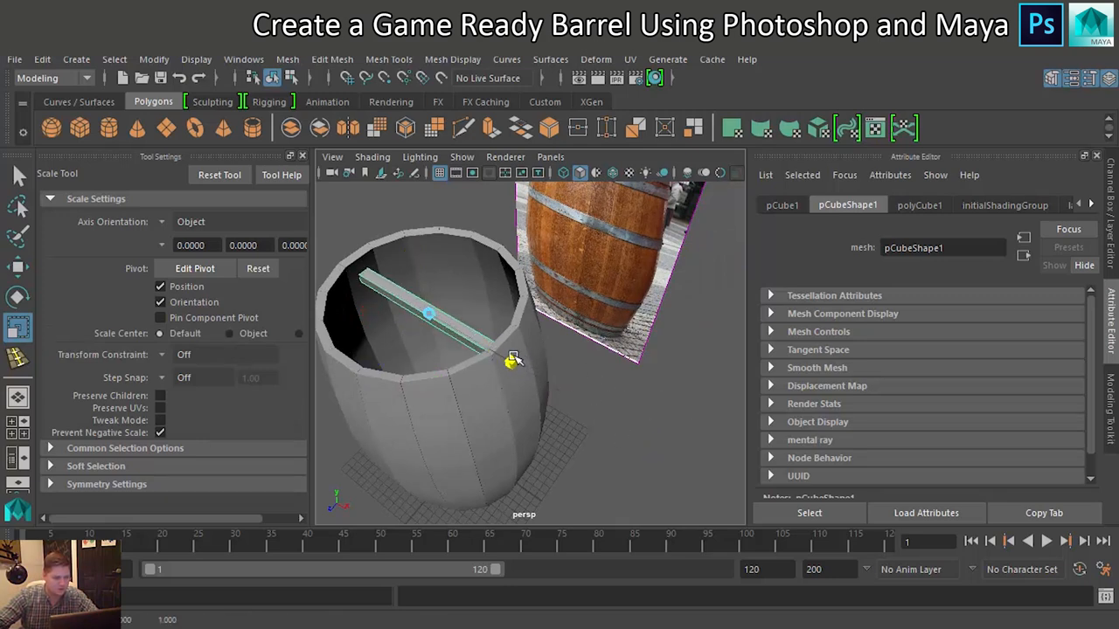
- Stretch the thin box pCube1 into a flat board spanning the barrel opening
click(485, 348)
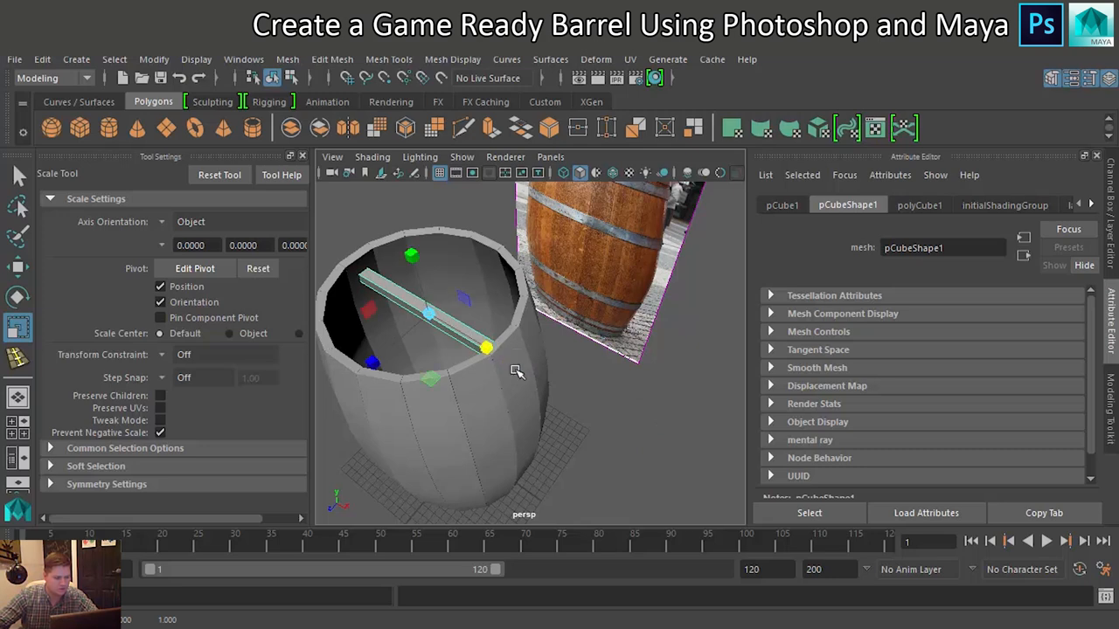
drag(487, 348, 324, 406)
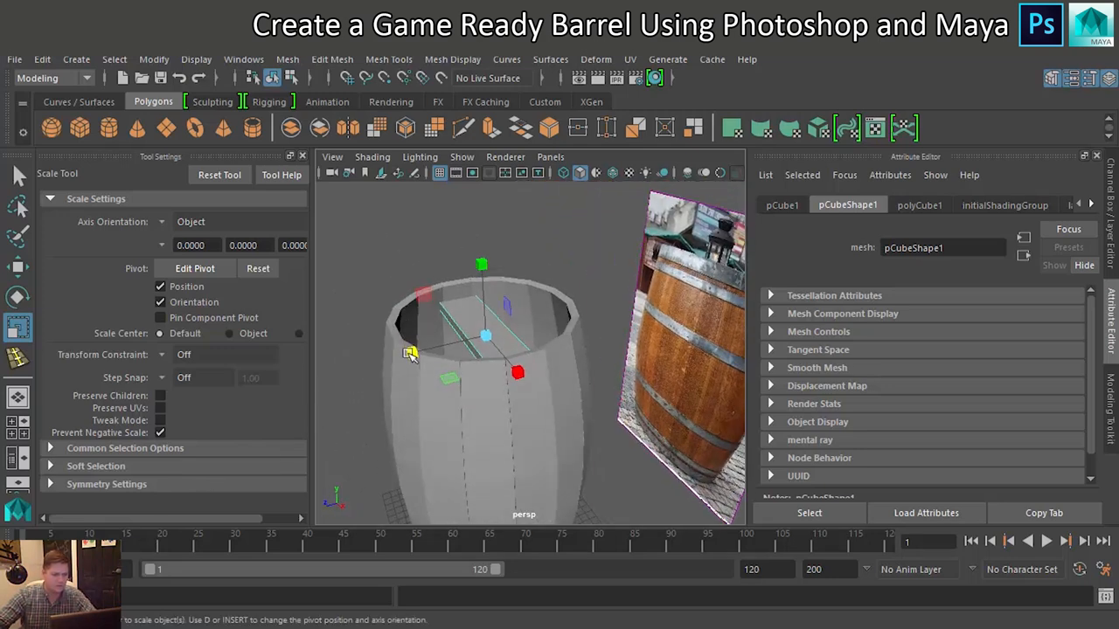
click(18, 266)
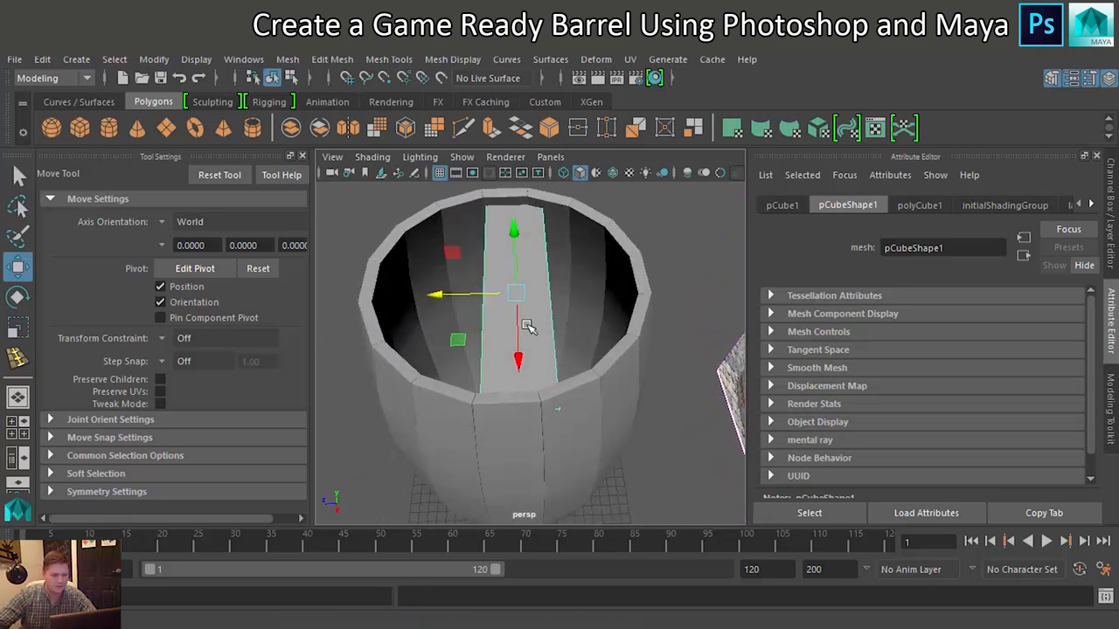
- Select the lid plank's long edges in Edge mode for widening
right_click(525, 306)
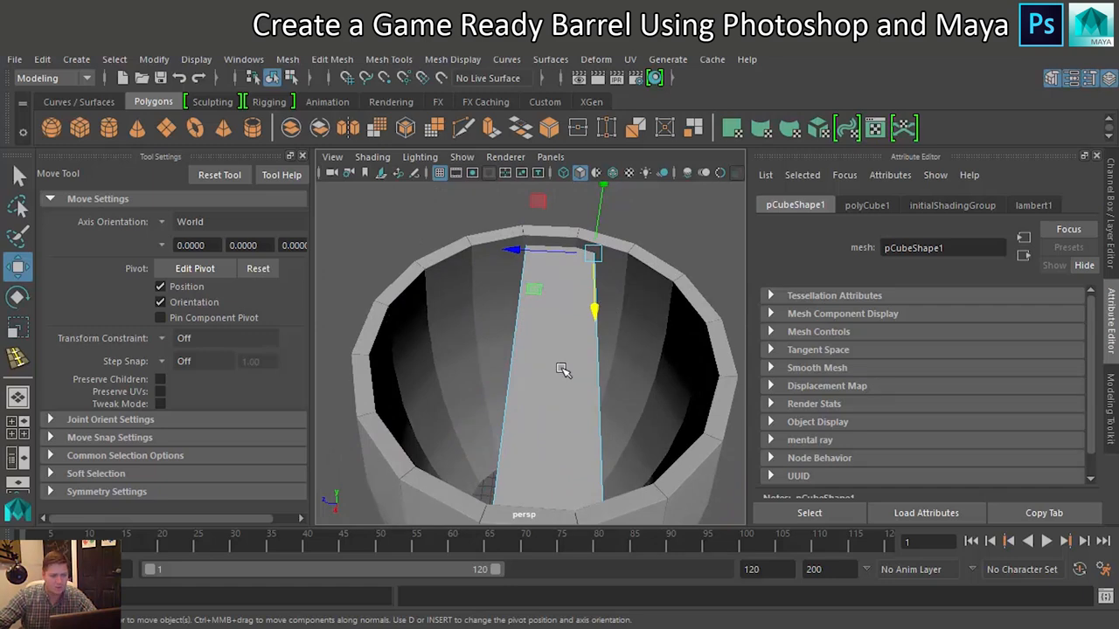
click(568, 388)
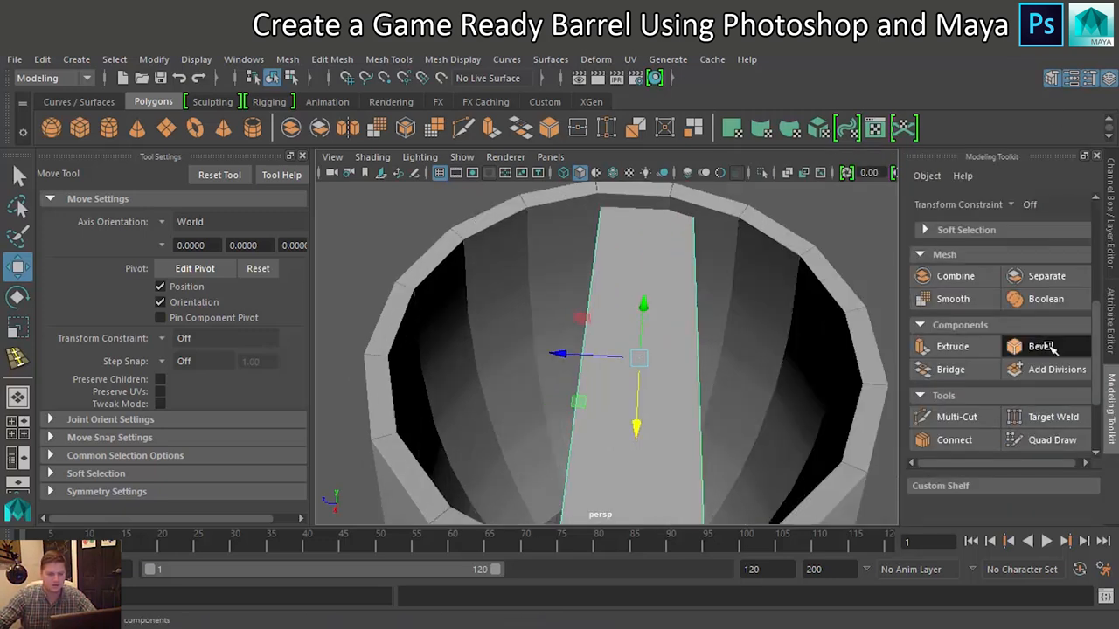
- Bevel the lid plank's long edges, lowering the Fraction from 0.2 to 0.1
click(1039, 346)
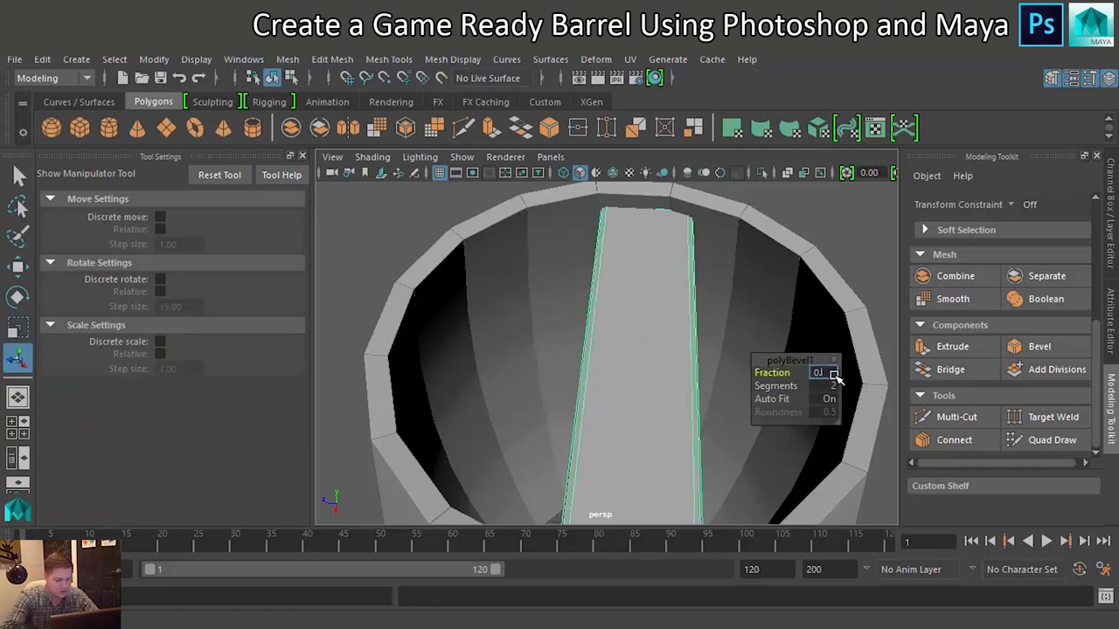
text(0.2)
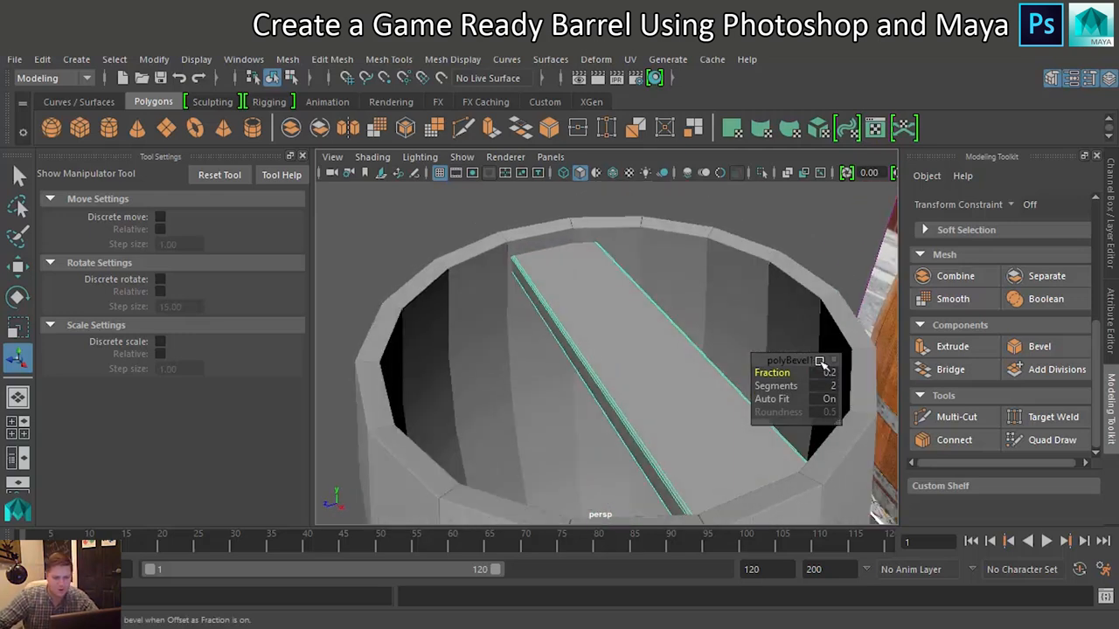
click(822, 373)
text(0.1)
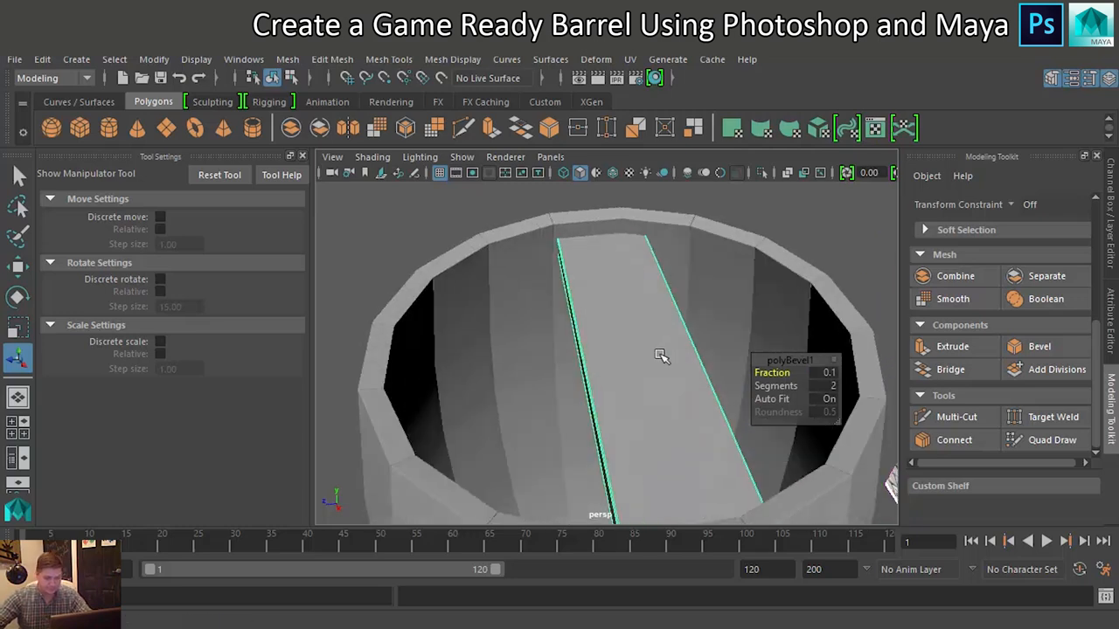
drag(659, 354, 658, 367)
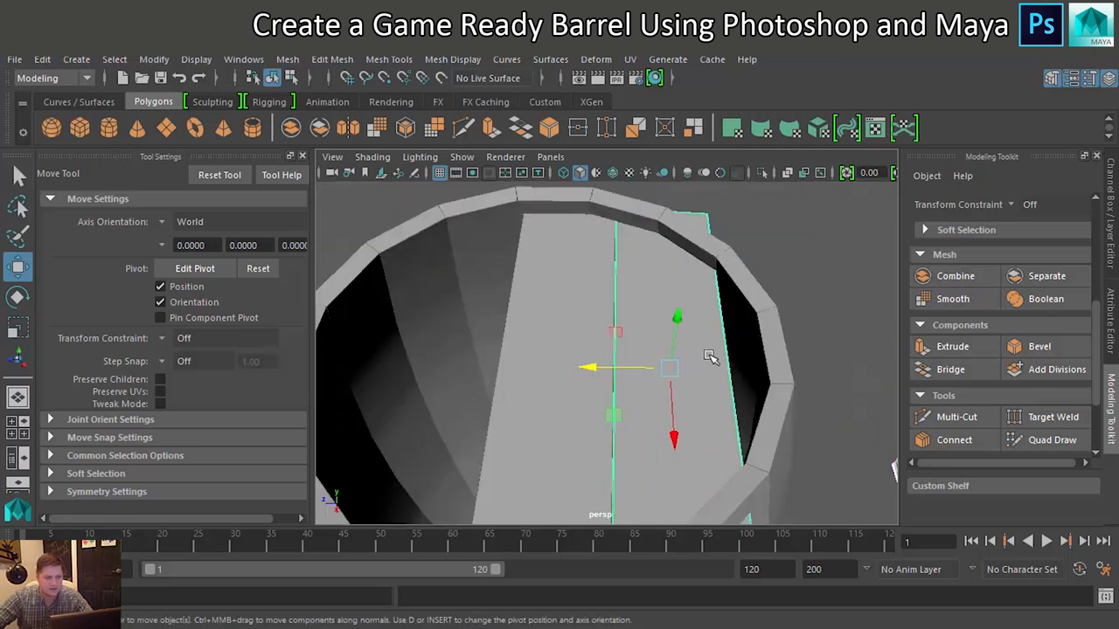
mouse_move(712, 365)
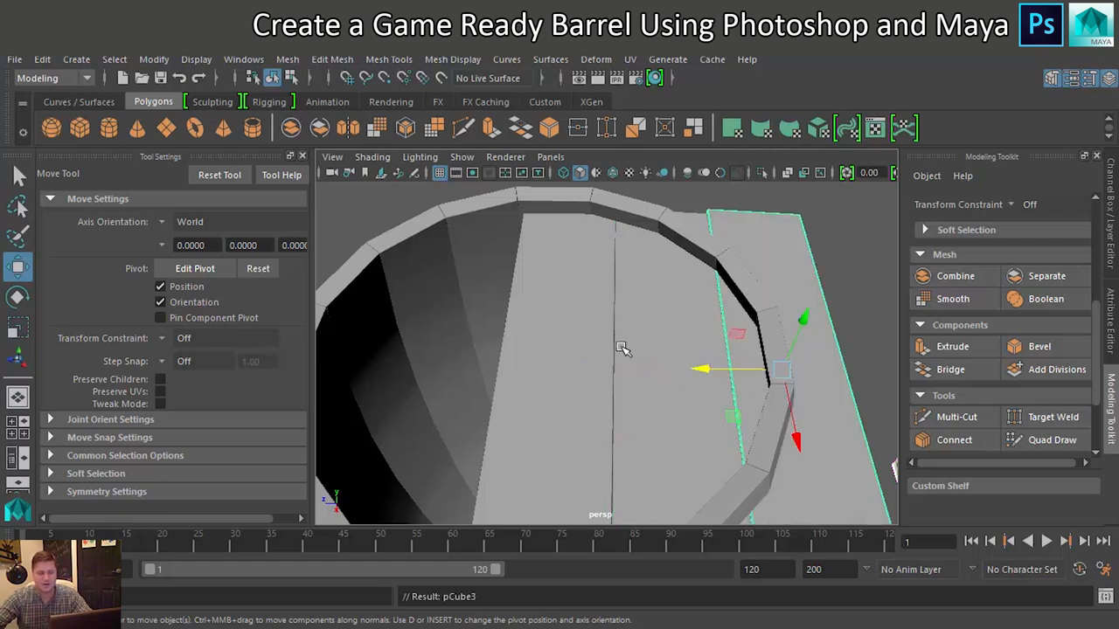
mouse_move(573, 368)
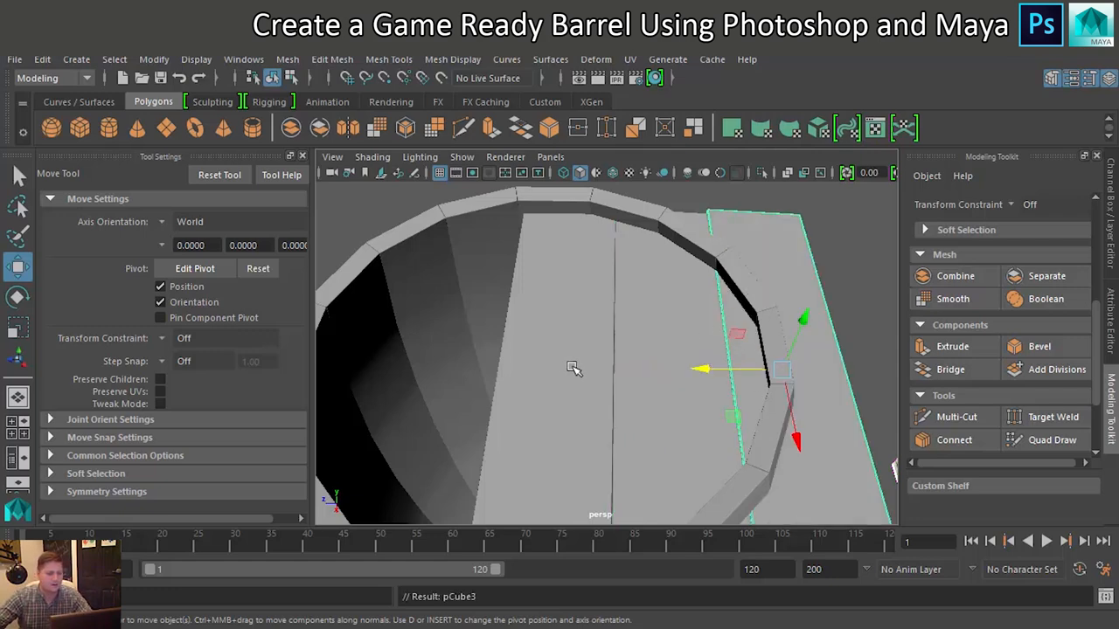
- Move the duplicated plank beside the previous one across the barrel top
drag(782, 370, 668, 367)
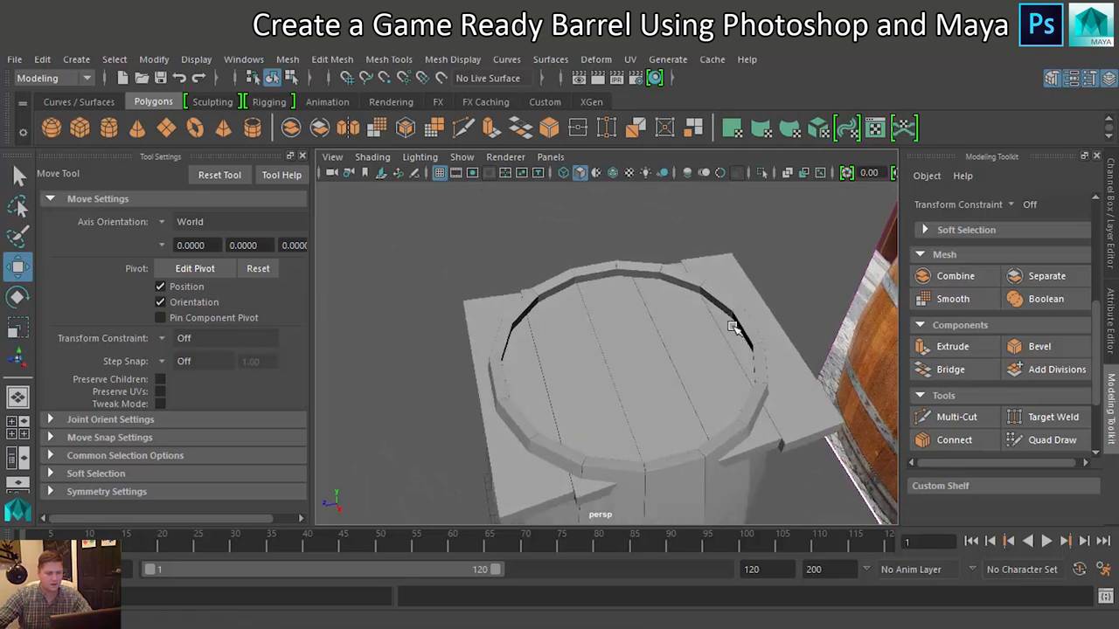
- Pull the outermost plank's edges and vertices inward to fit inside the rim
drag(733, 327, 571, 344)
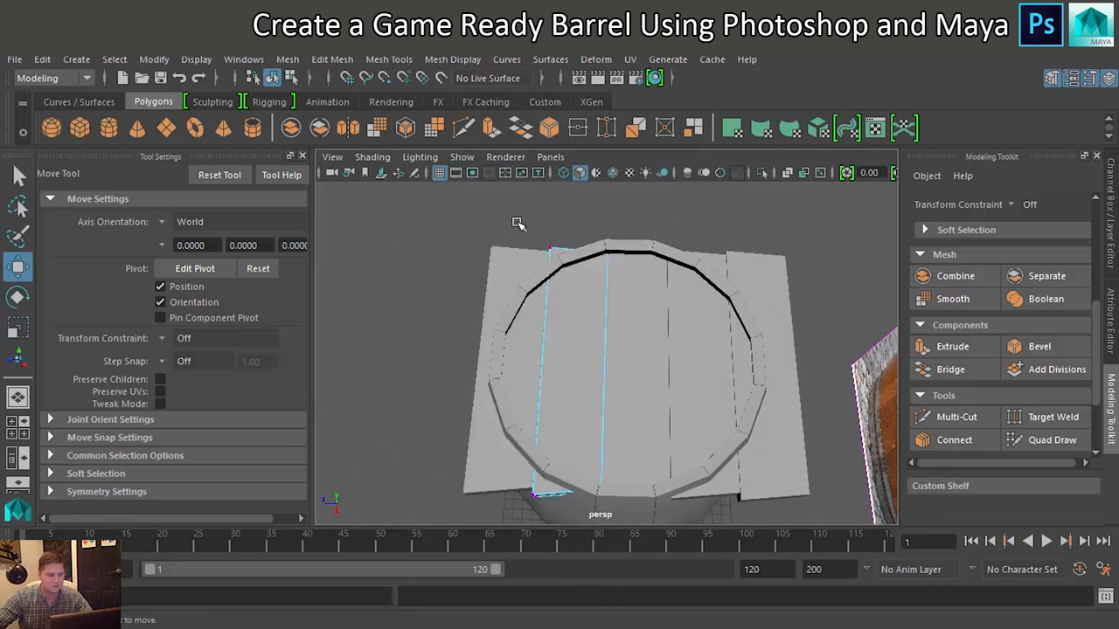
click(535, 494)
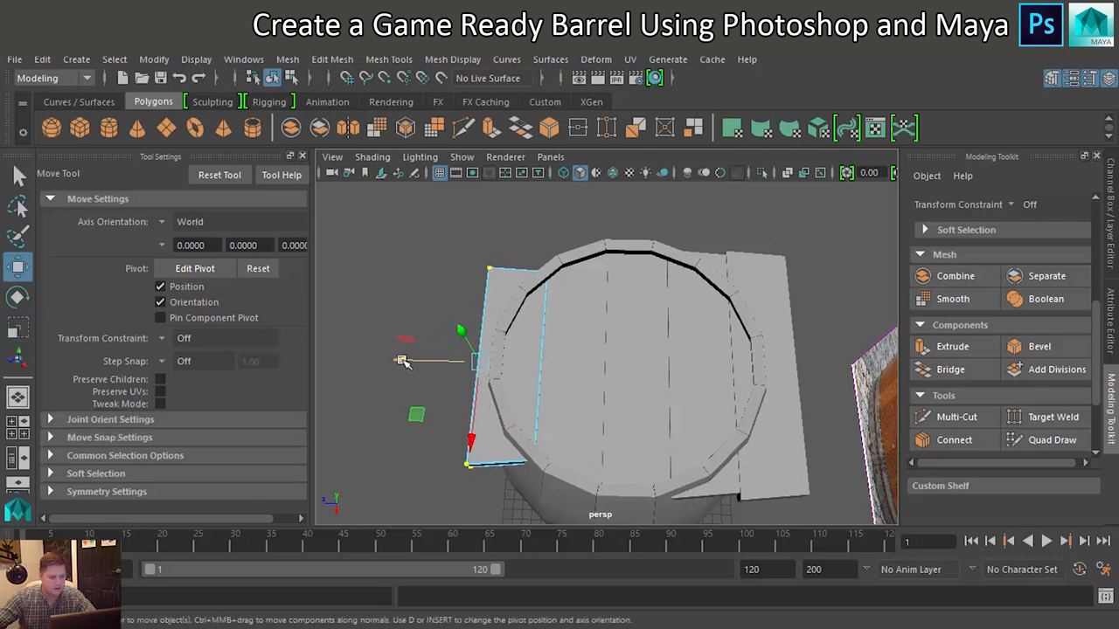
drag(400, 360, 419, 366)
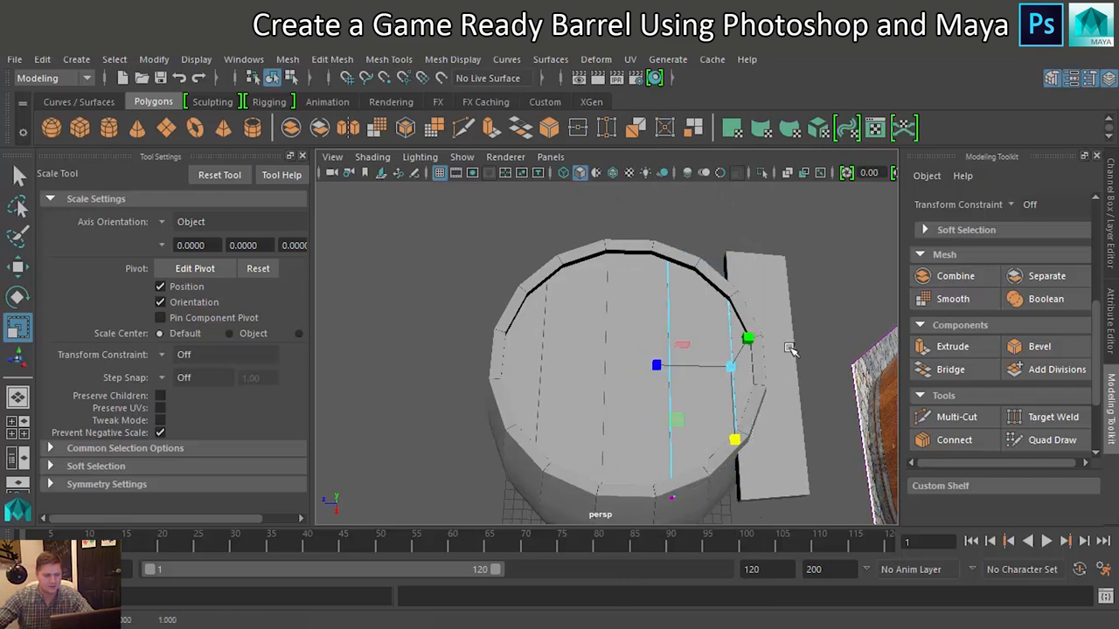
right_click(730, 350)
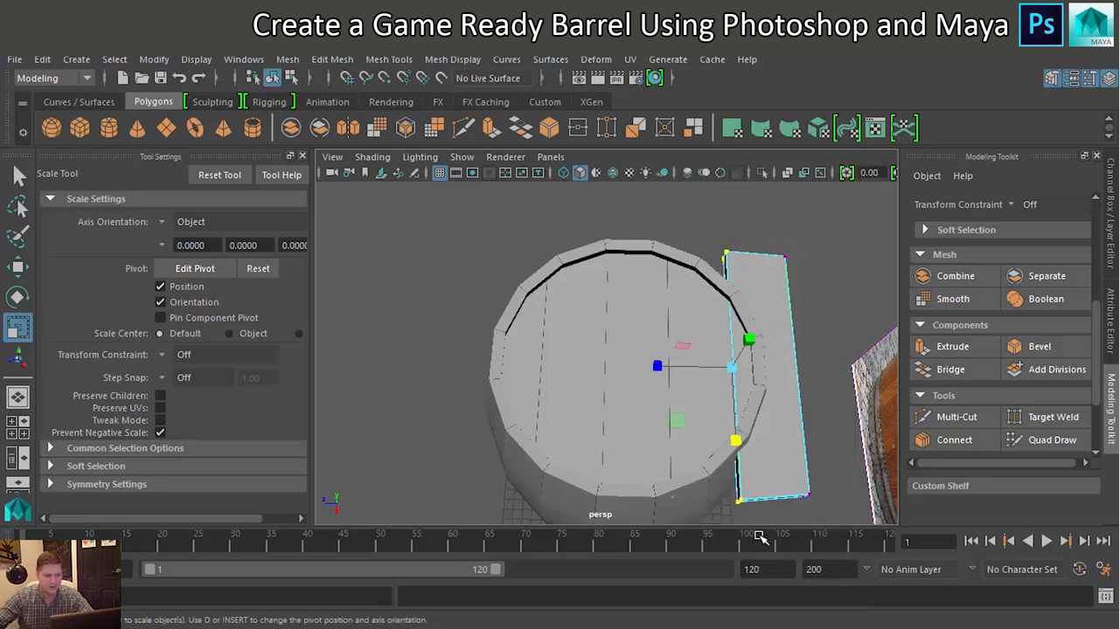
drag(734, 439, 734, 413)
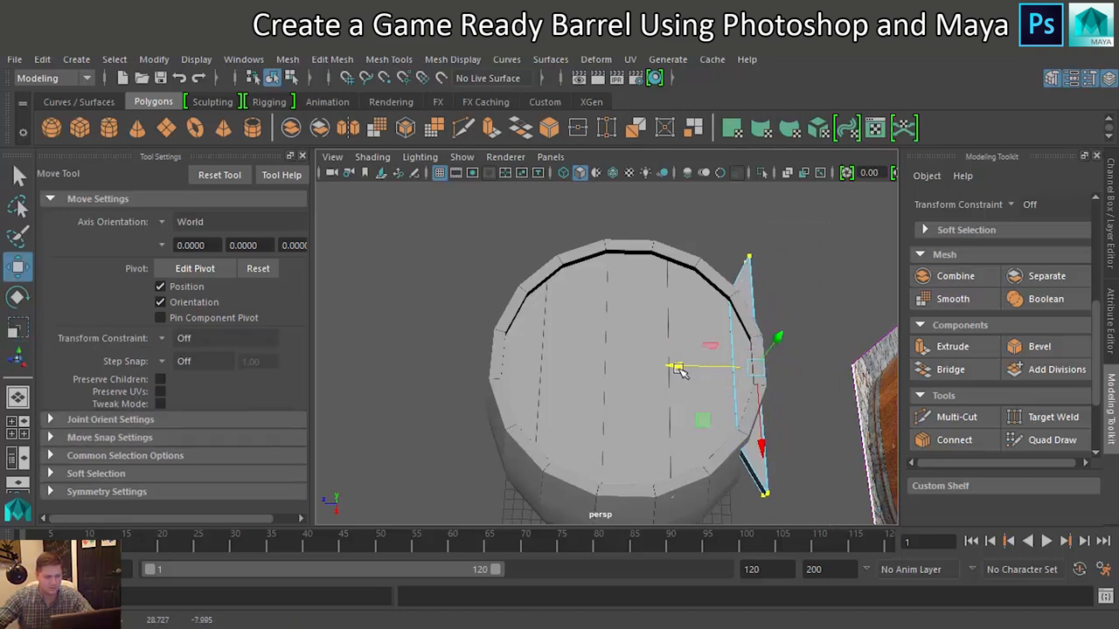
key(r)
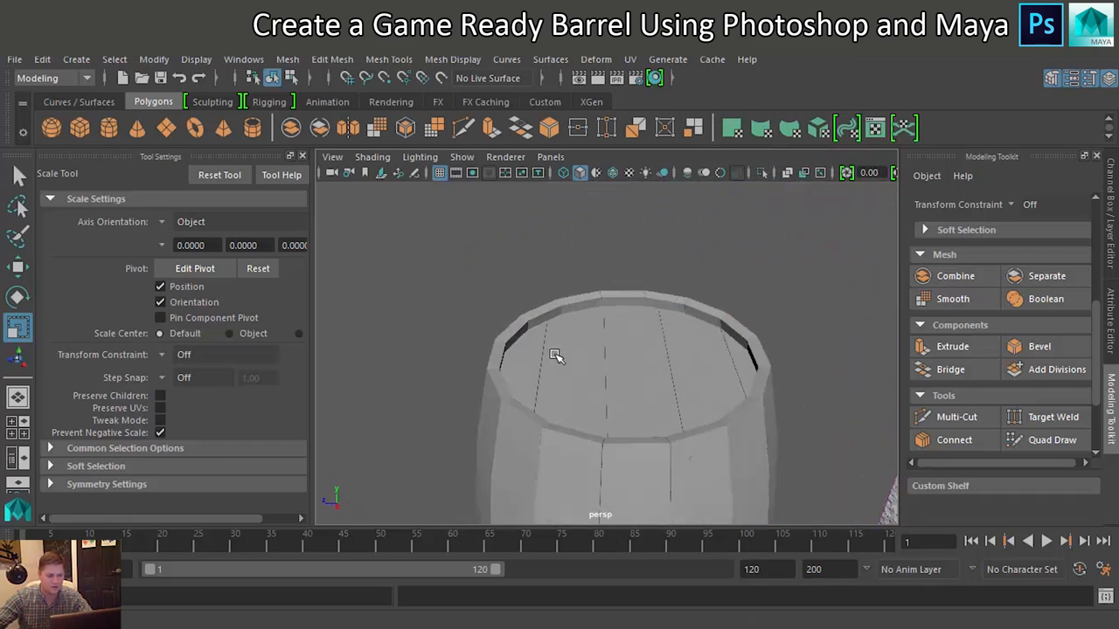
- Select a lid plank and change its component selection mode
click(557, 355)
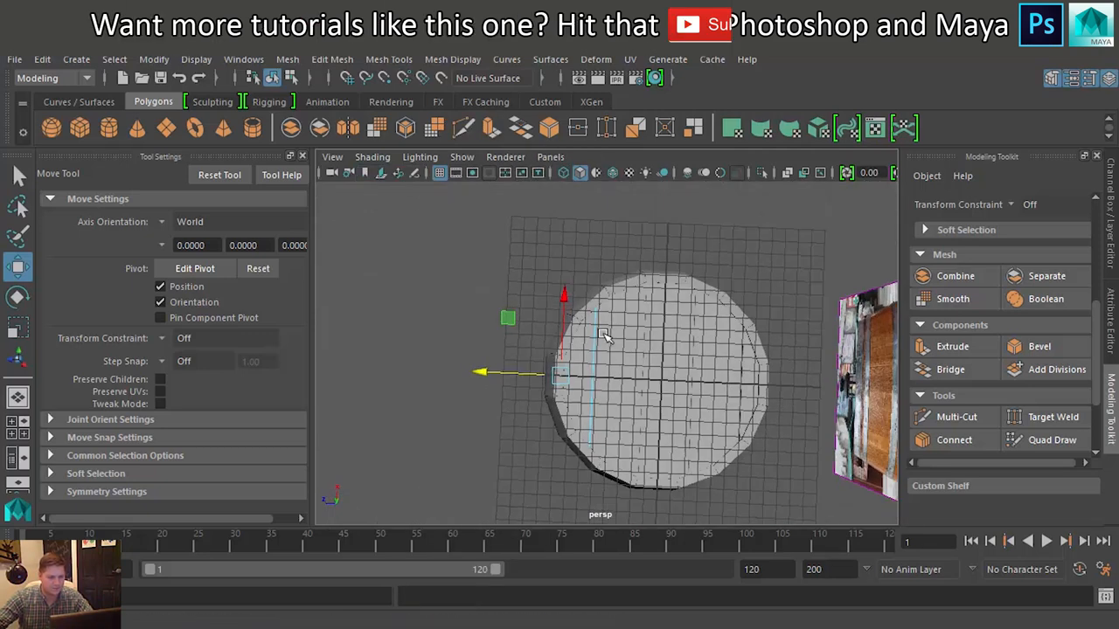
right_click(603, 336)
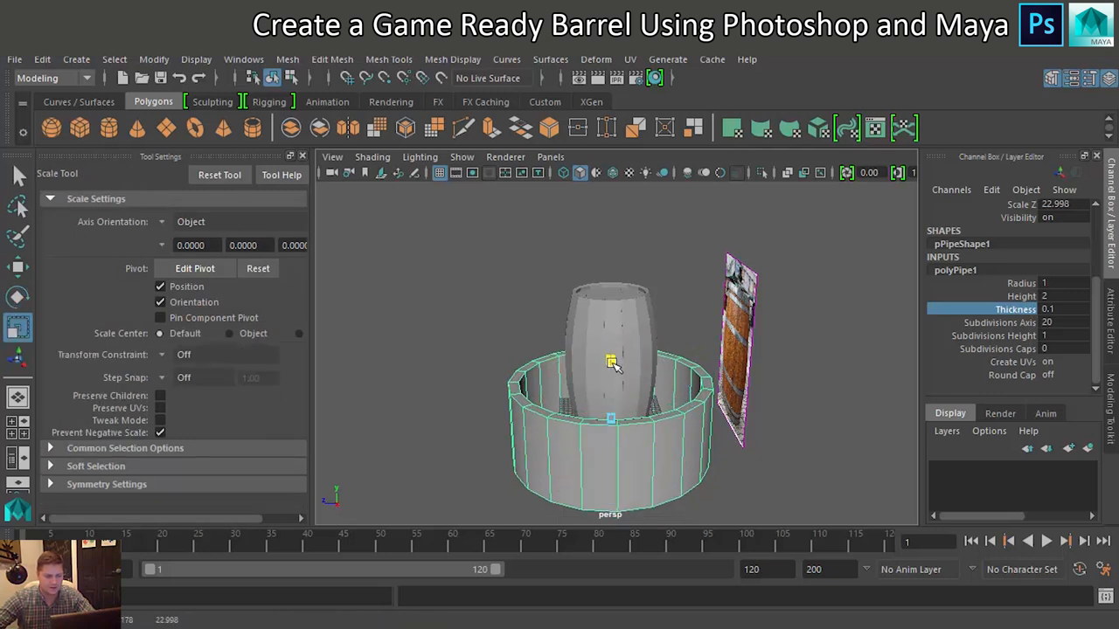
- Shrink the 0.1-thick pipe ring to about 9.3 units around the barrel body
drag(611, 361, 611, 408)
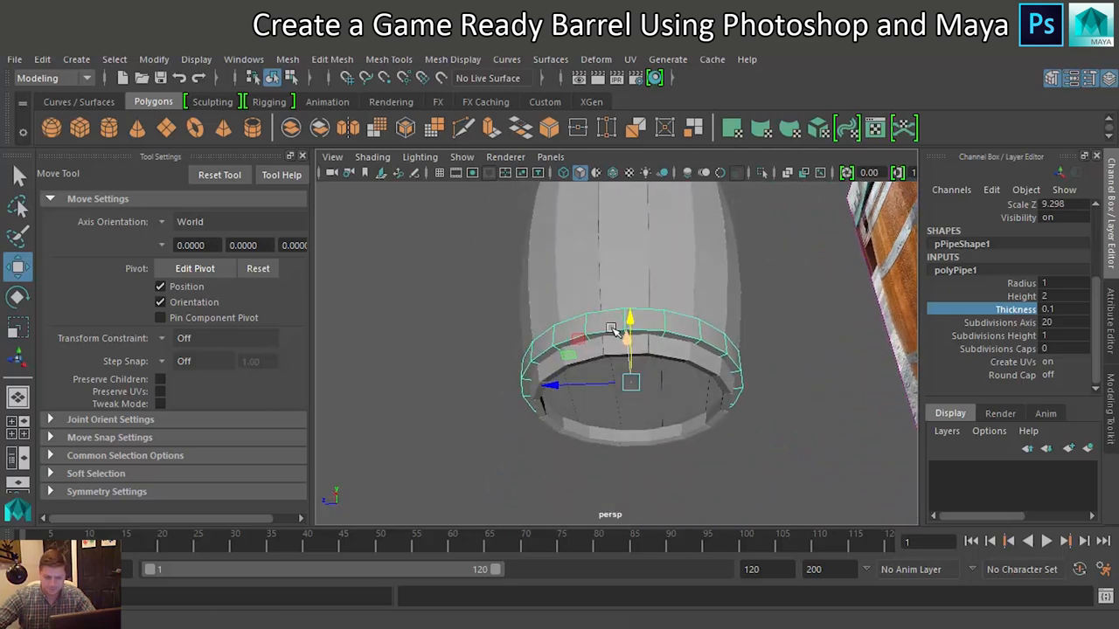
- Select the band ring's upper edge loop in Edge mode and resize it
right_click(612, 330)
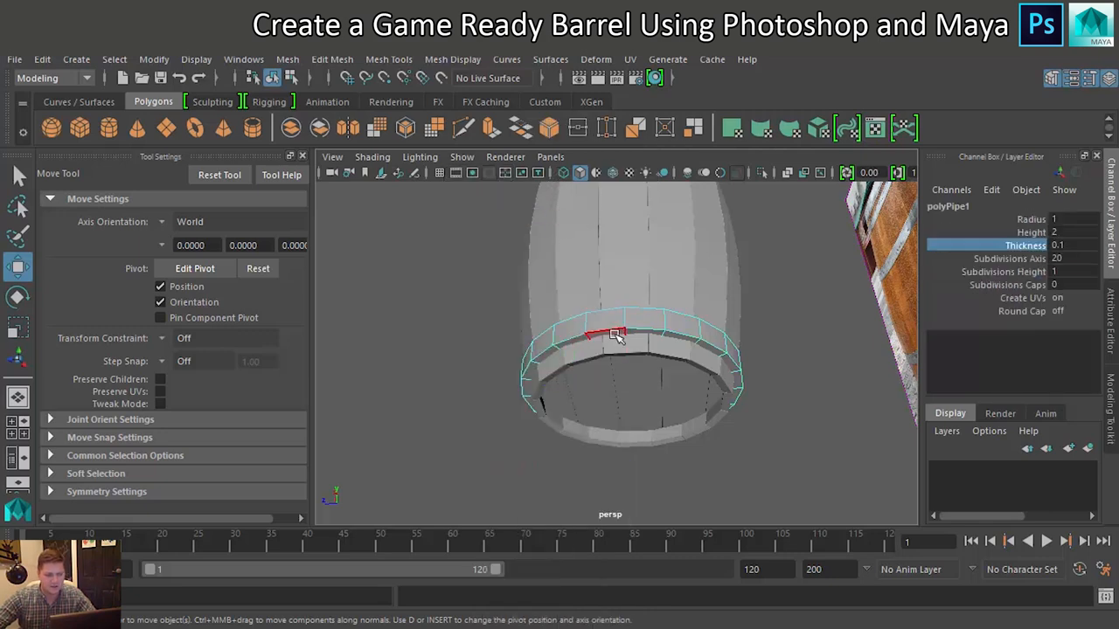
click(621, 332)
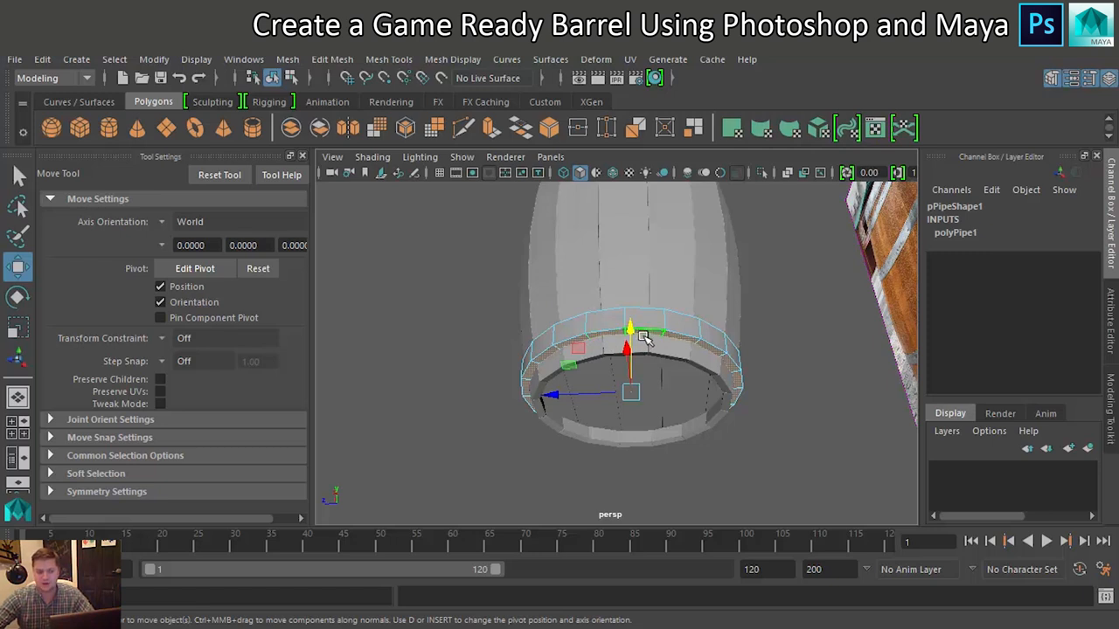
mouse_move(742, 336)
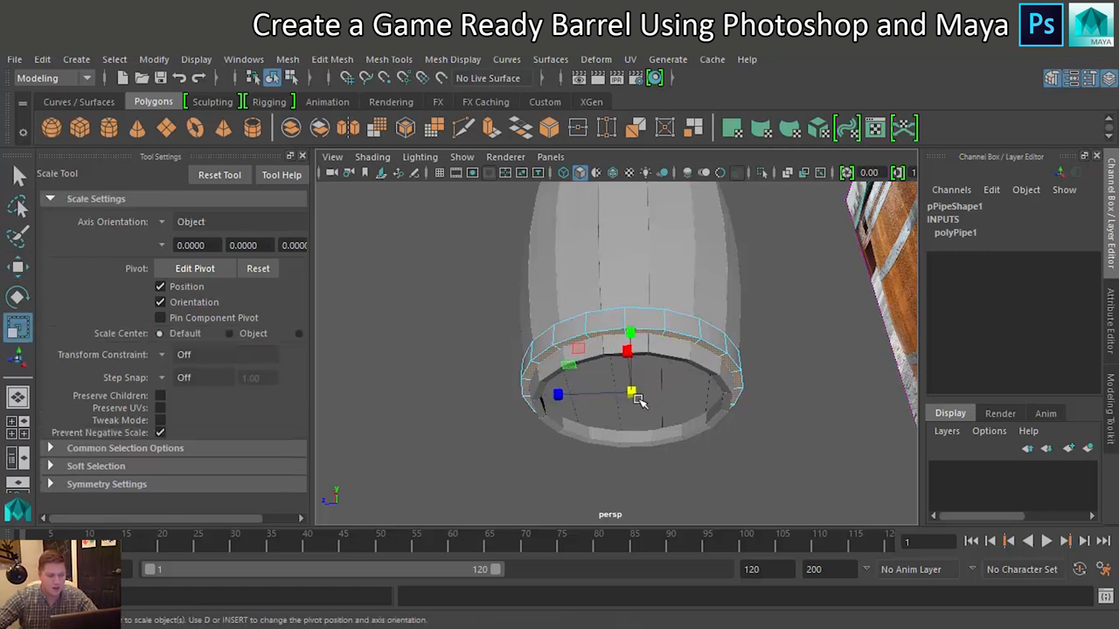
drag(631, 397, 631, 394)
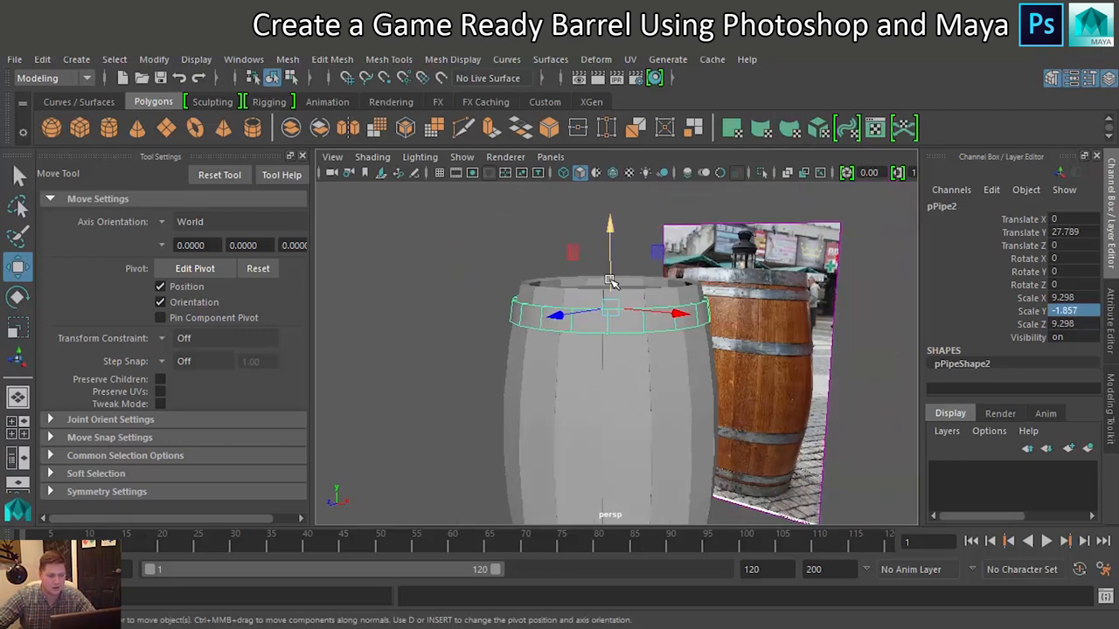
- Reposition the flattened pPipe2 hoop ring on the barrel, then select a body plank
drag(610, 280, 610, 236)
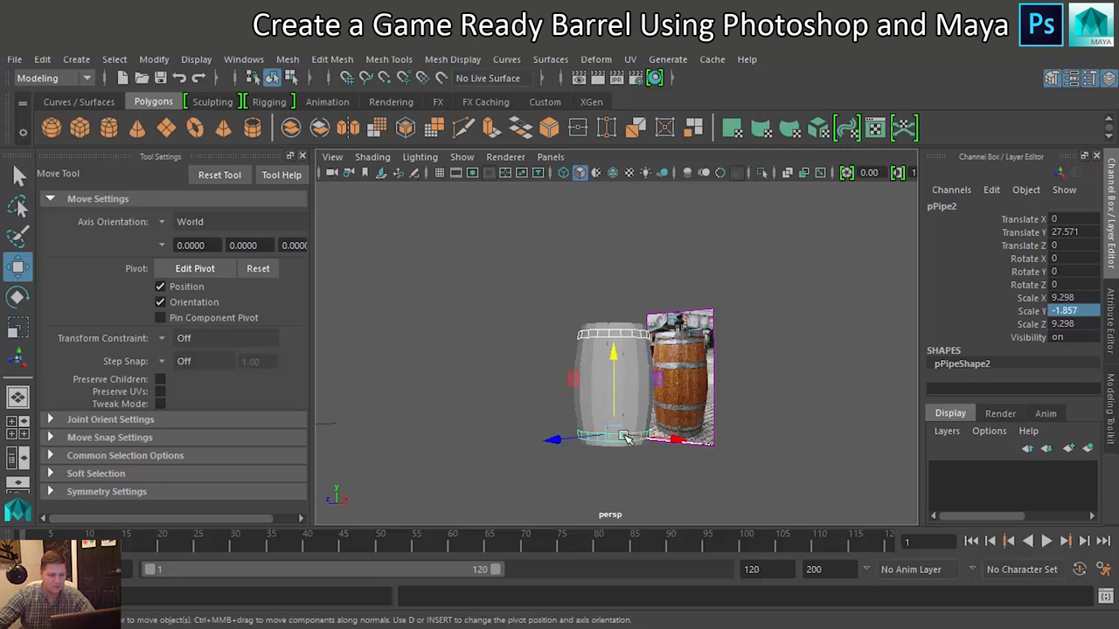
click(803, 391)
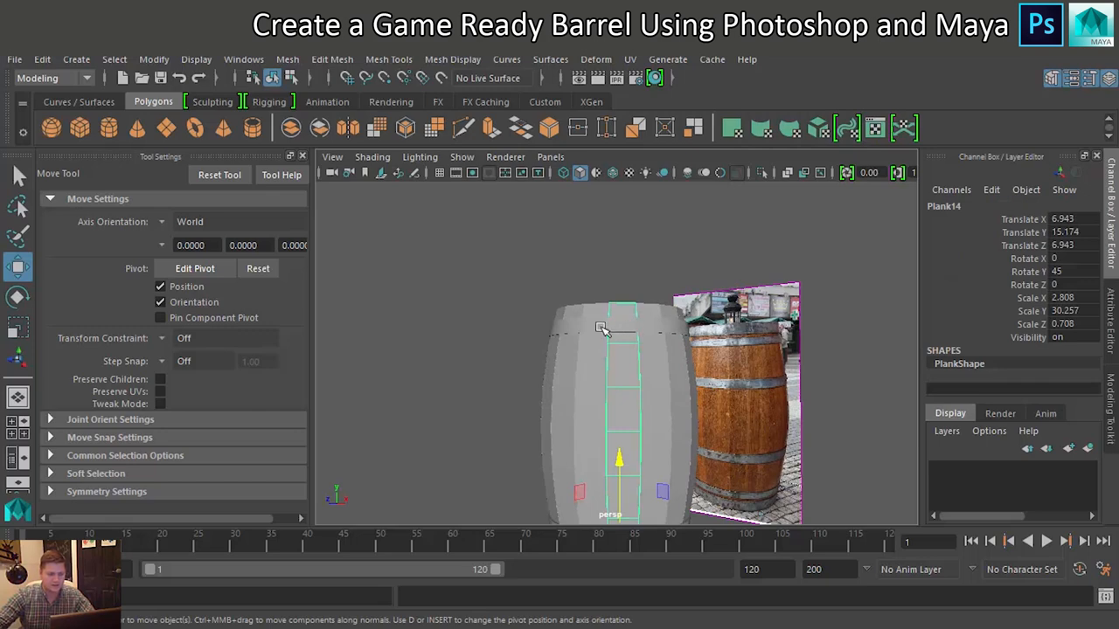
- Scale a duplicated pipe ring to fit a barrel hoop in the reference photo
key(space)
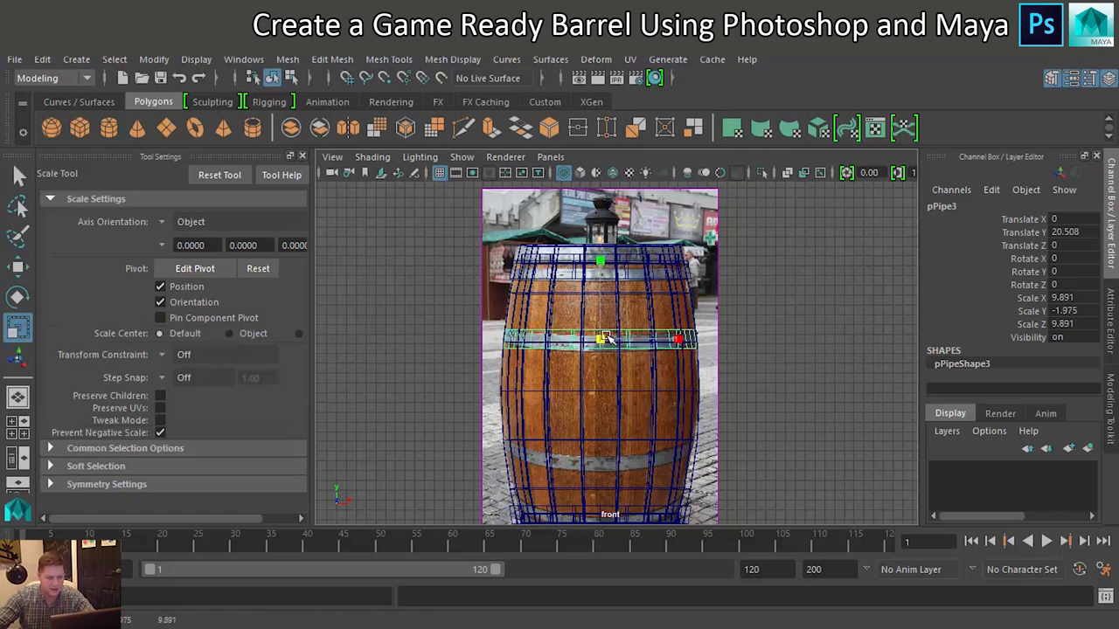
drag(603, 339, 620, 339)
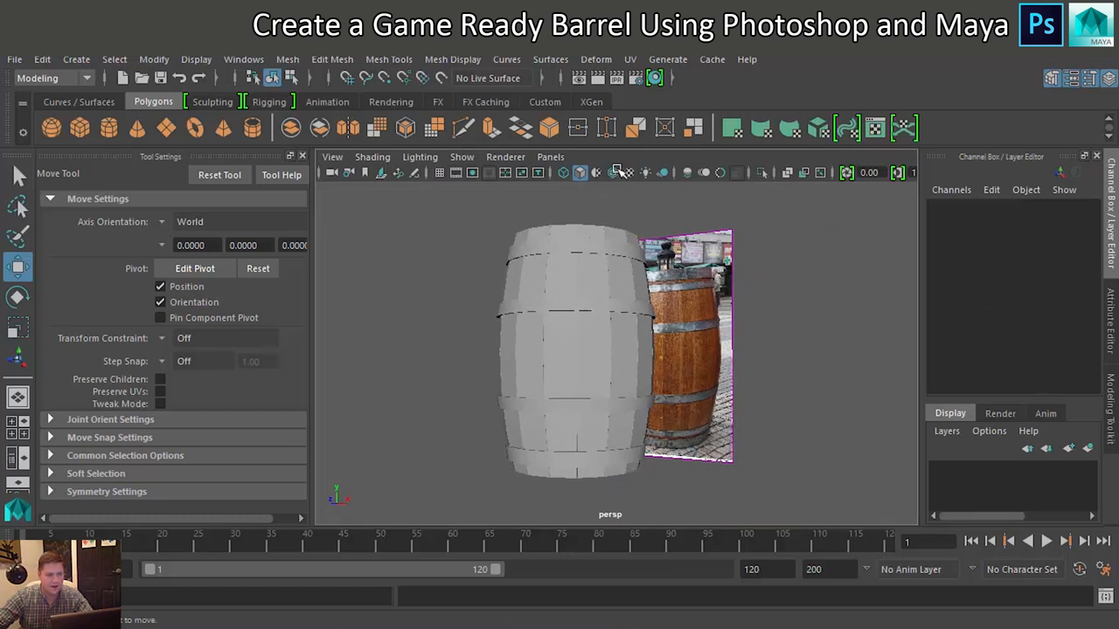
mouse_move(613, 172)
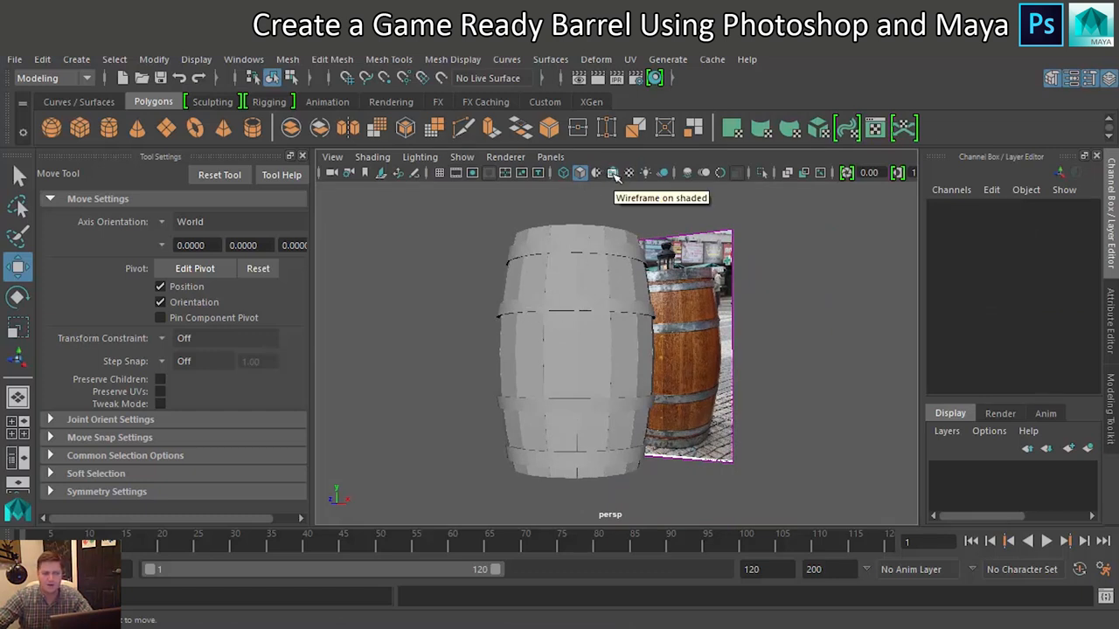
click(613, 173)
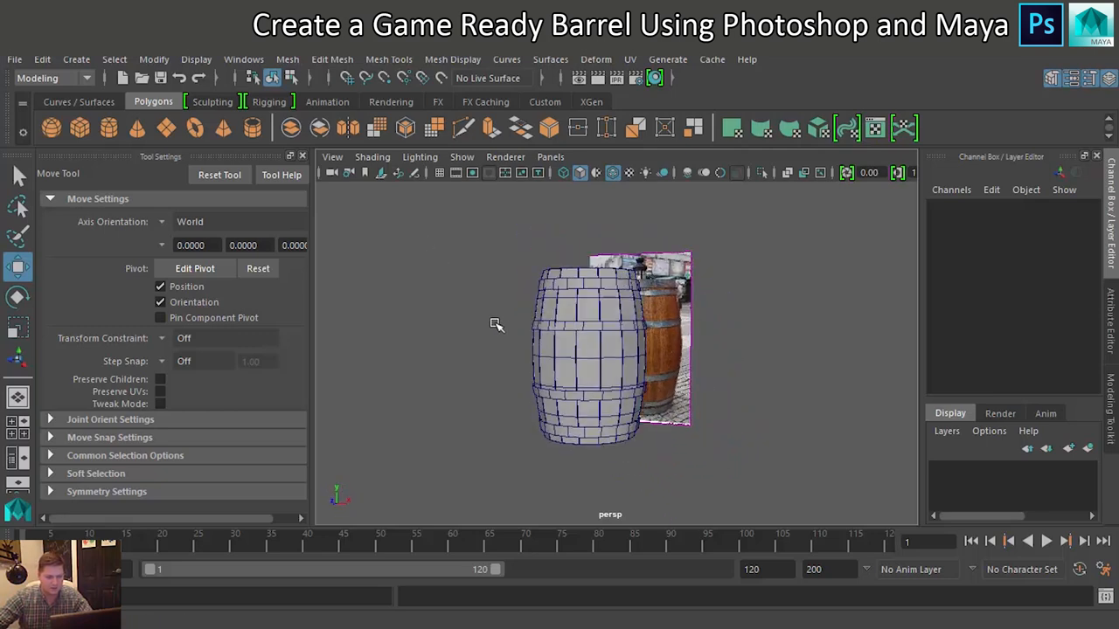
click(615, 172)
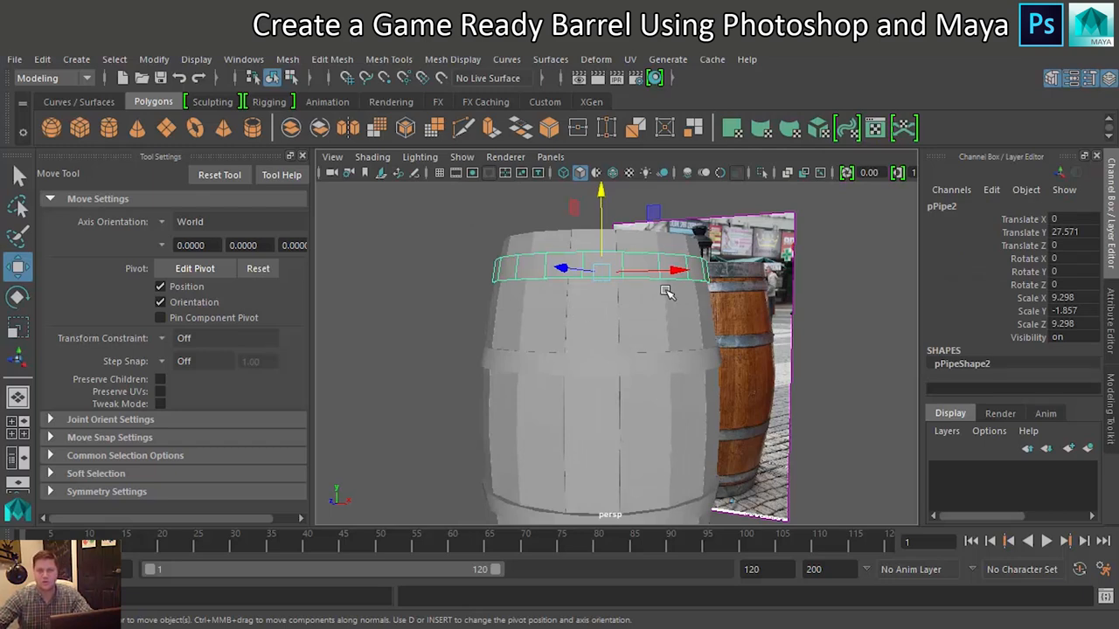
mouse_move(915, 319)
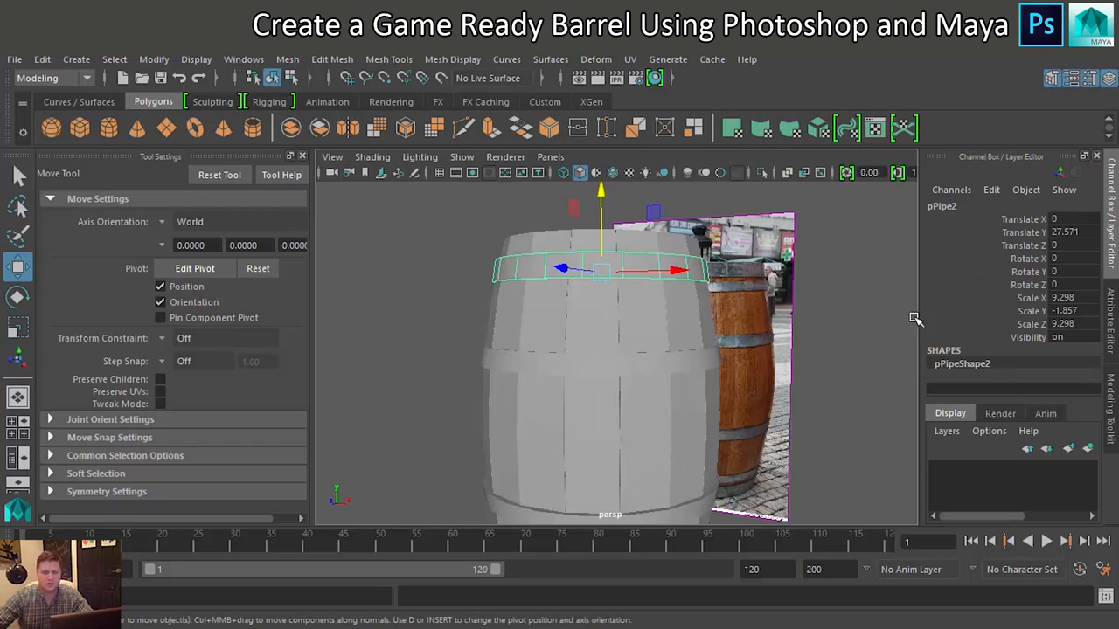
- Bevel the top band's edge loop at fraction 0.2, two segments, then pick middle band edges
right_click(603, 253)
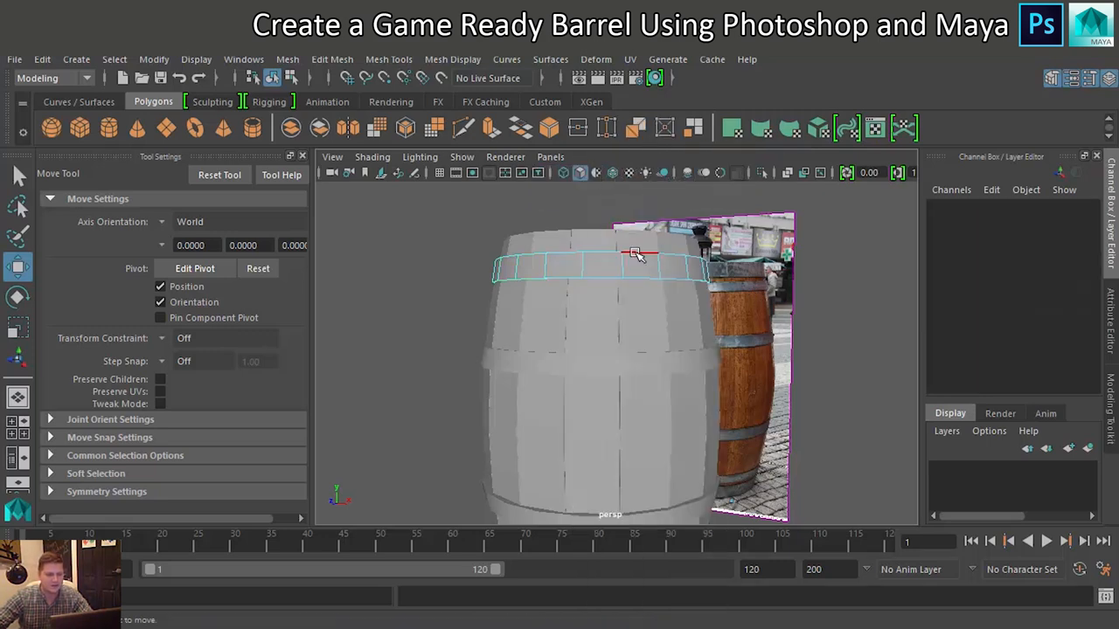
click(635, 253)
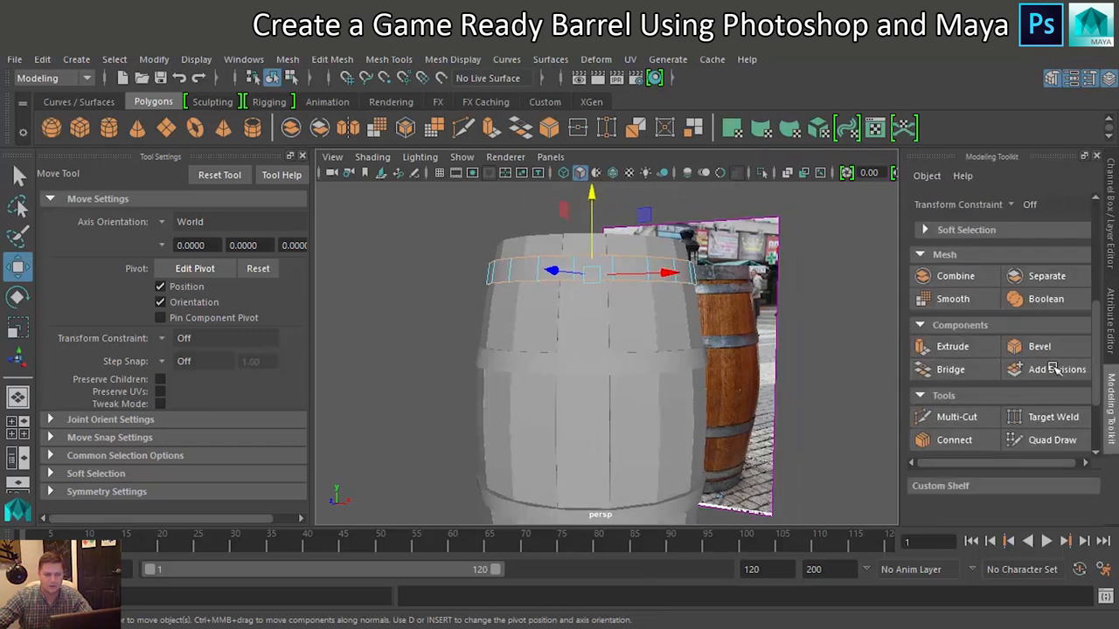
click(1039, 346)
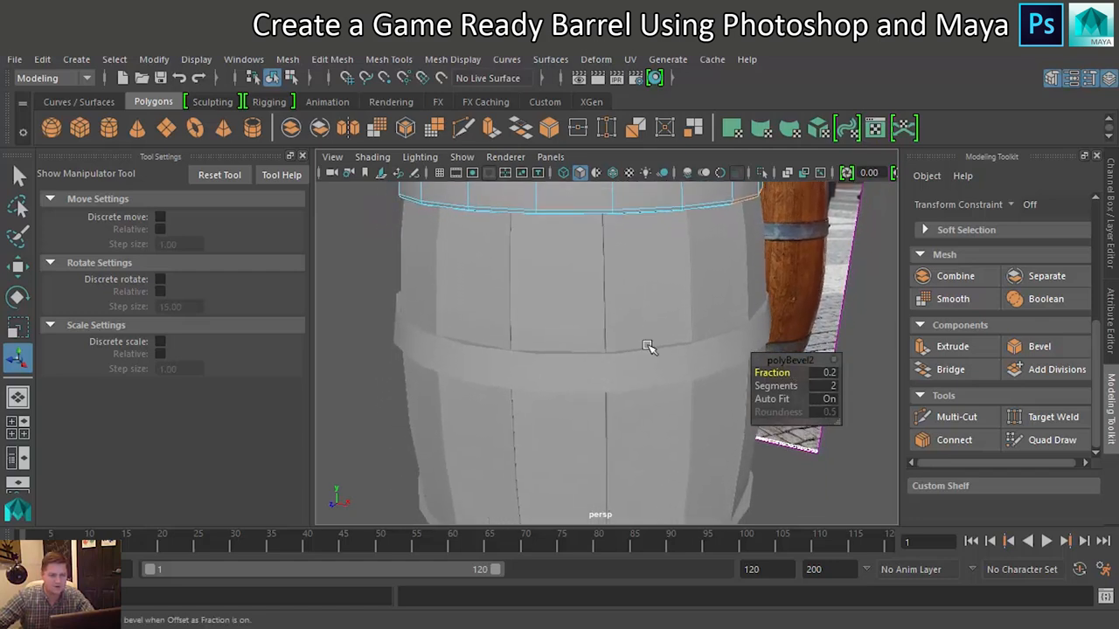
right_click(647, 350)
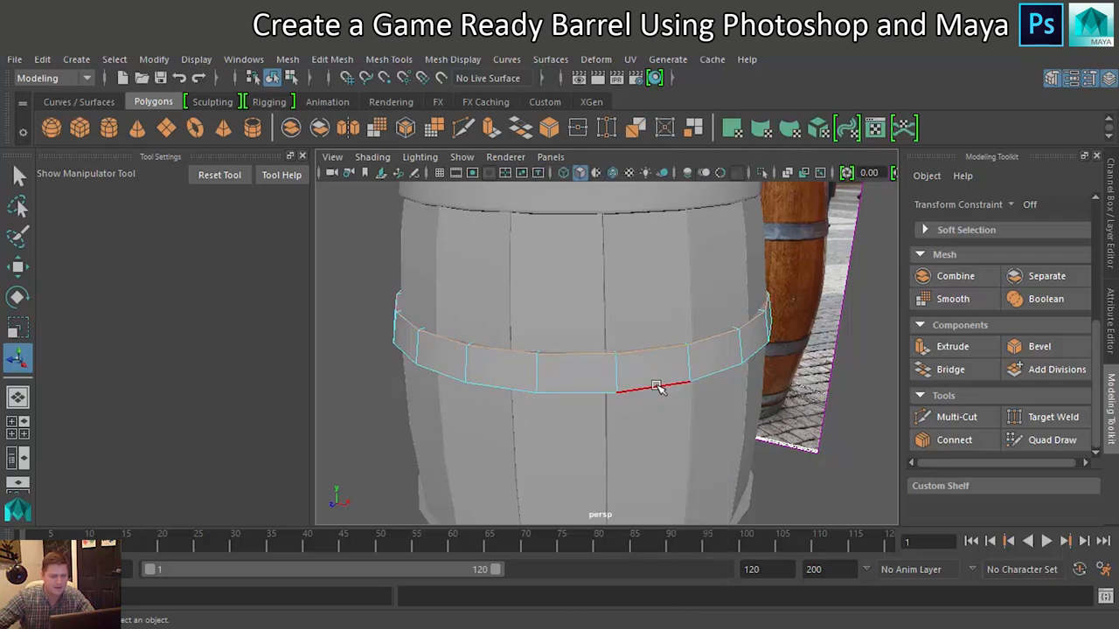
click(1038, 346)
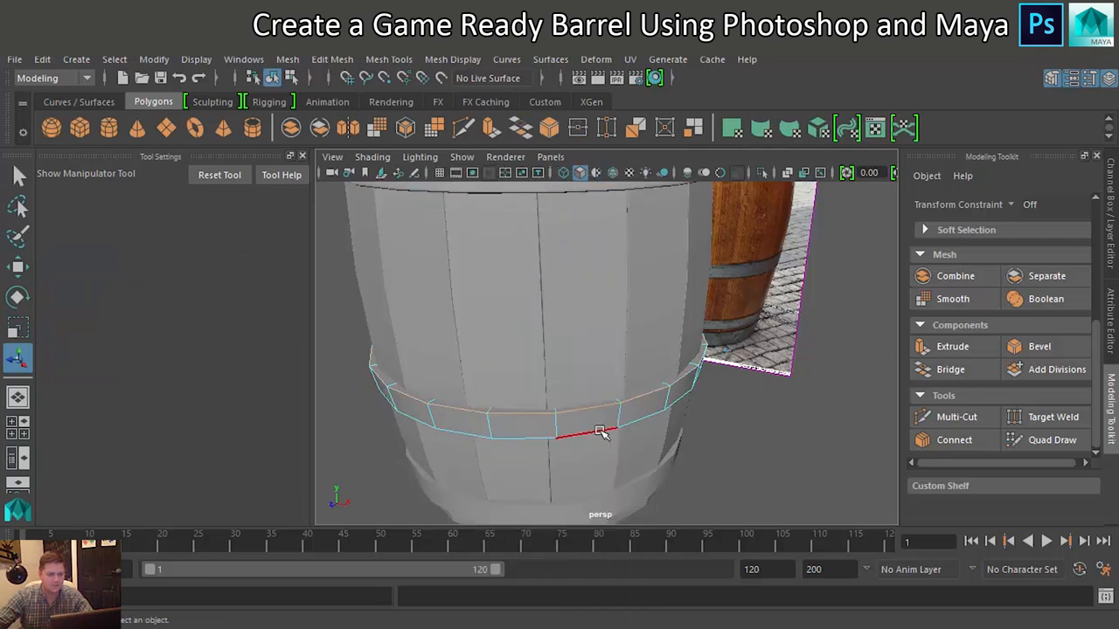
- Bevel the middle band's edges with fraction 0.2 and 2 segments
click(1040, 346)
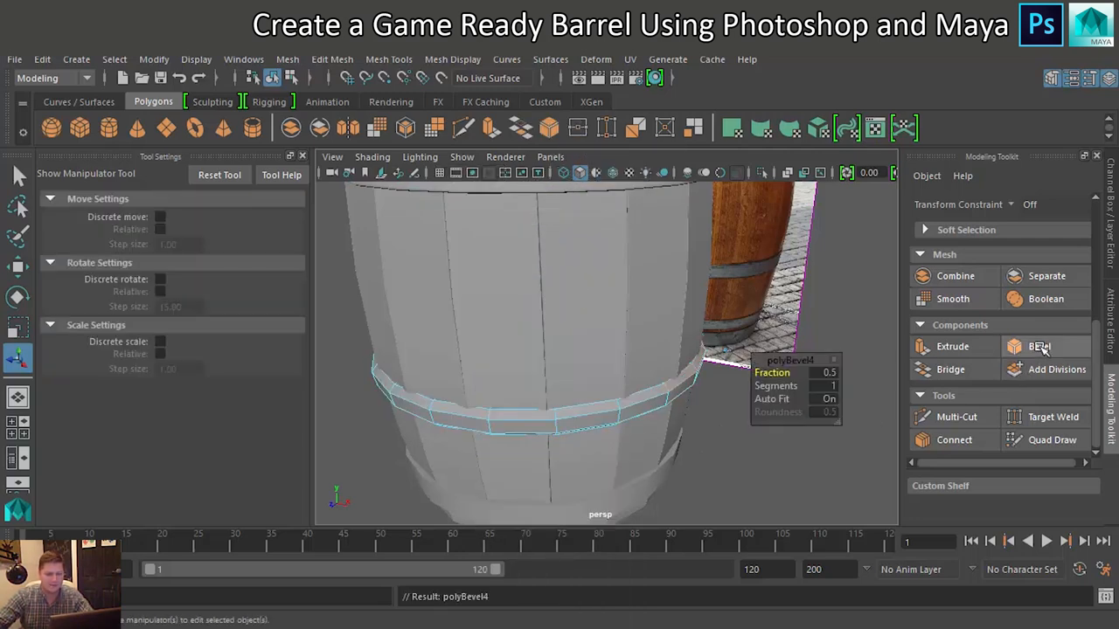
click(821, 372)
text(0.2)
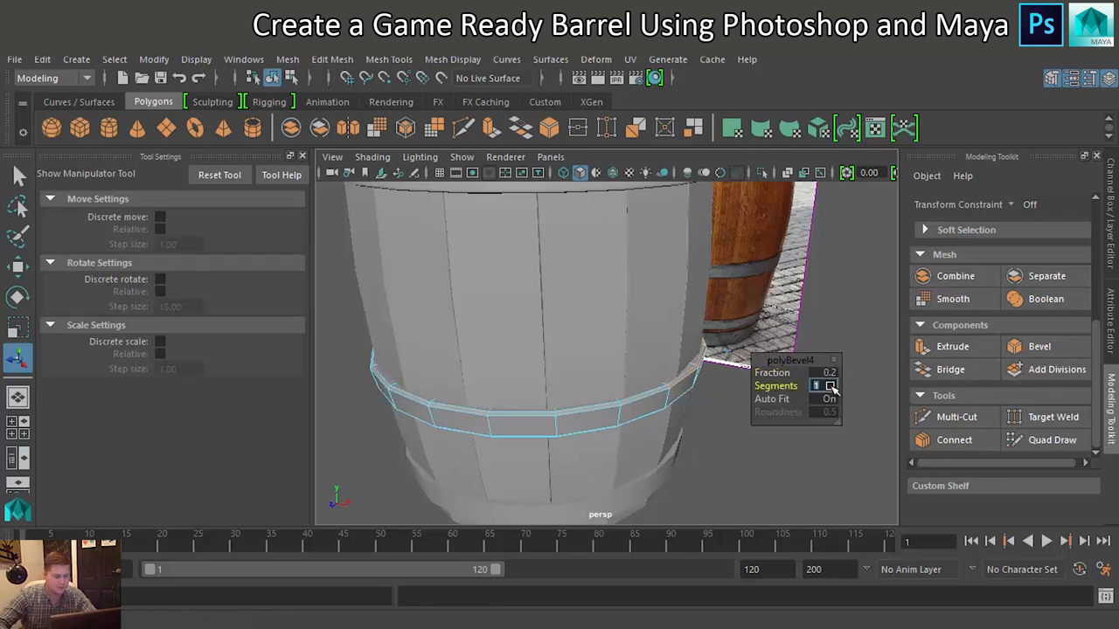
click(816, 385)
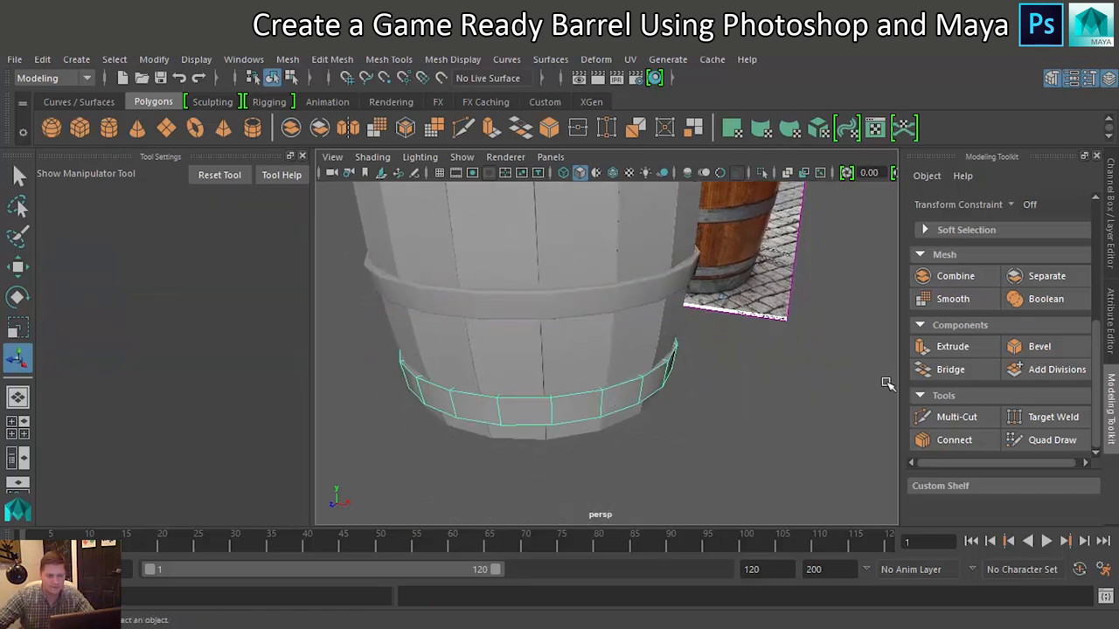
- Bevel the bottom band's edges with fraction 0.2 and 2 segments, returning to object mode
click(1039, 346)
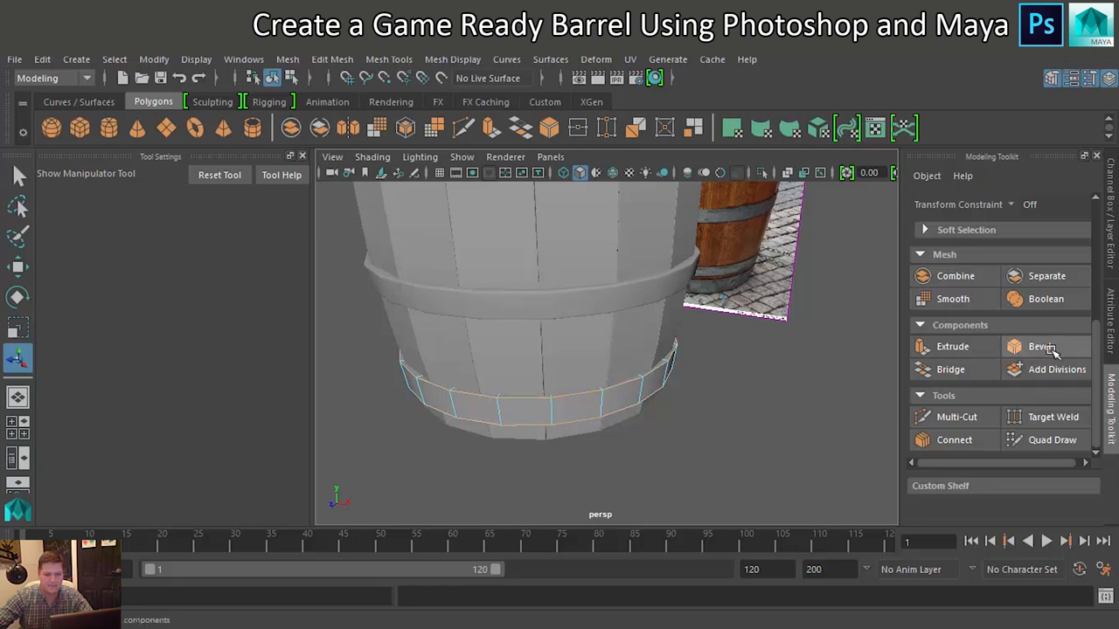
click(1039, 346)
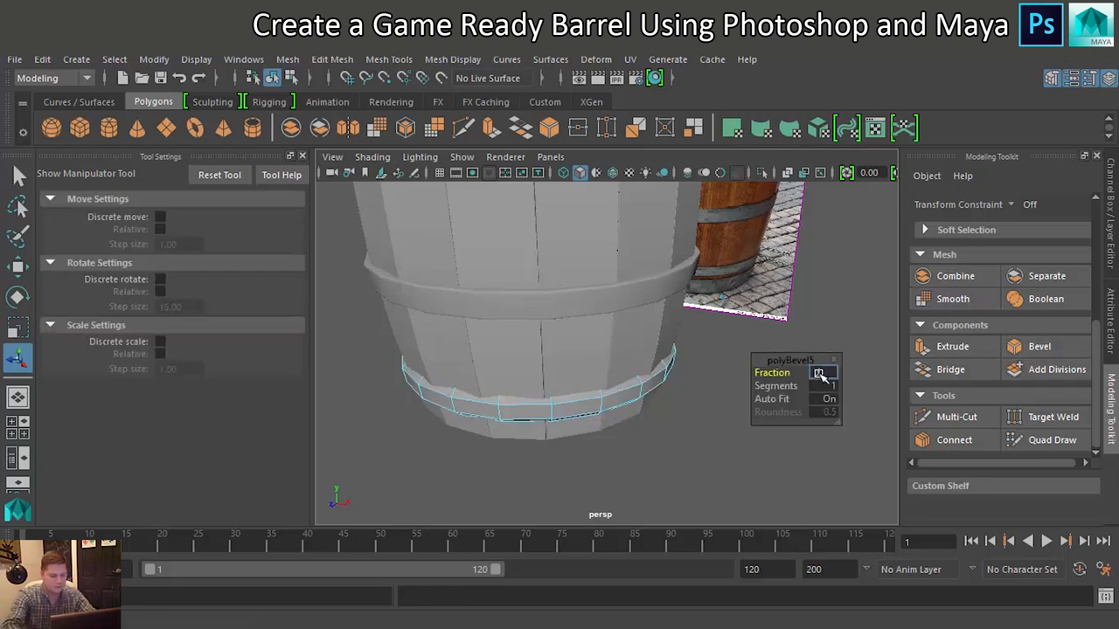
text(0.2)
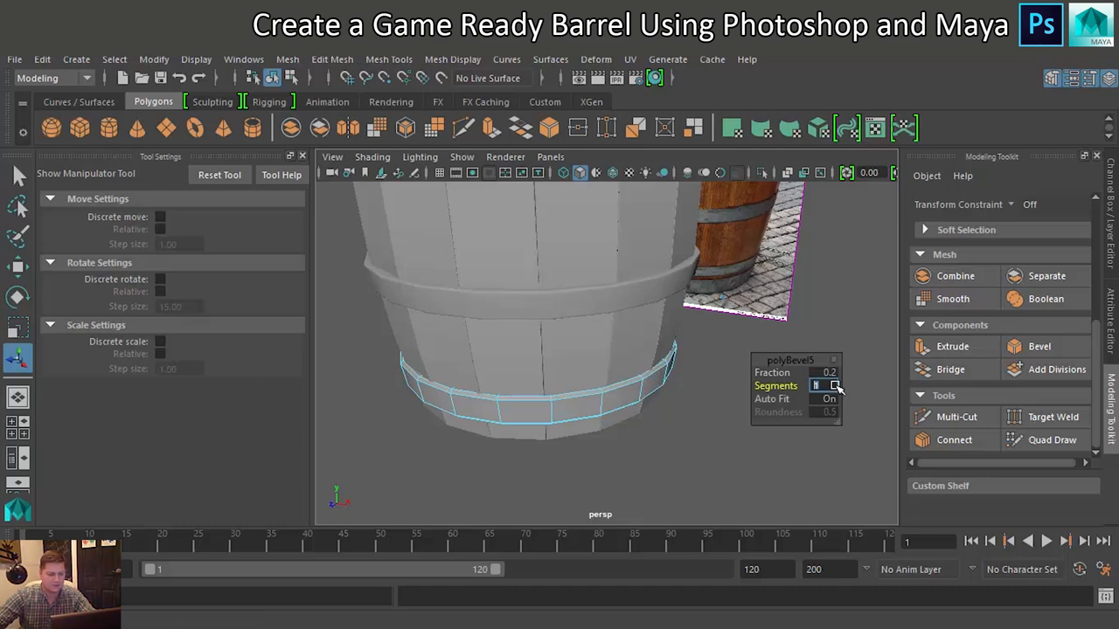
click(832, 386)
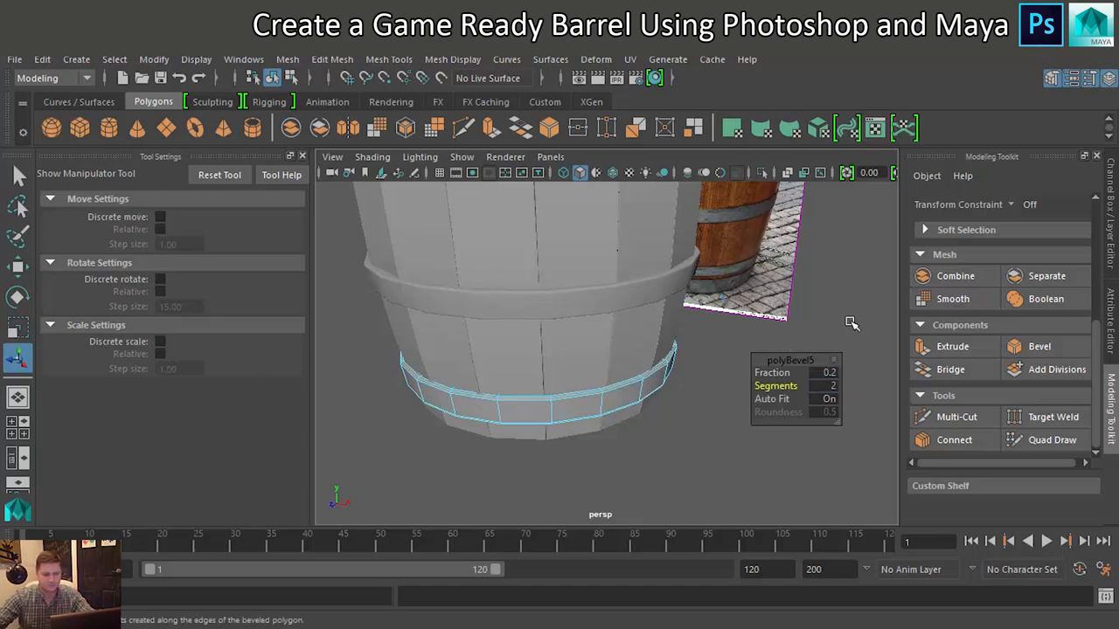
right_click(612, 315)
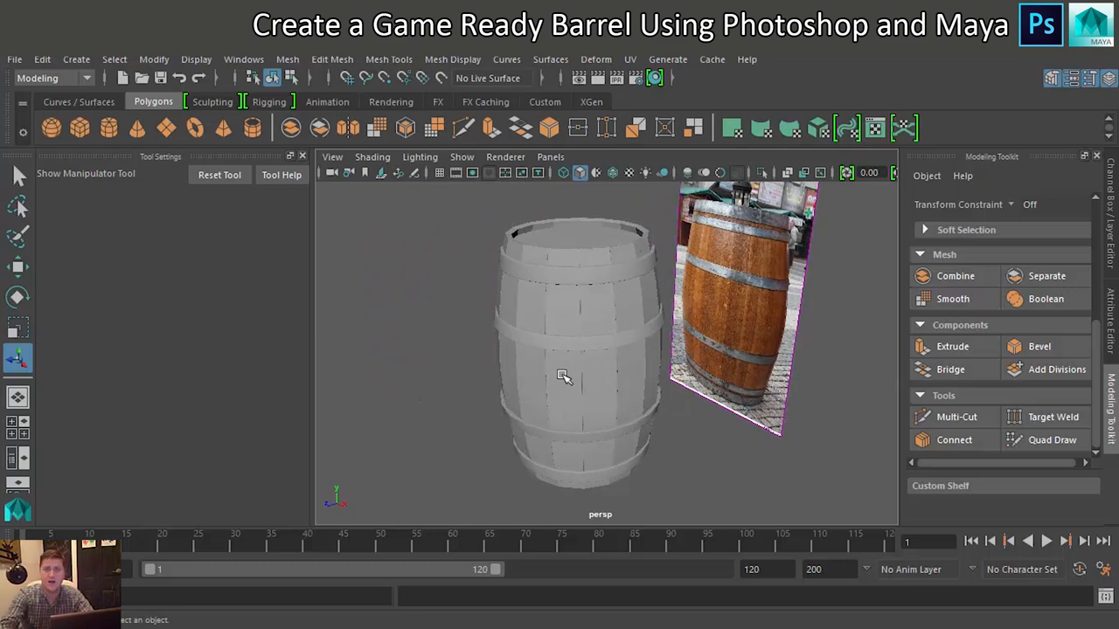
mouse_move(556, 367)
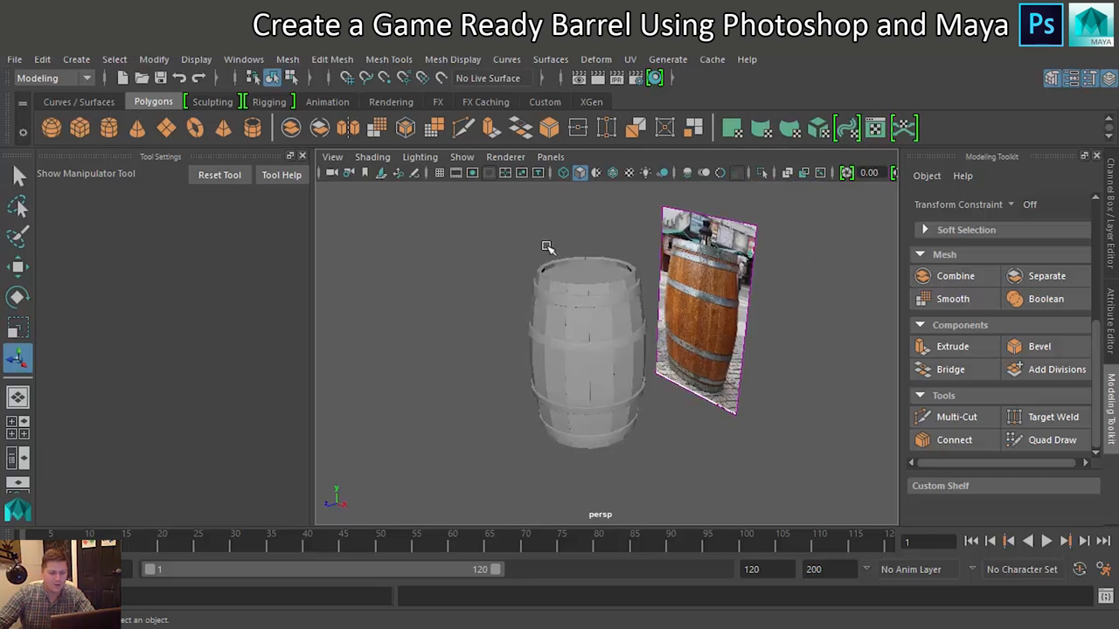
- Marquee-select all planks, lids and bands and combine them into one mesh, Plank17
drag(546, 245, 642, 463)
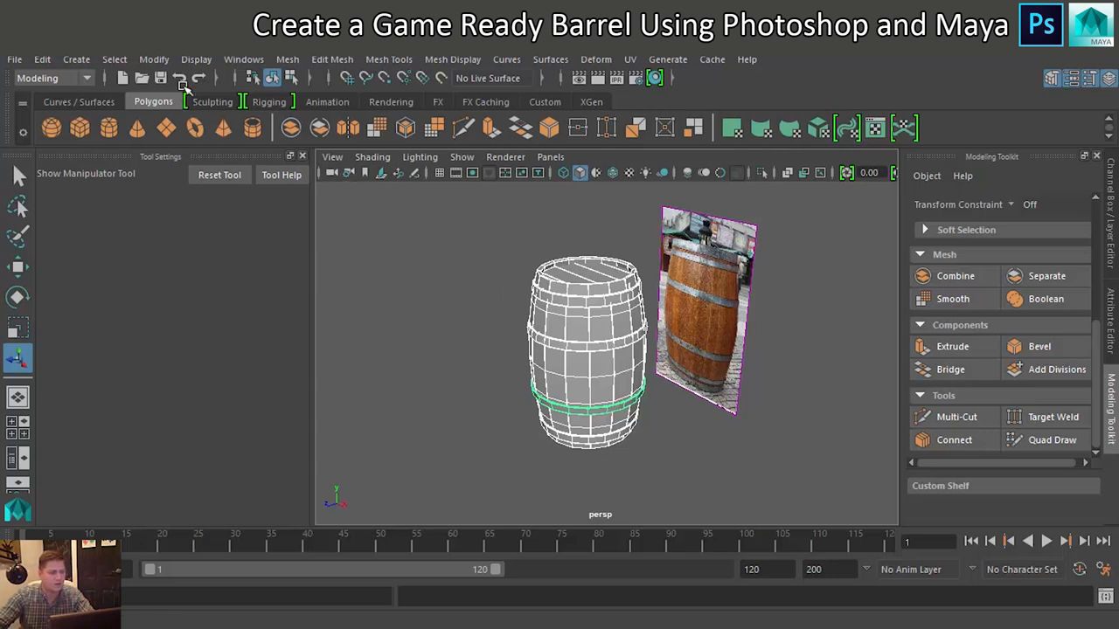
click(287, 59)
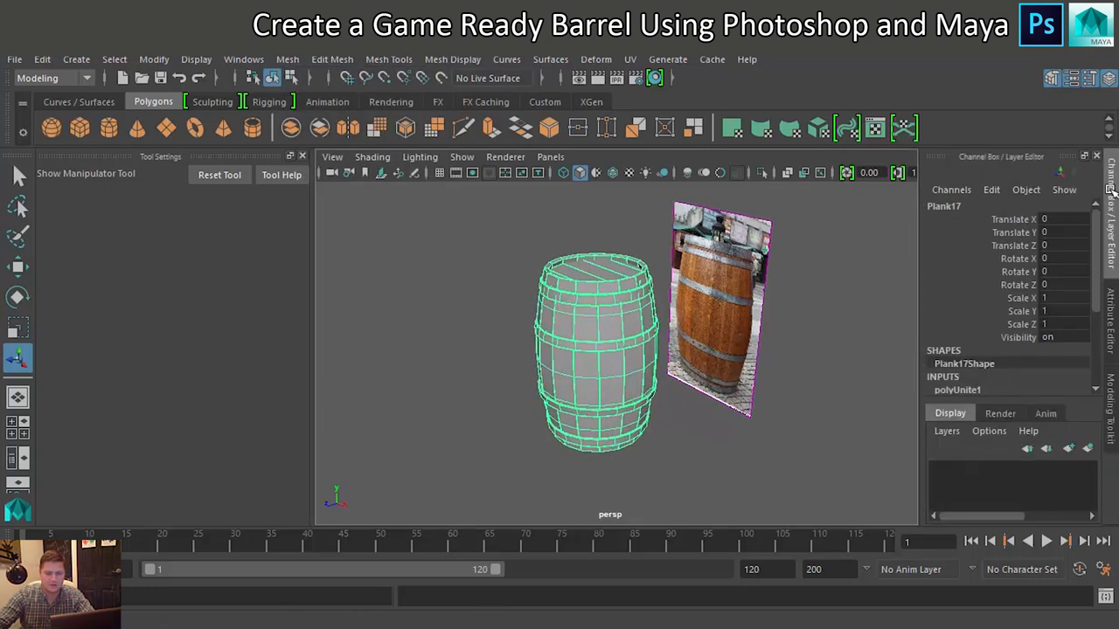
- Rename the combined Plank17 mesh to Hi_Poly_Barrel in the Channel Box
double_click(944, 205)
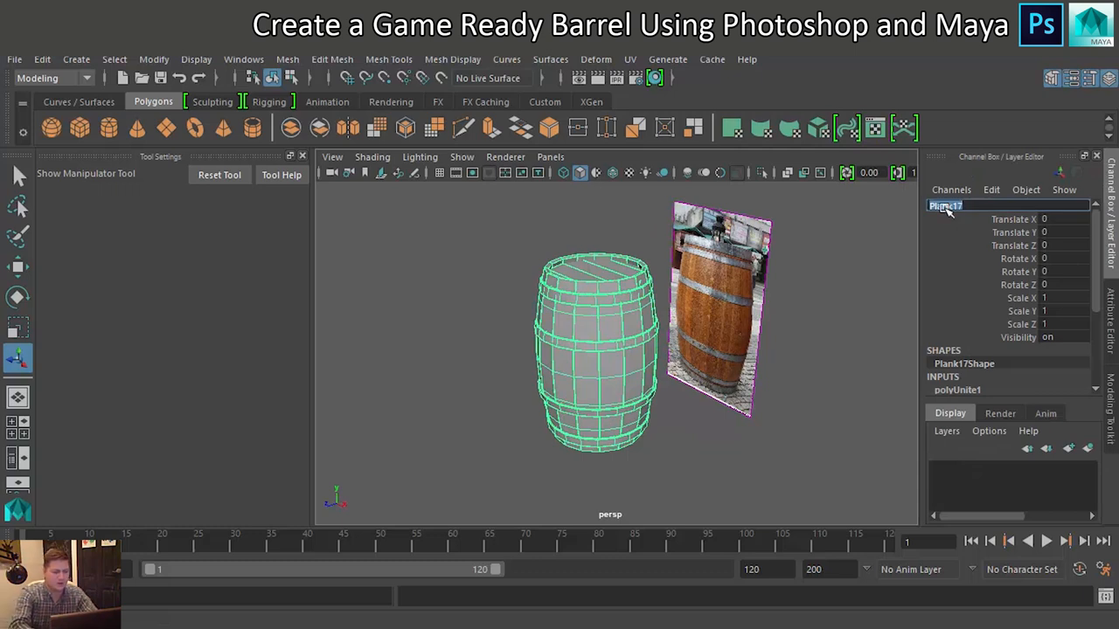
text(Hi_Poly_Barrel)
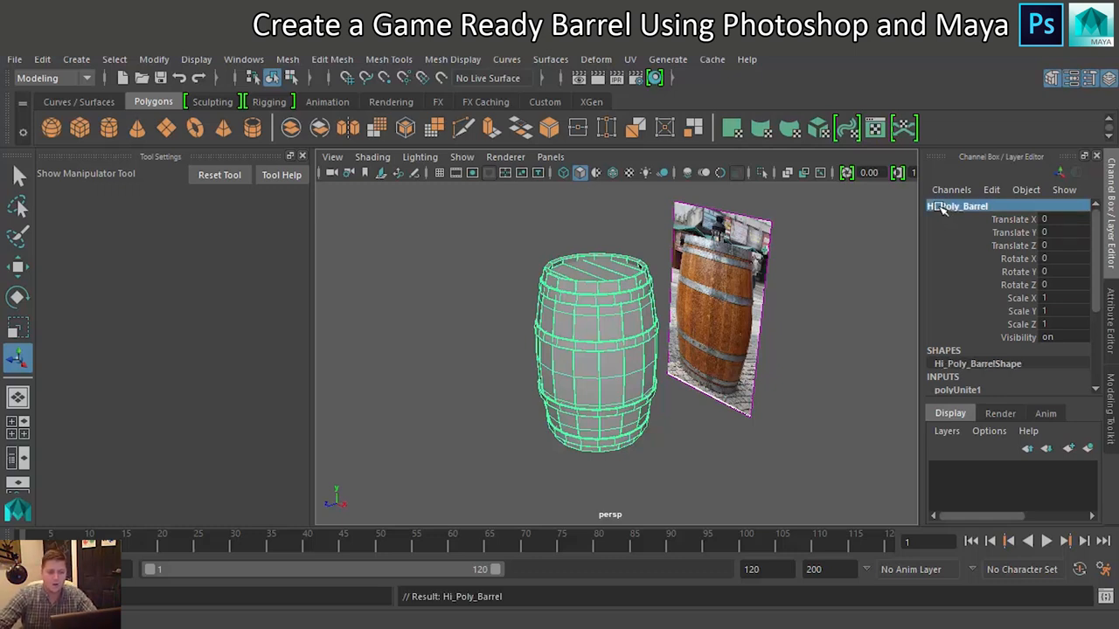
mouse_move(957, 206)
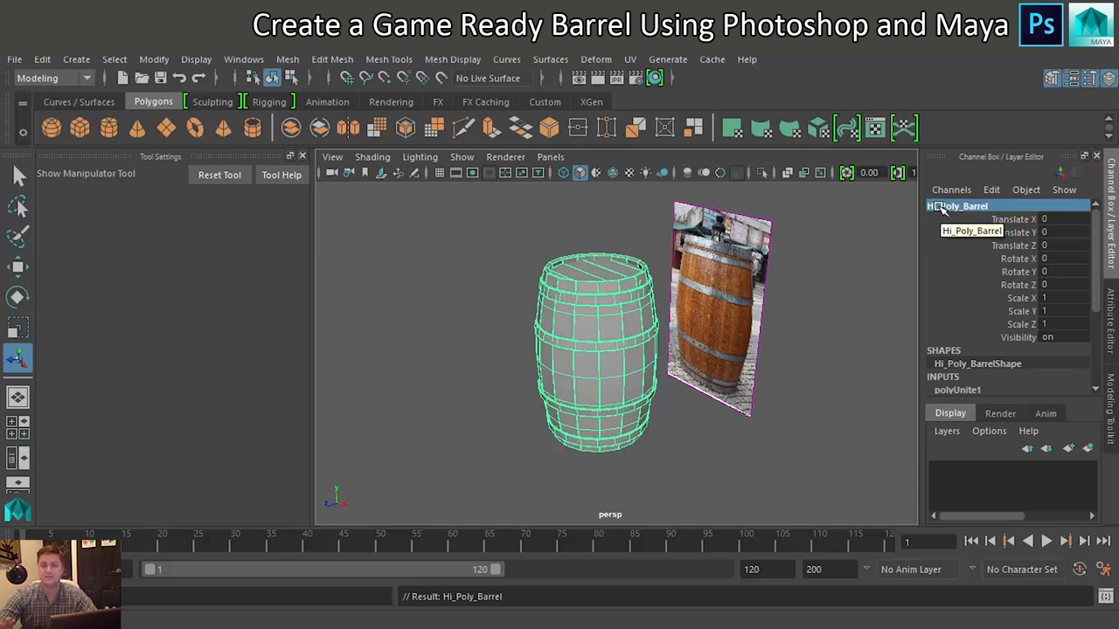